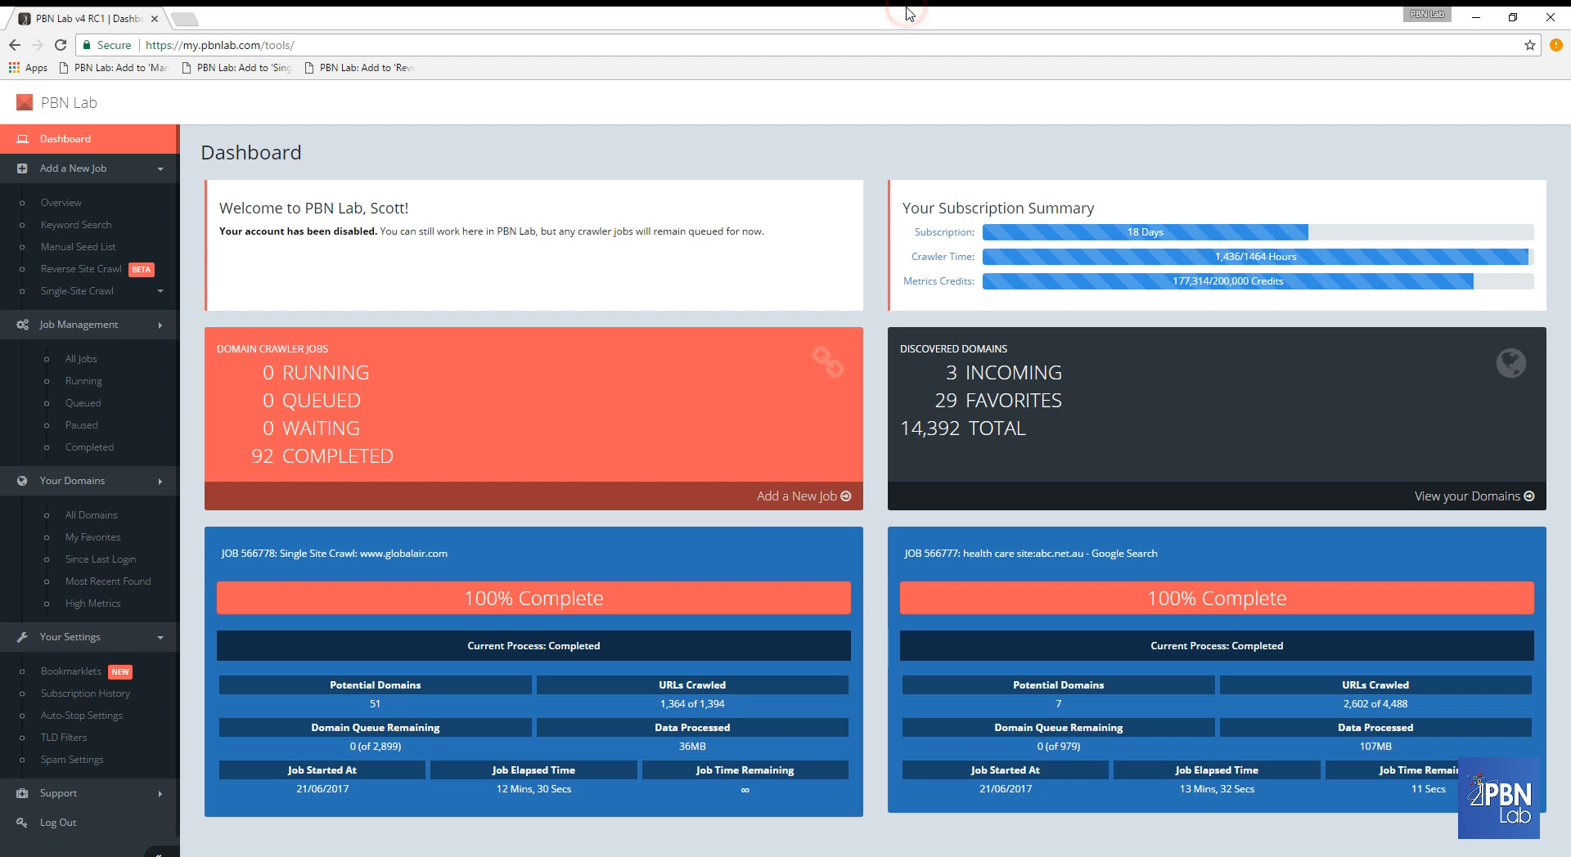
mouse_move(854, 21)
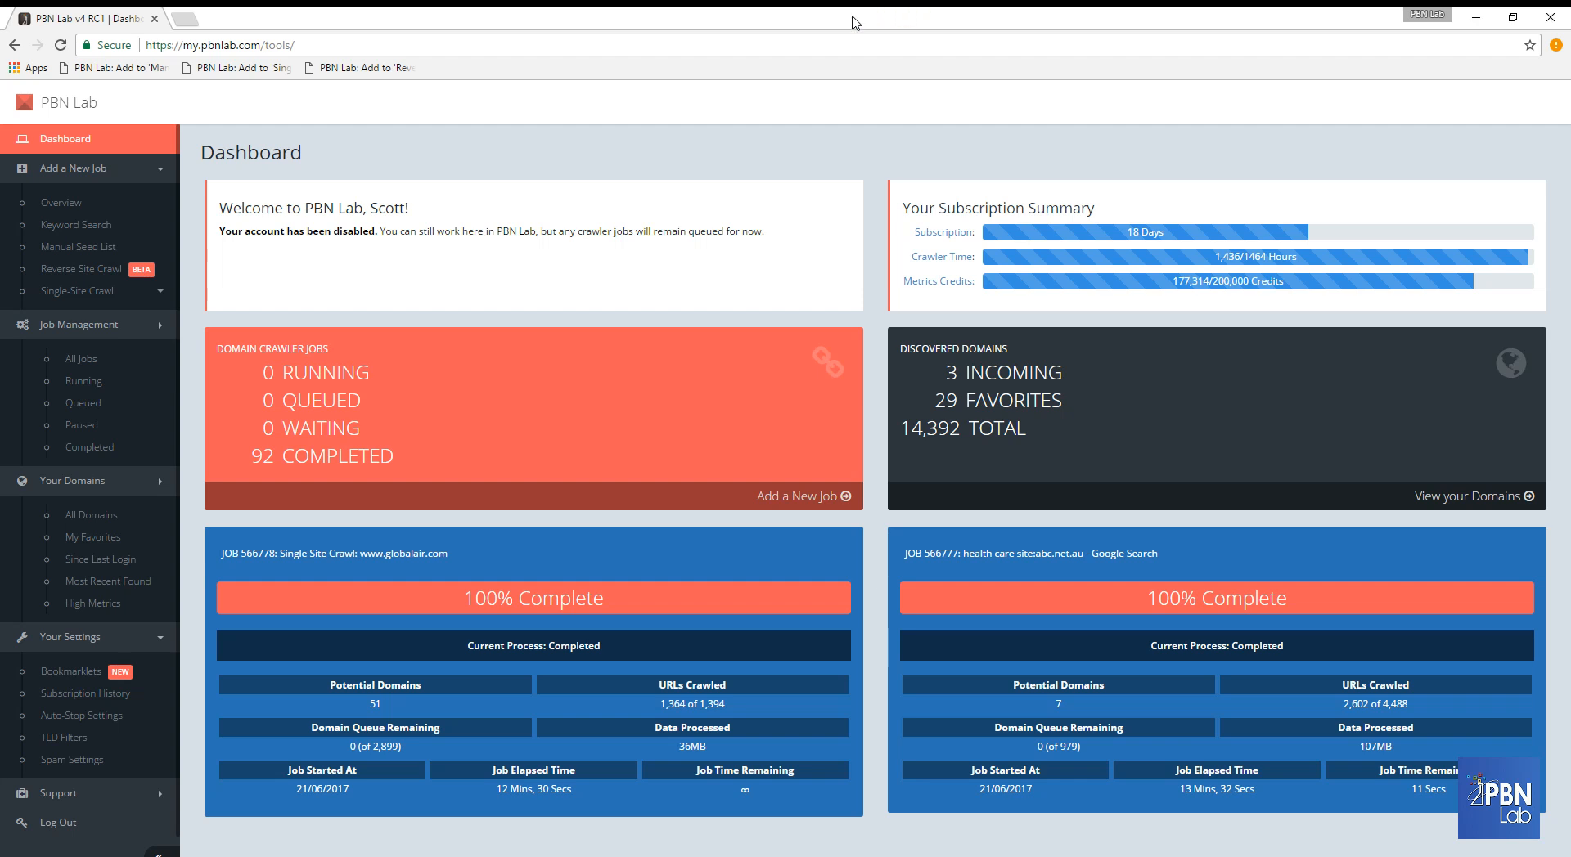
mouse_move(840, 15)
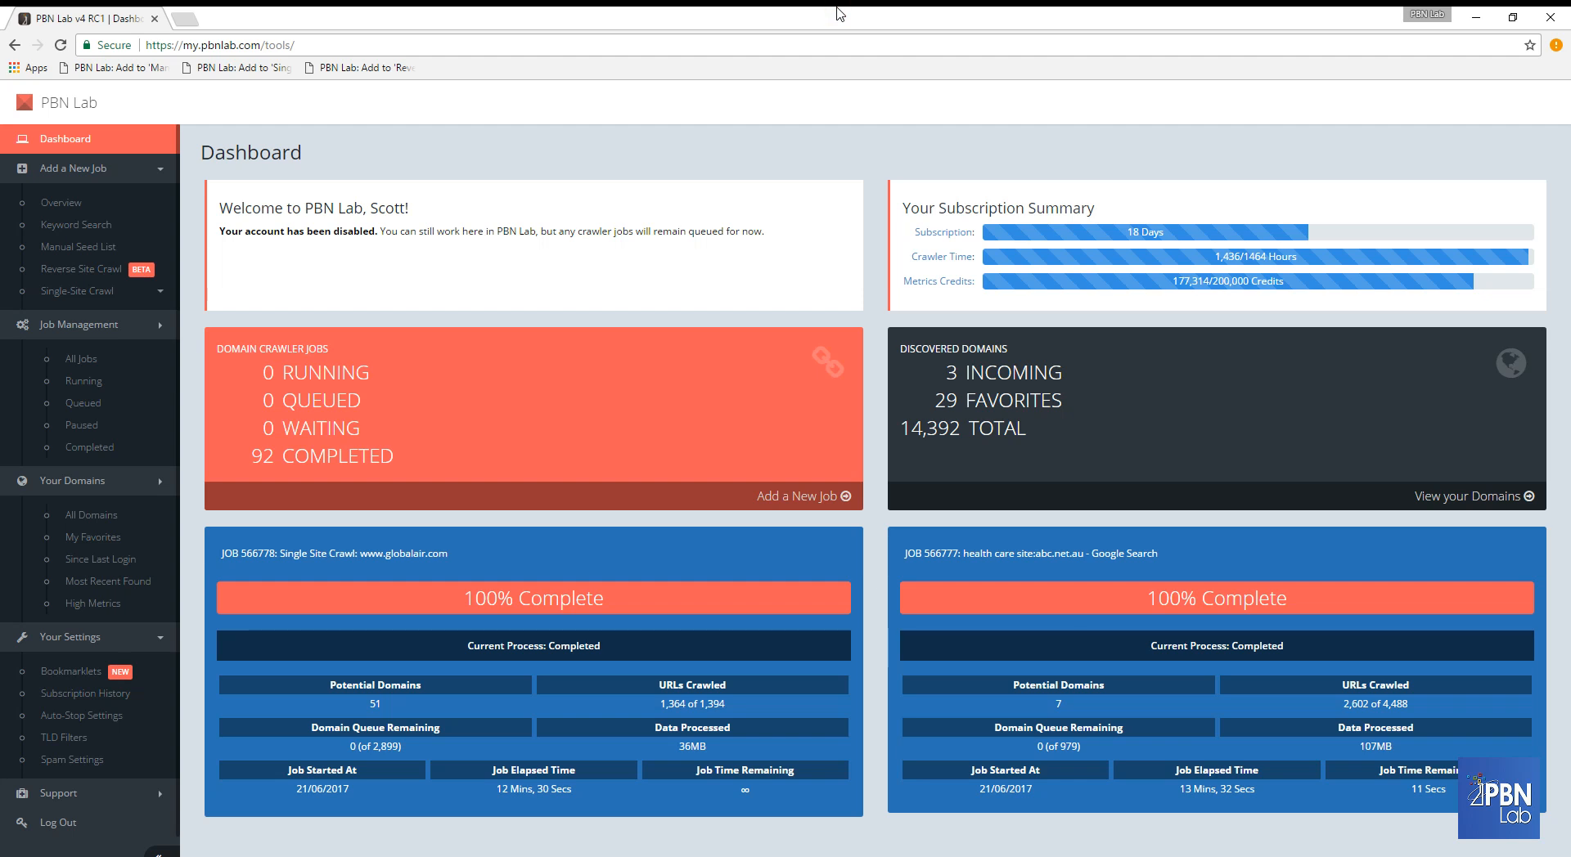
mouse_move(724, 15)
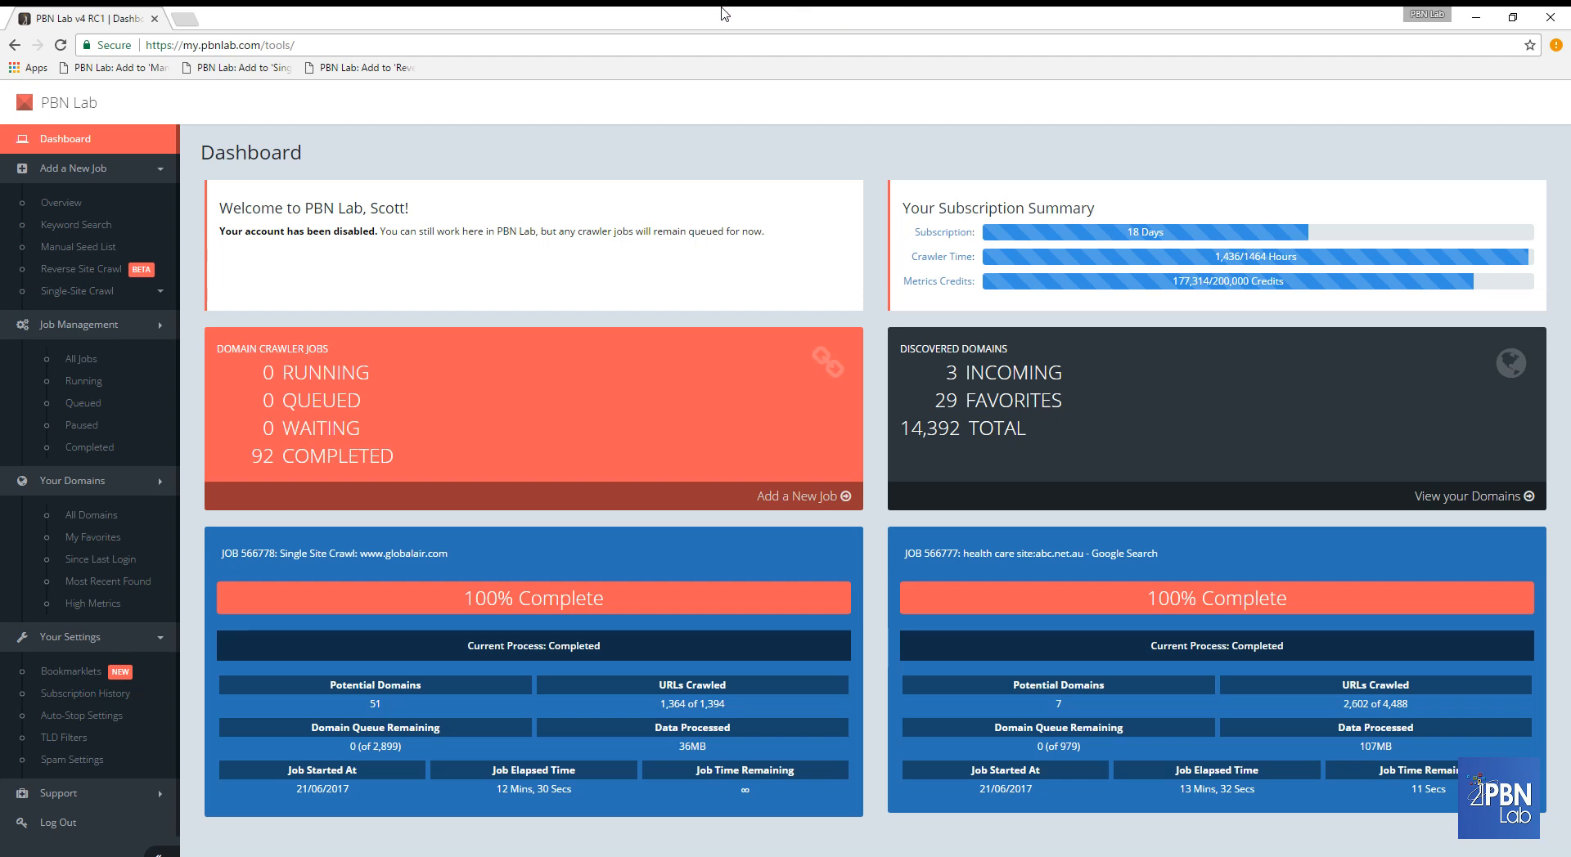
mouse_move(127, 263)
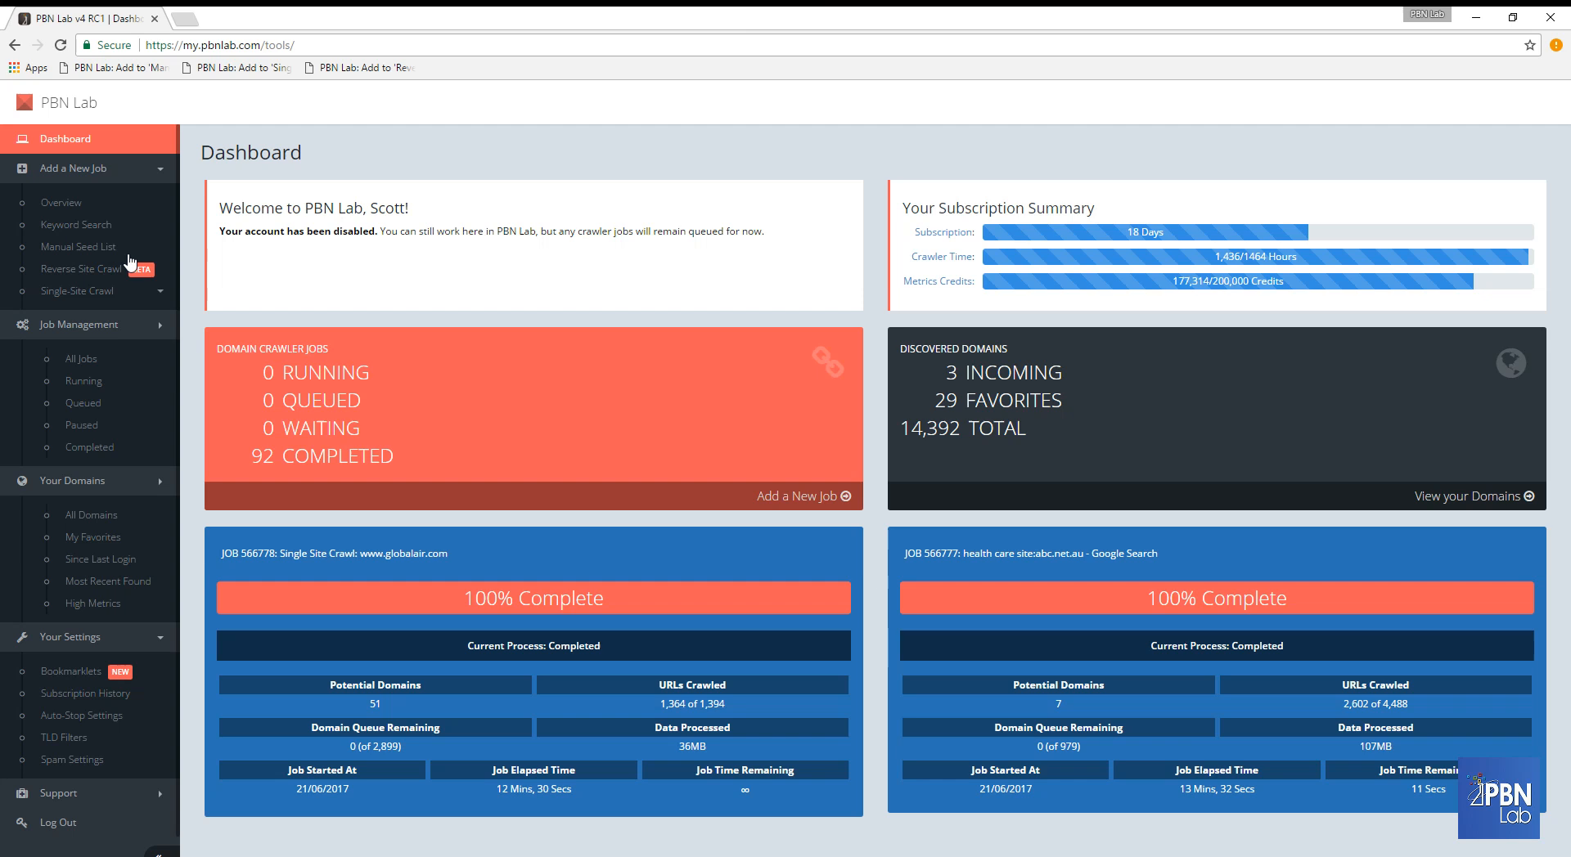
mouse_move(81, 268)
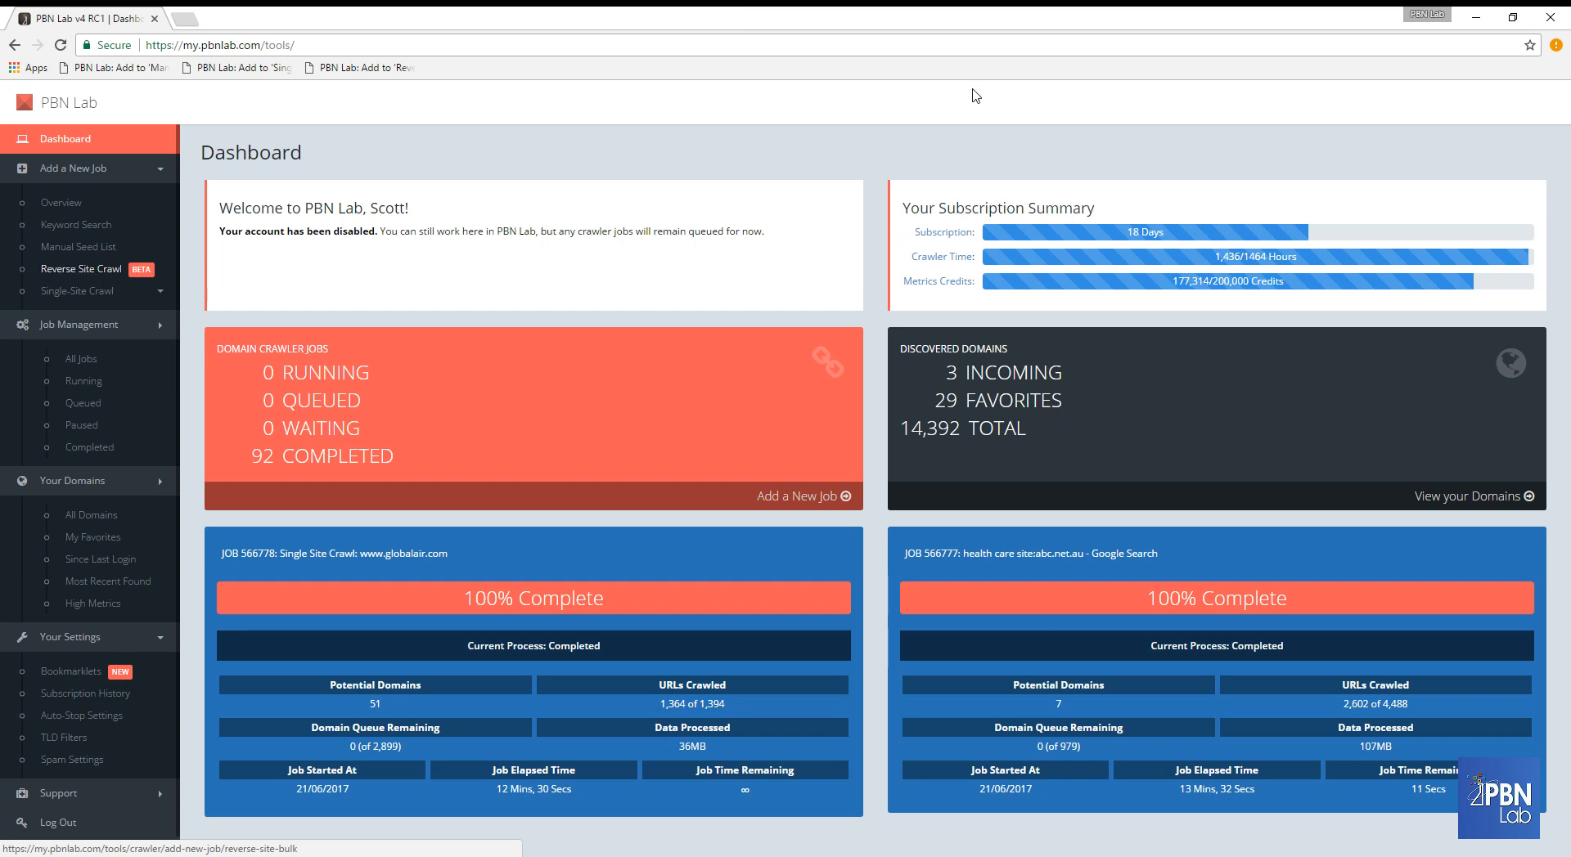
mouse_move(80, 268)
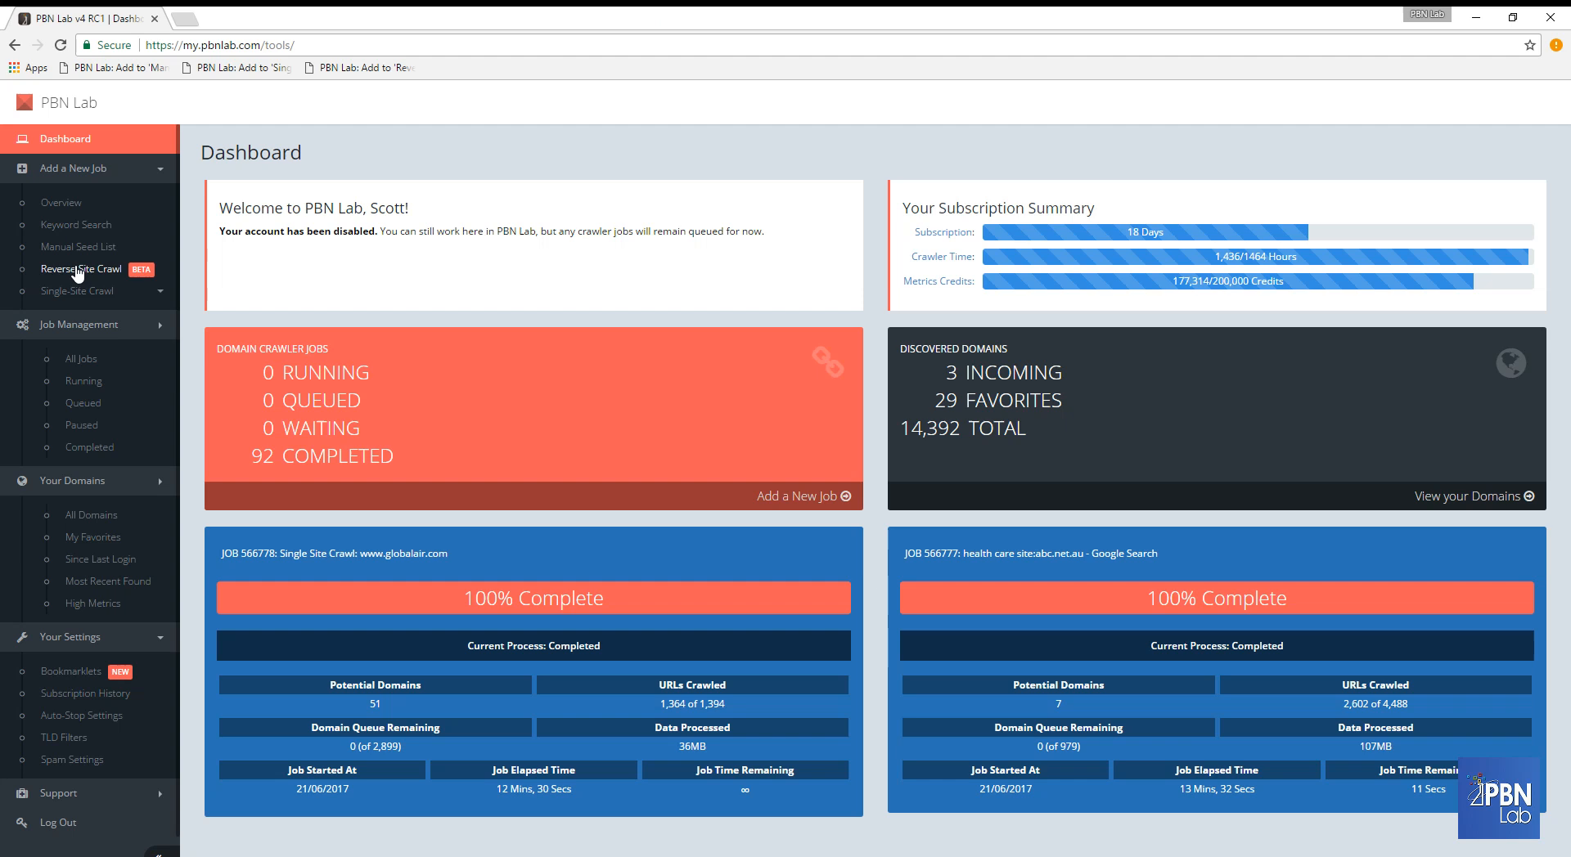
Go to the bulk Reverse Site Crawl page from the Add a New Job sidebar.
left_click(80, 268)
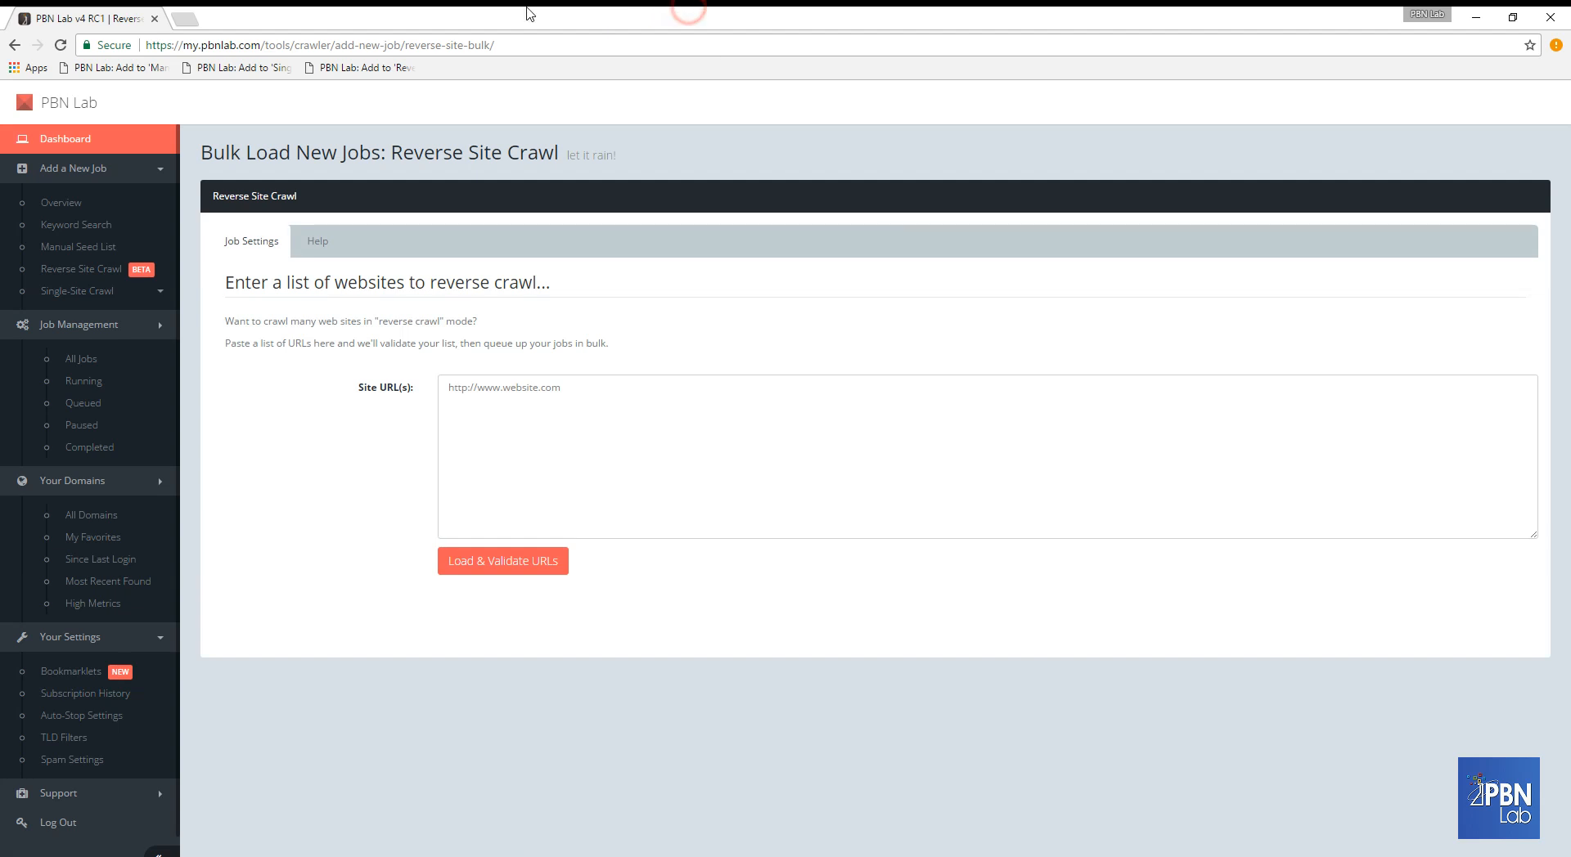
mouse_move(592, 13)
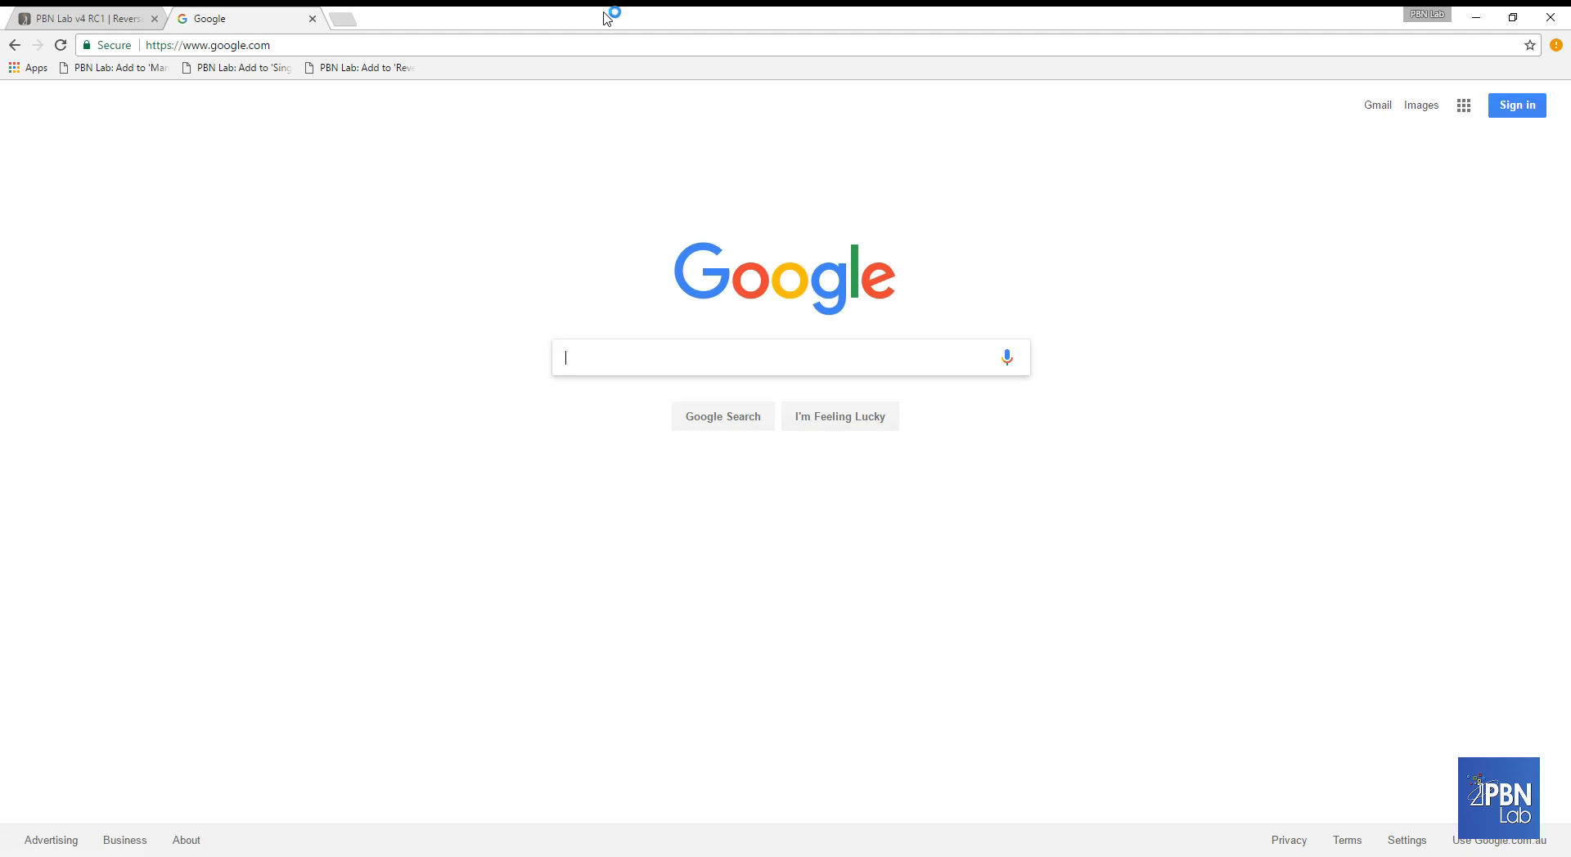
Search Google for 'plastic surgeon nyc' and review the local and organic results.
type("plast")
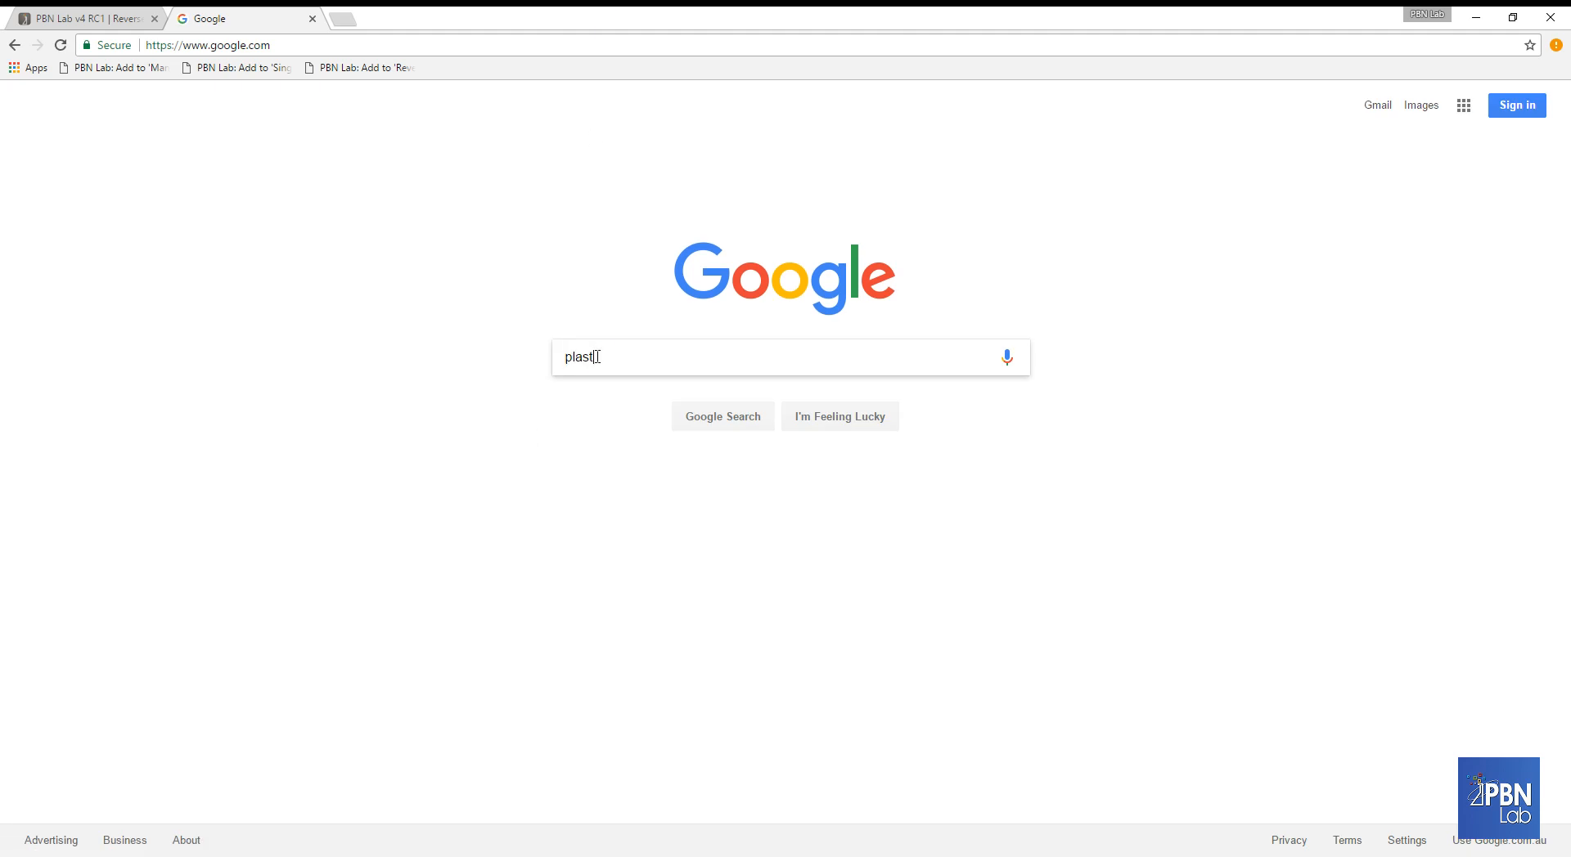
type("ic surgeon ny")
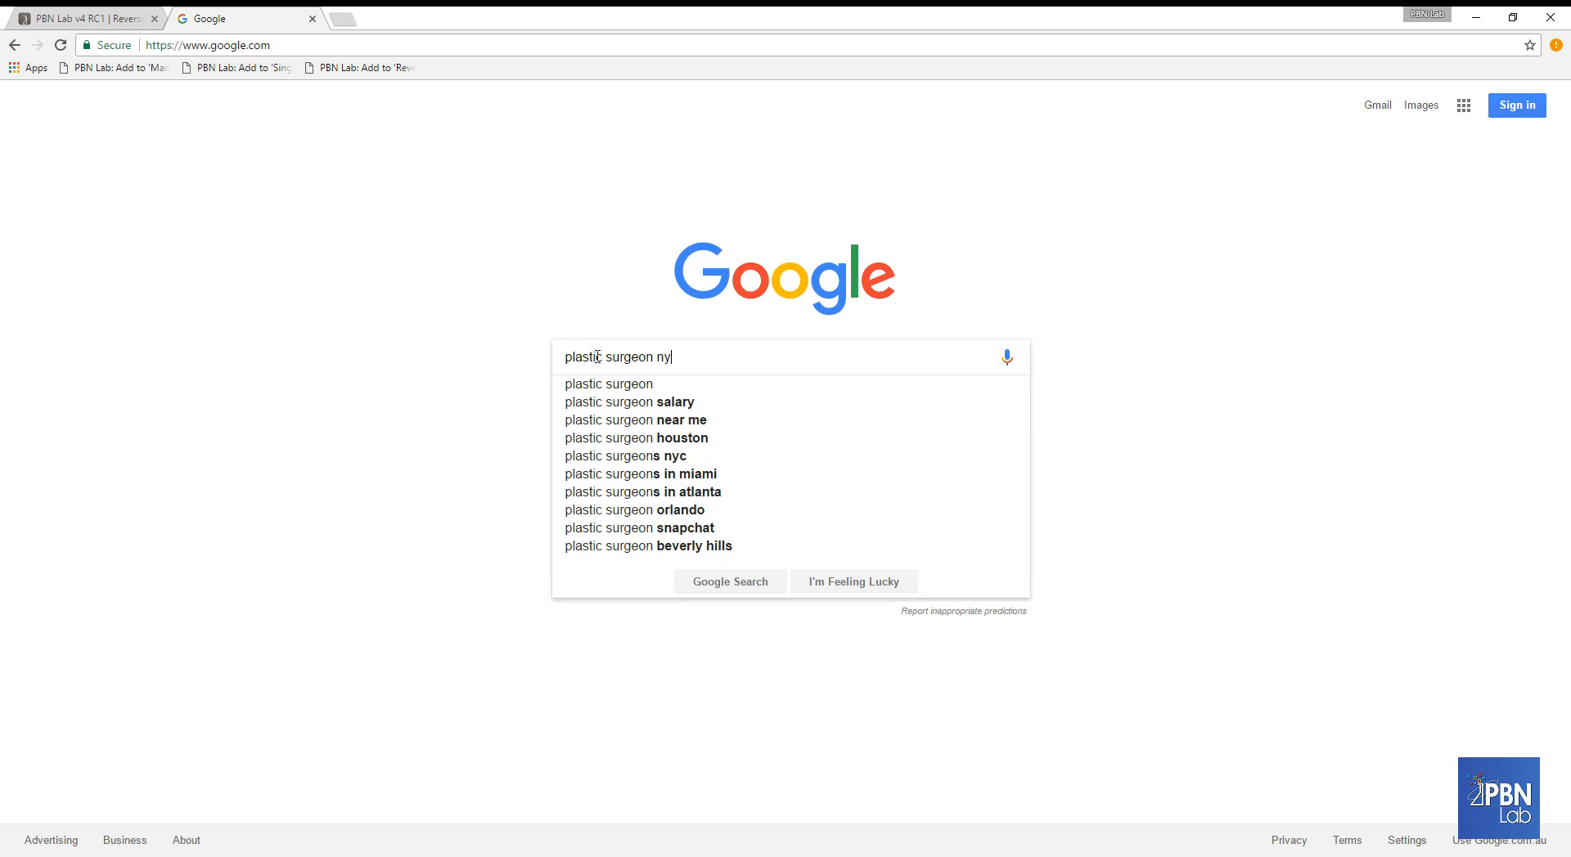
left_click(626, 456)
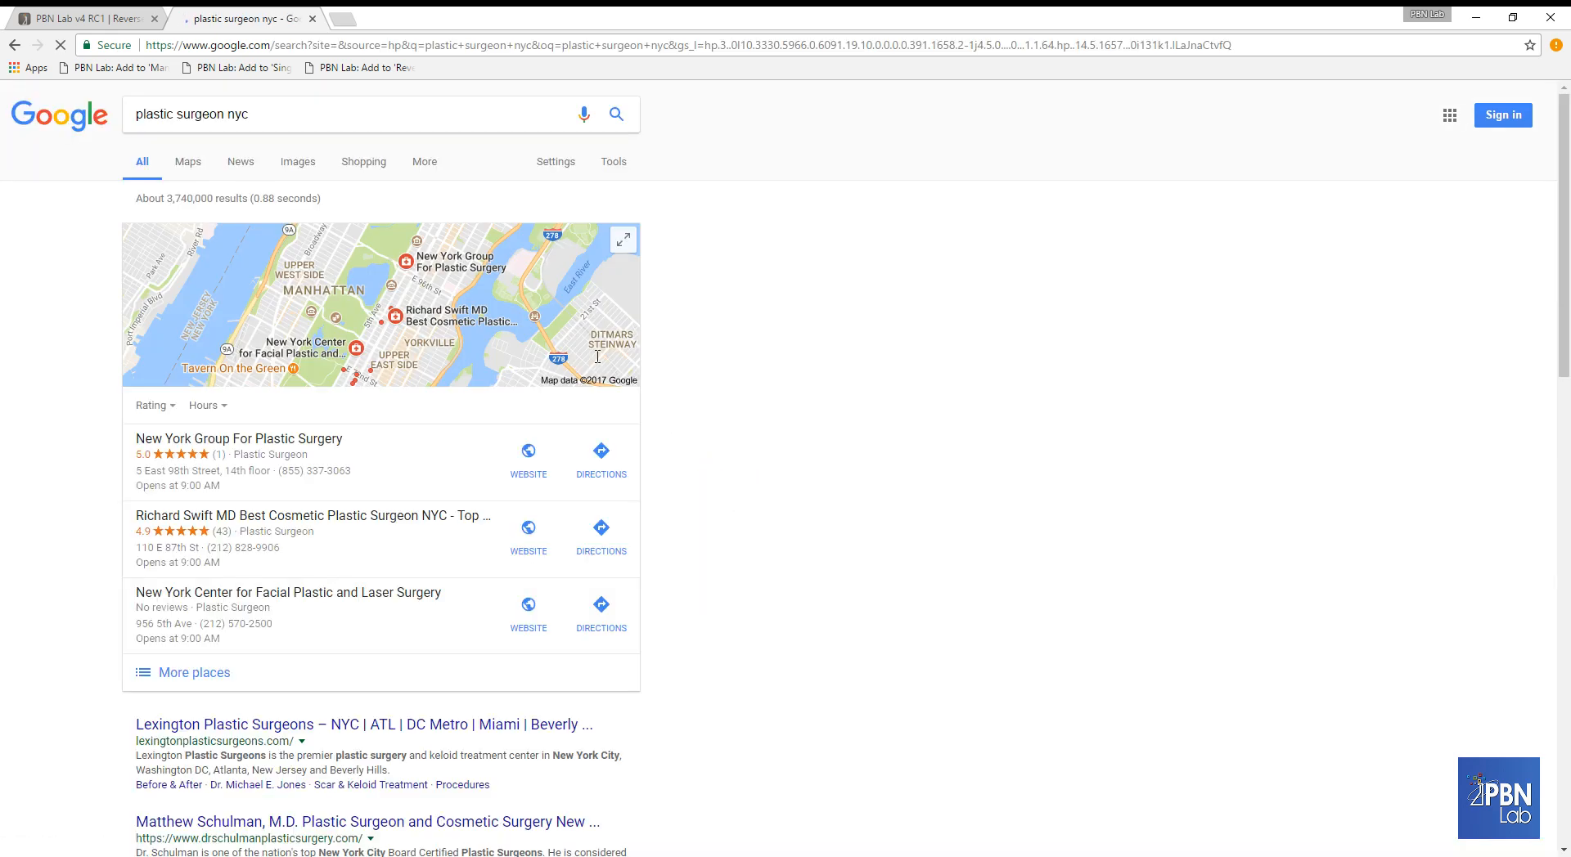
scroll("down", 3)
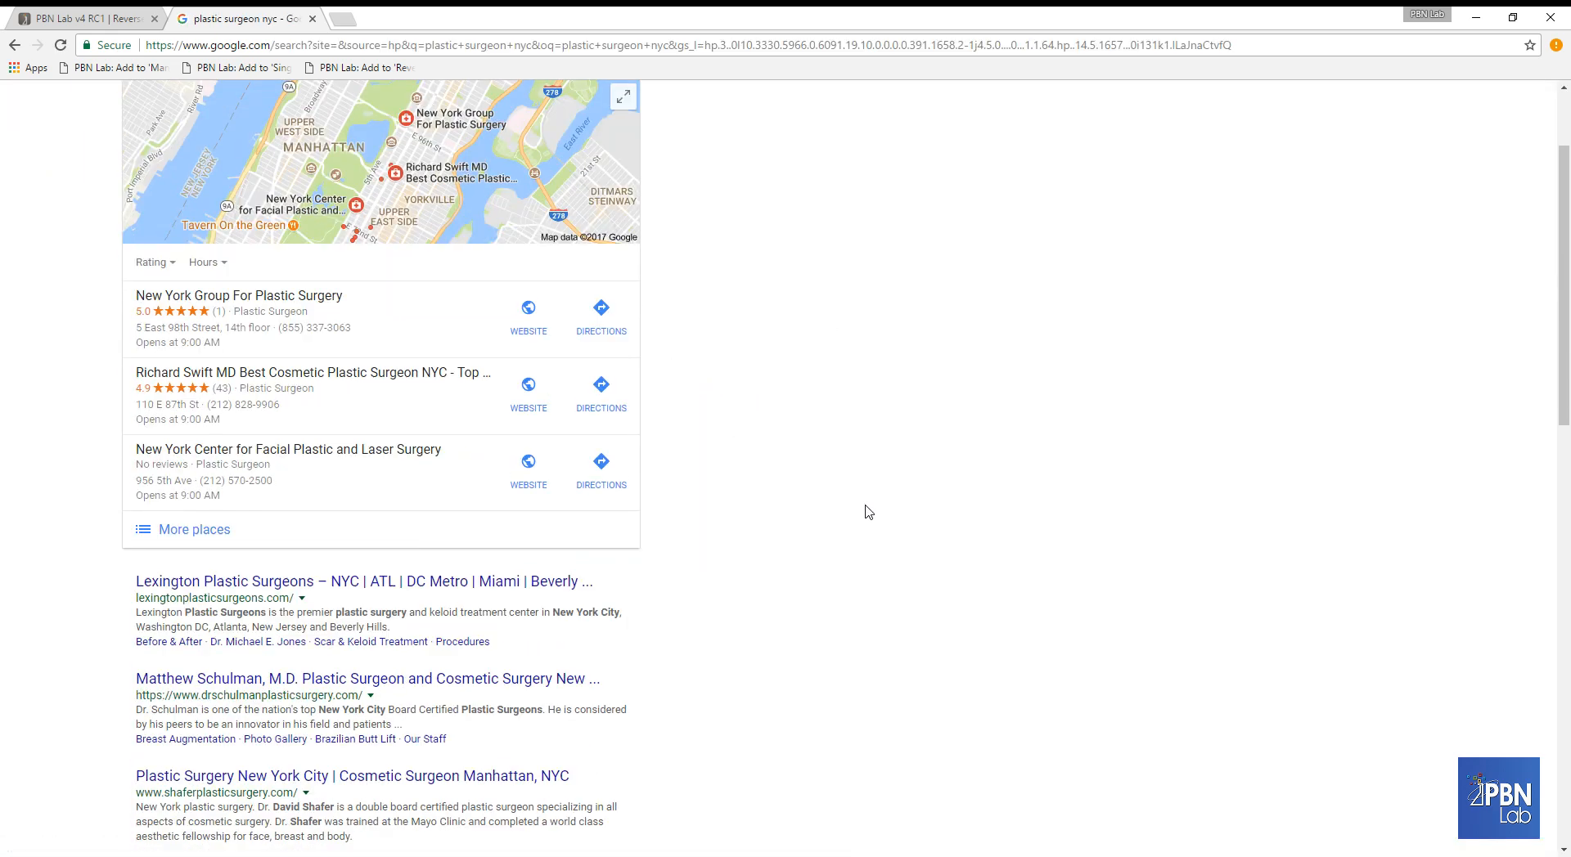
scroll("down", 3)
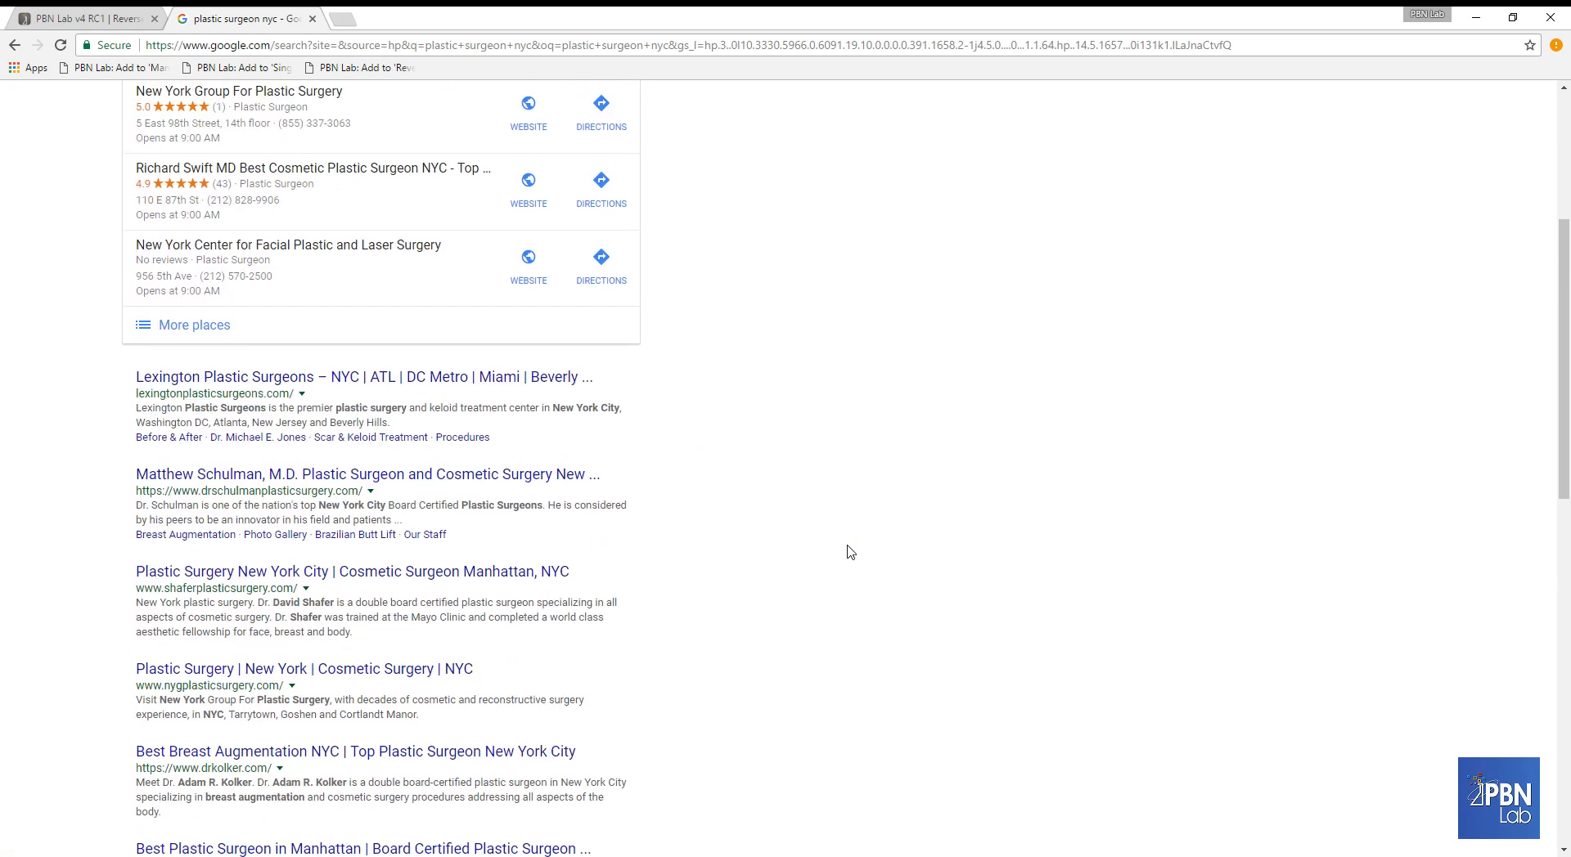
scroll("down", 3)
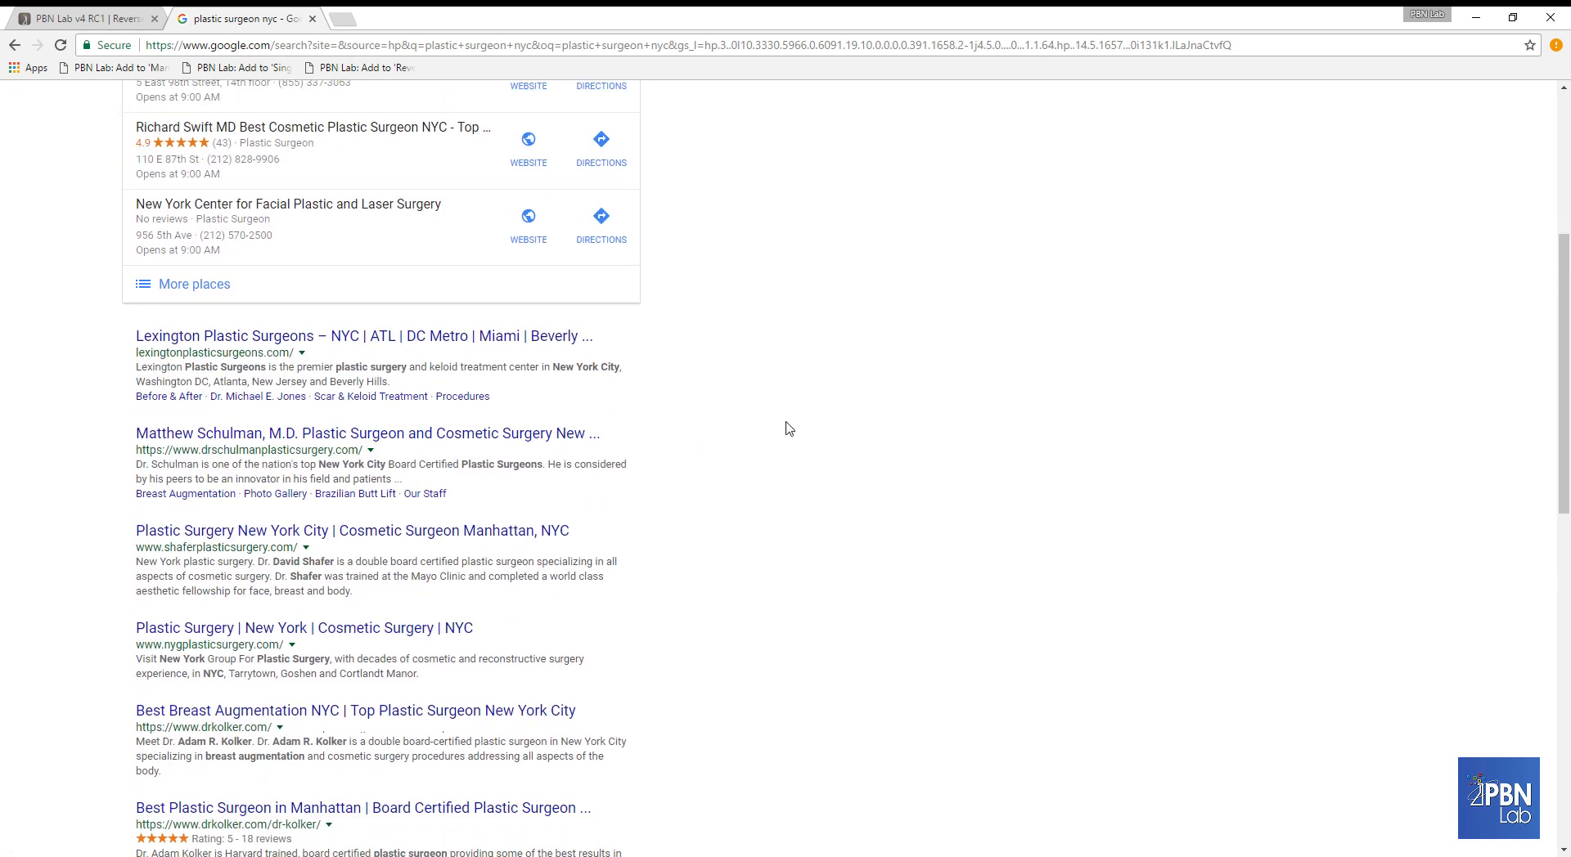
mouse_move(853, 457)
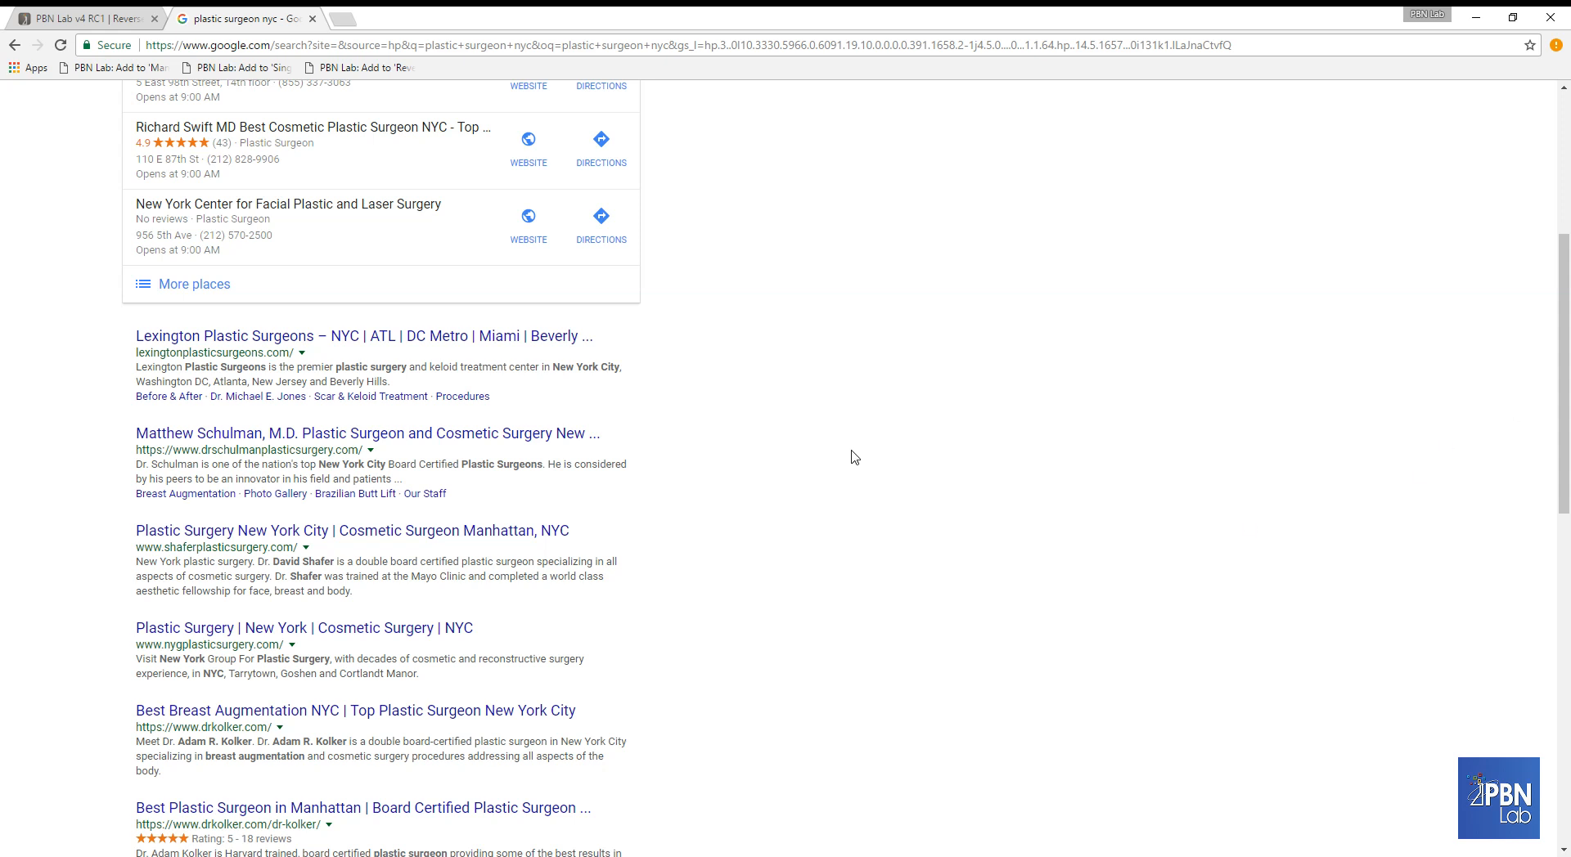
mouse_move(245, 658)
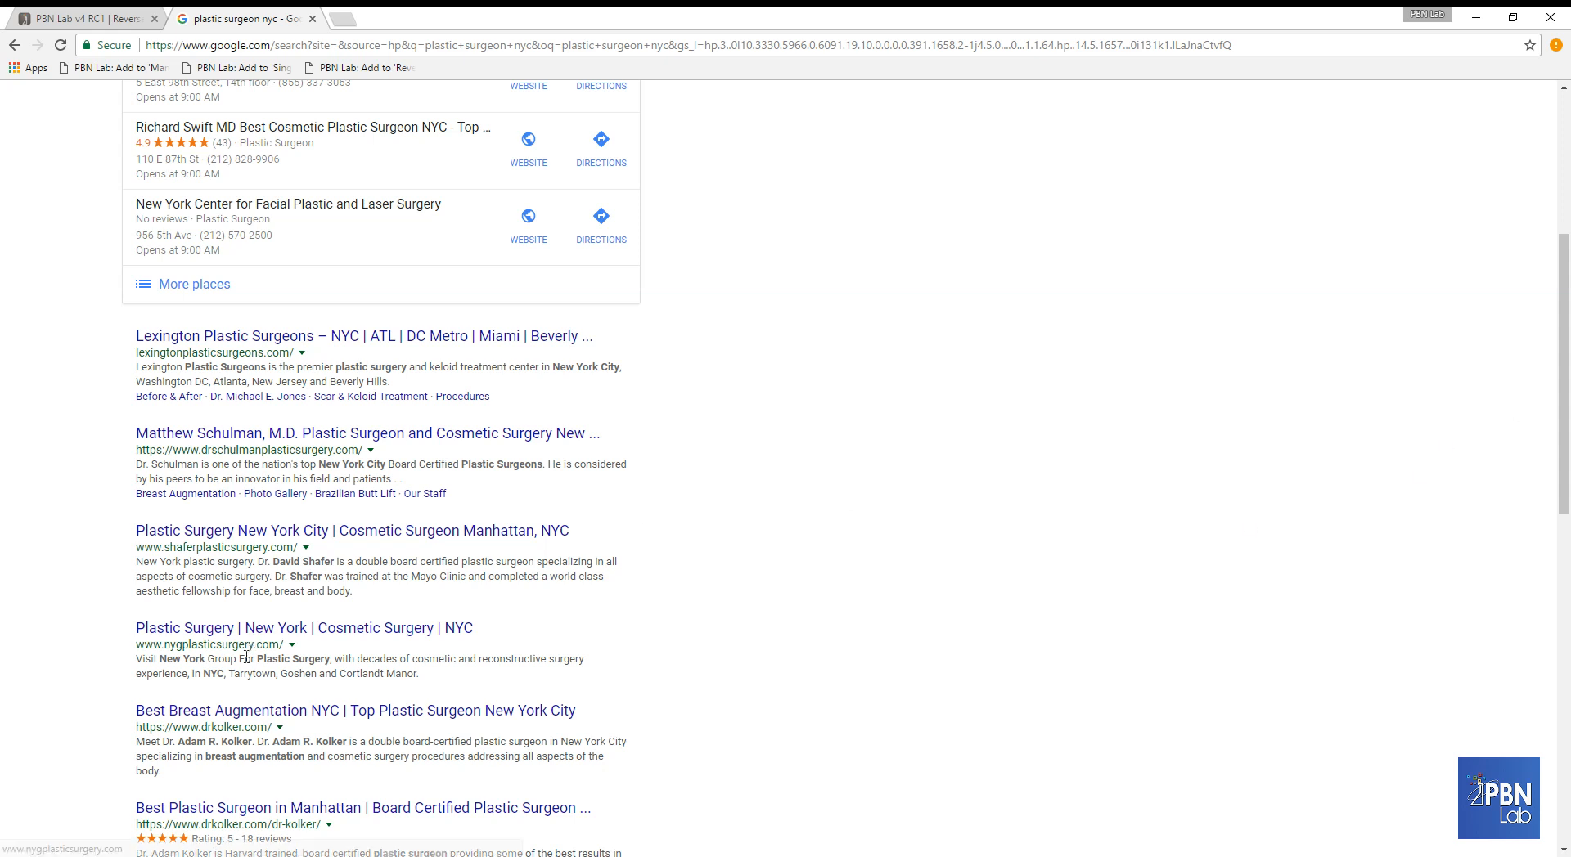
scroll("up", 3)
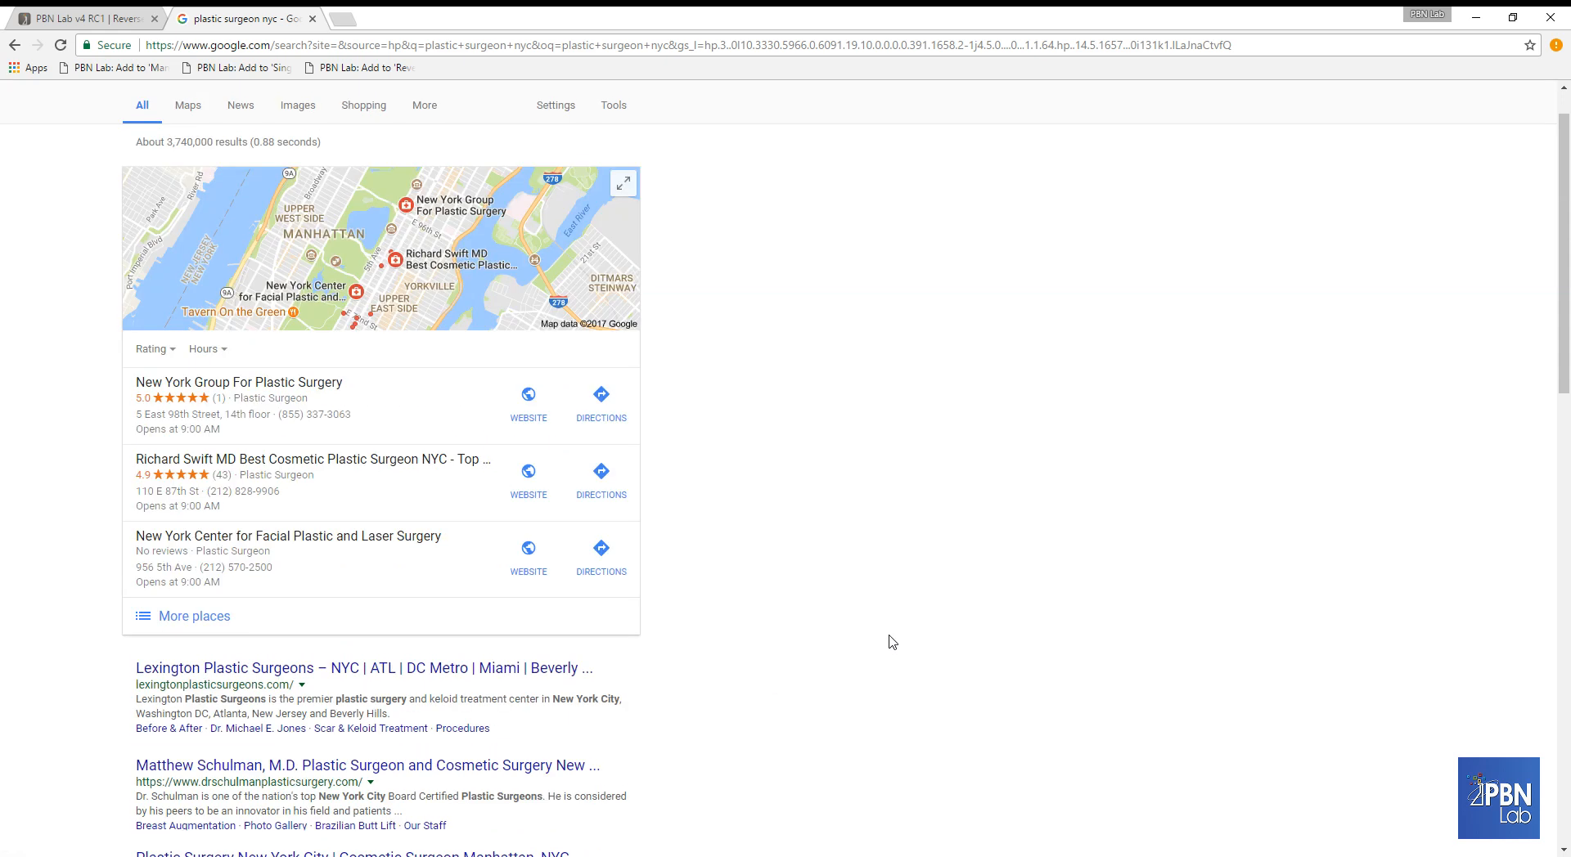
scroll("up", 3)
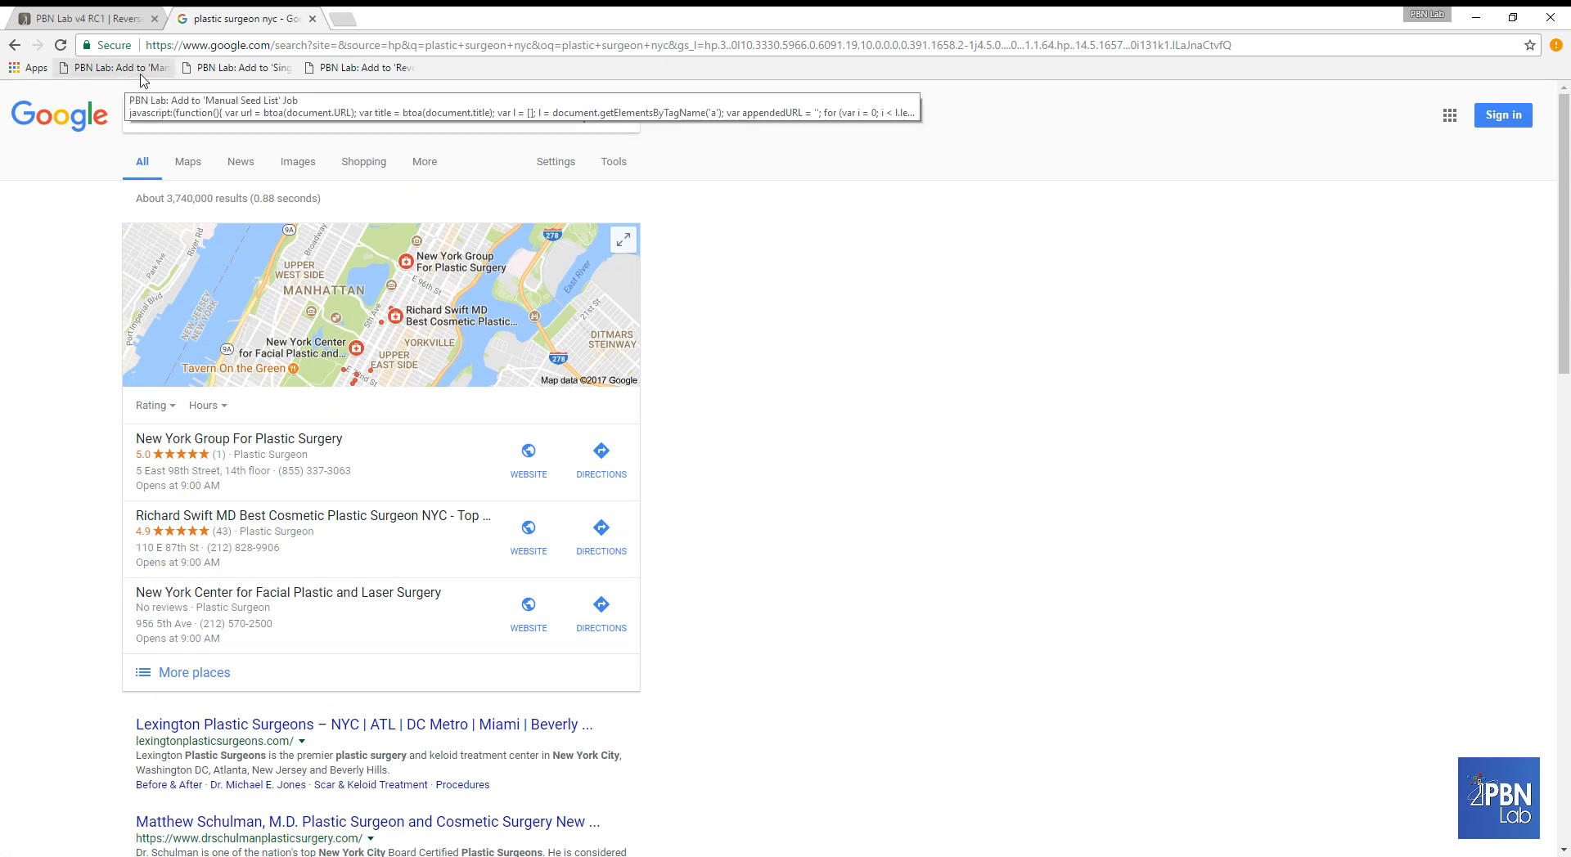
left_click(401, 18)
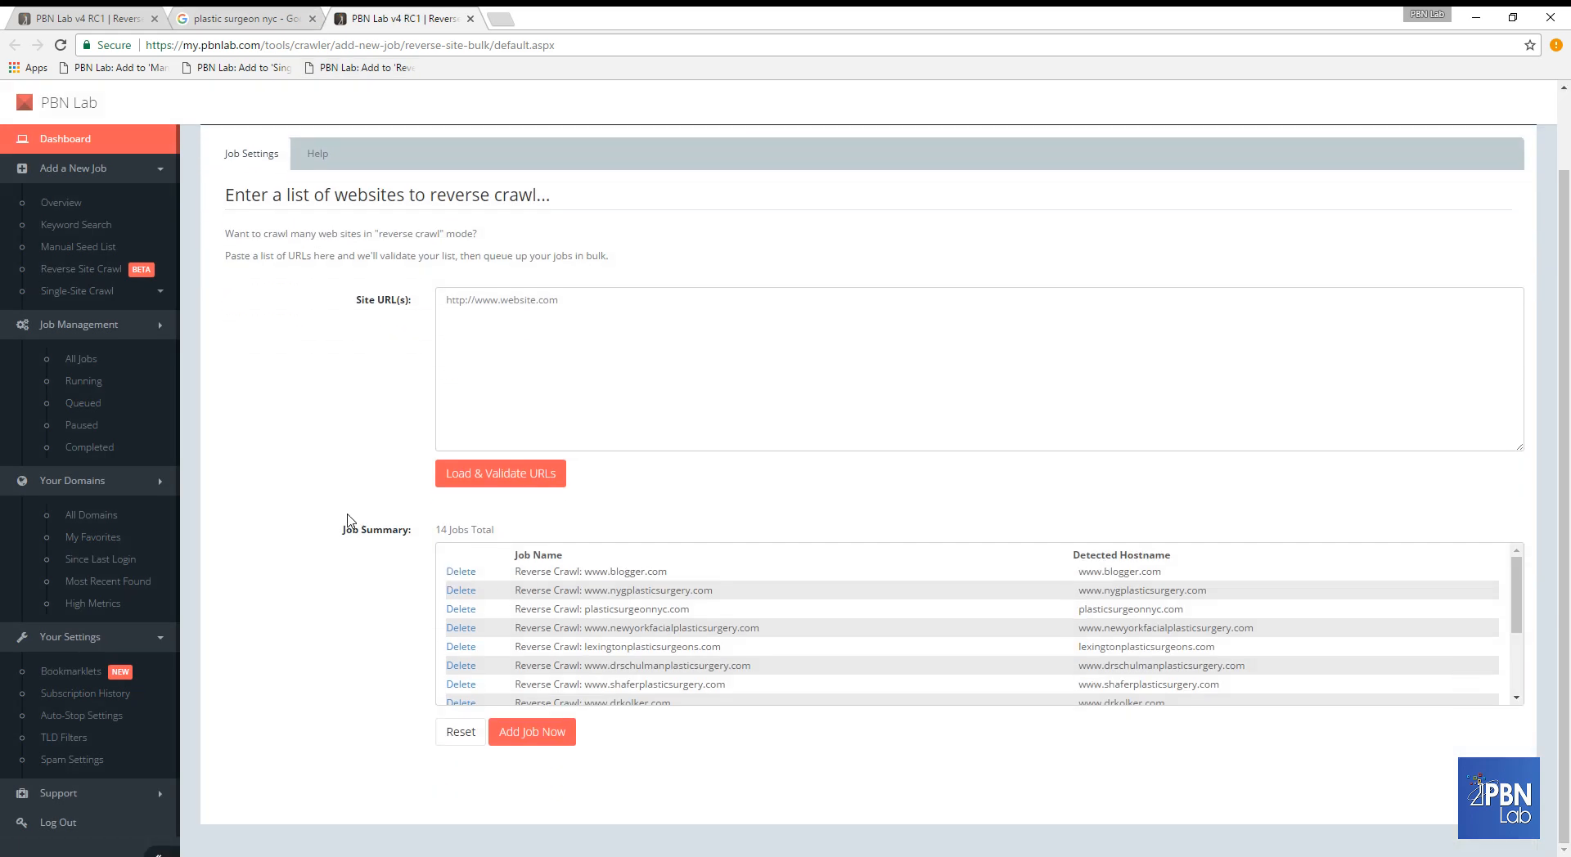
scroll("up", 3)
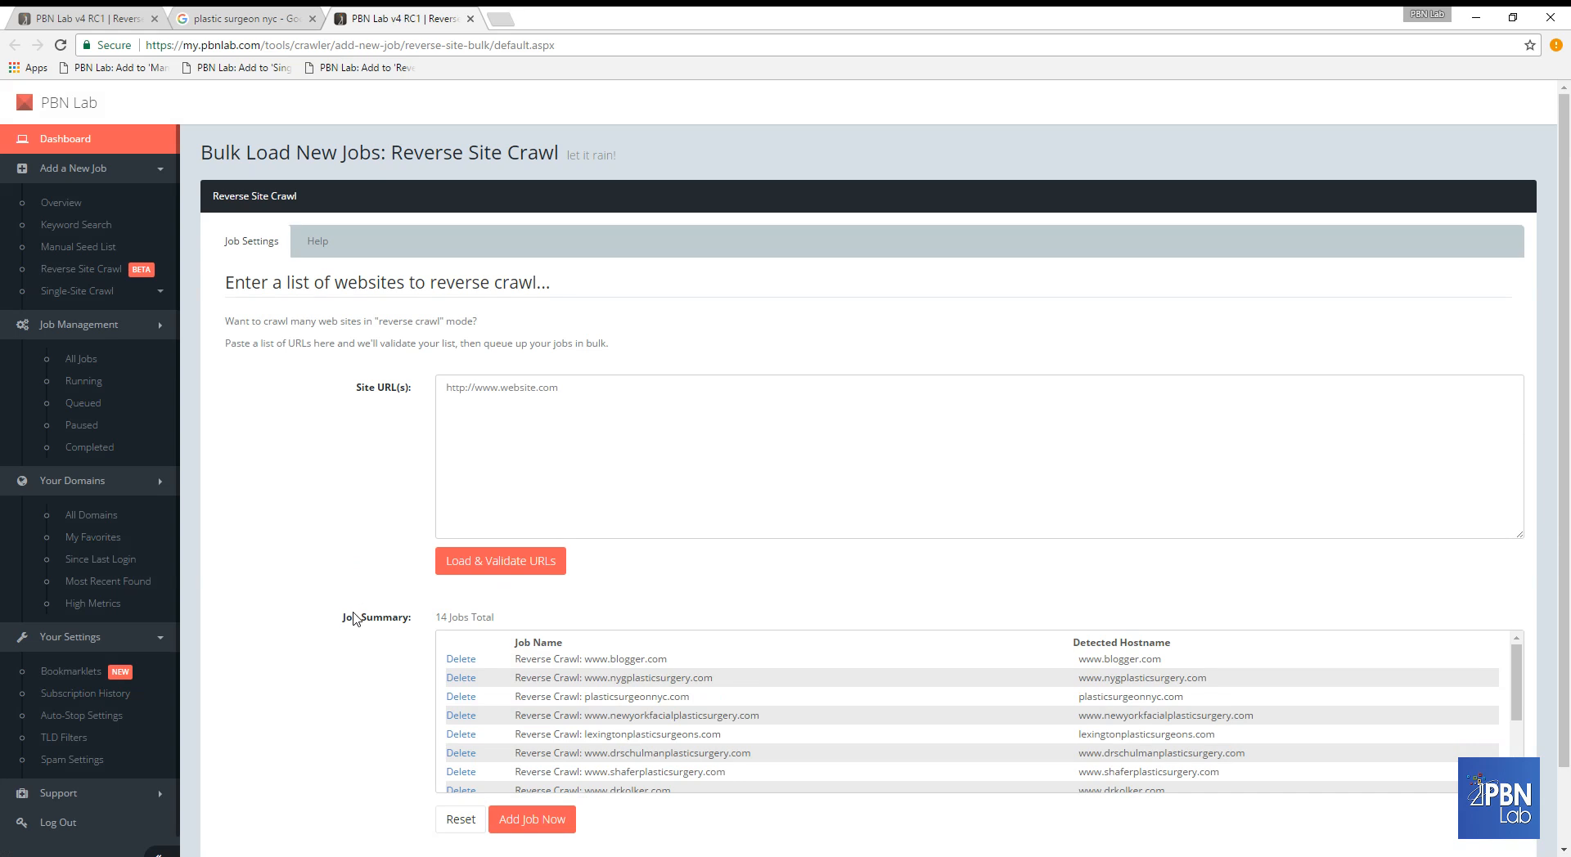
scroll("down", 3)
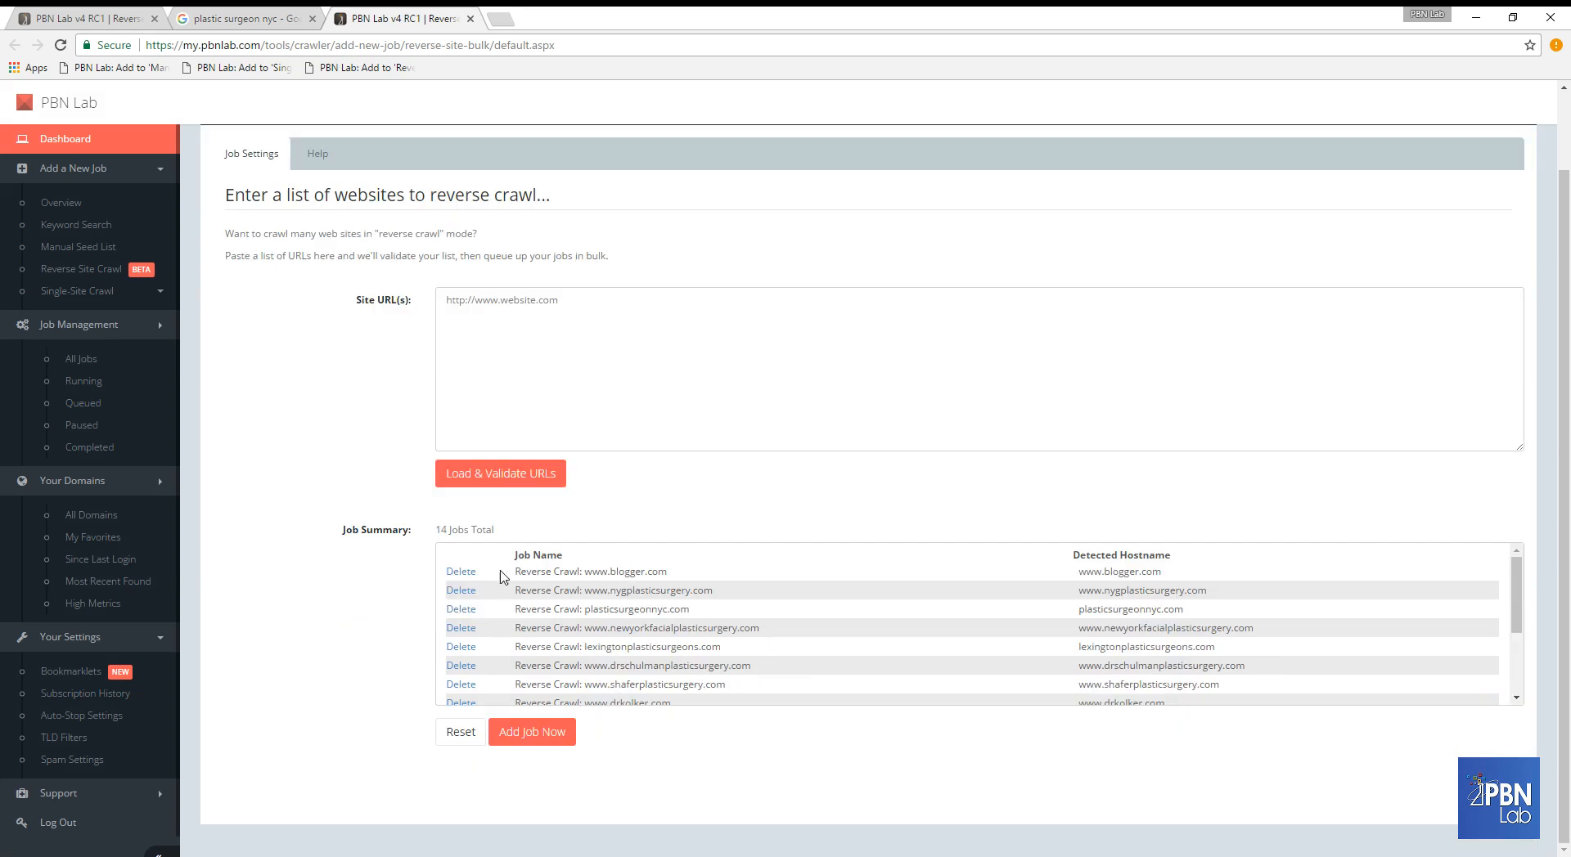
left_click(461, 571)
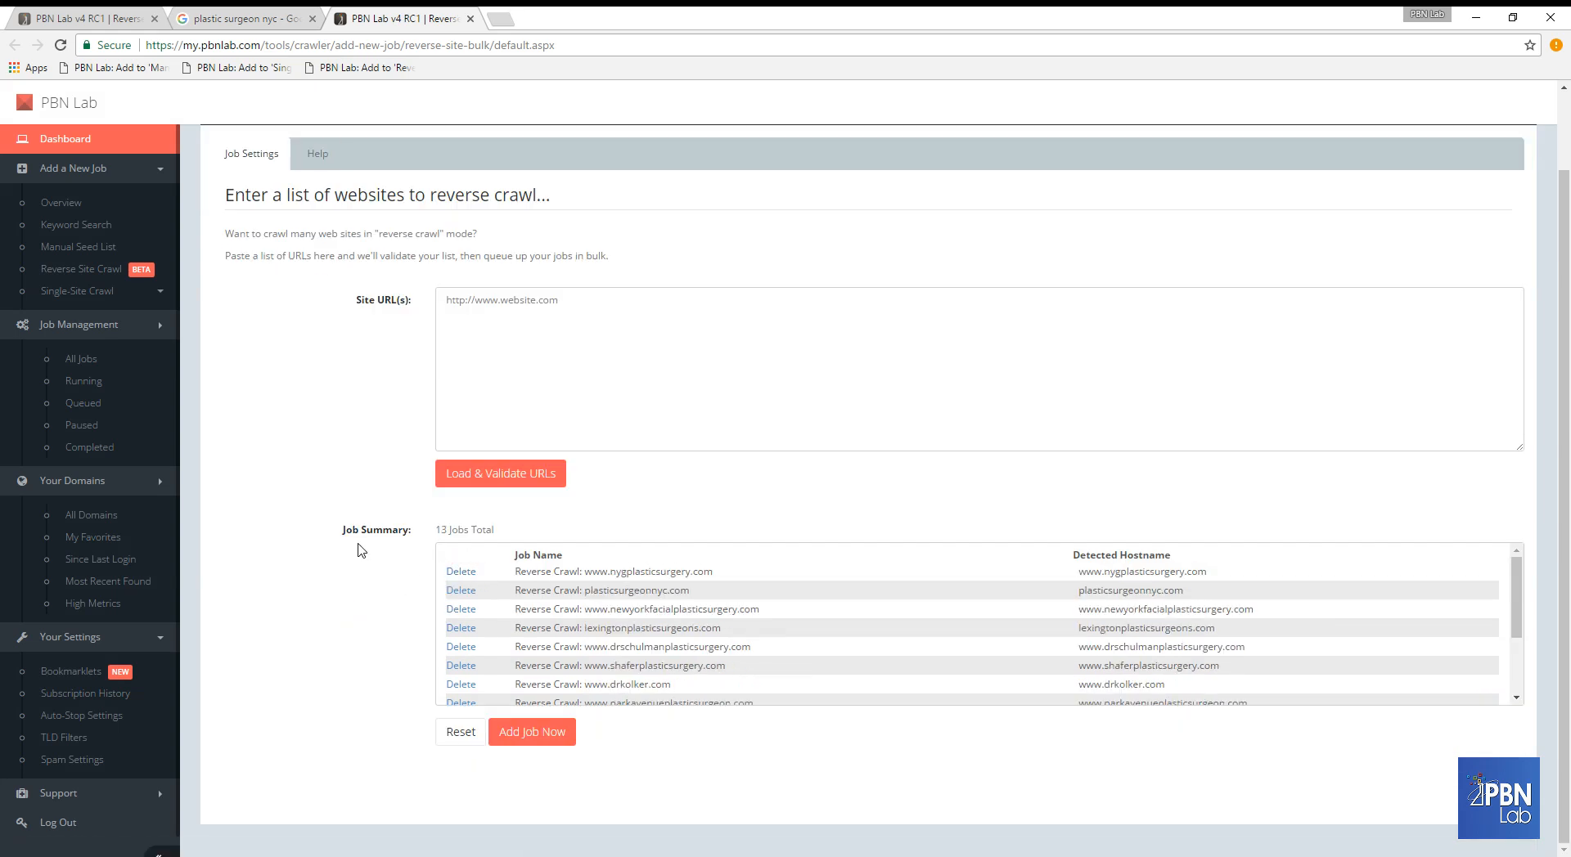
mouse_move(599, 586)
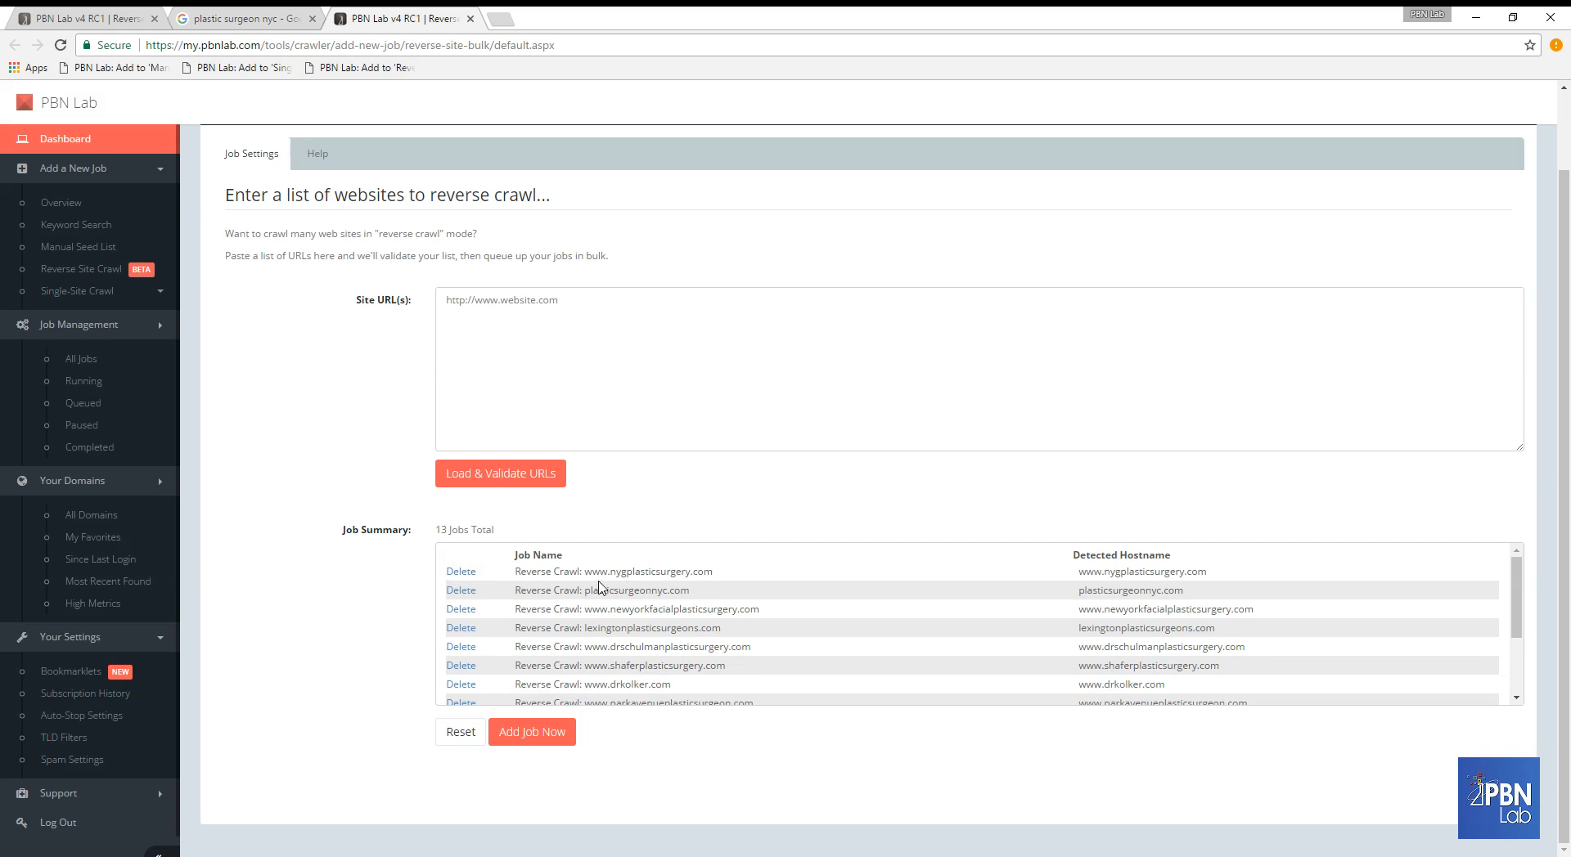
mouse_move(587, 571)
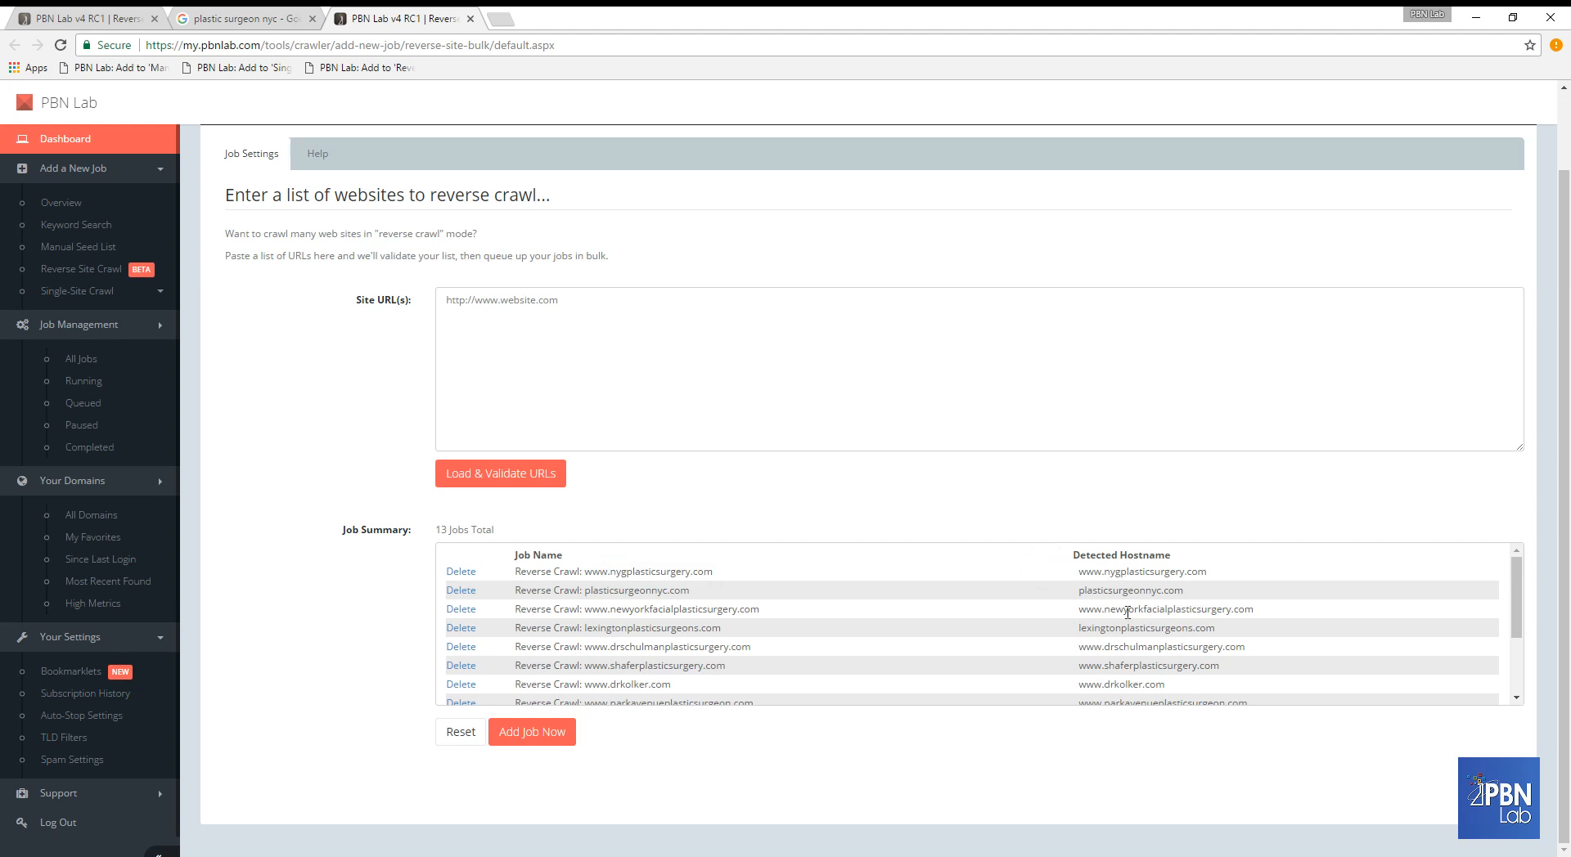
mouse_move(1096, 623)
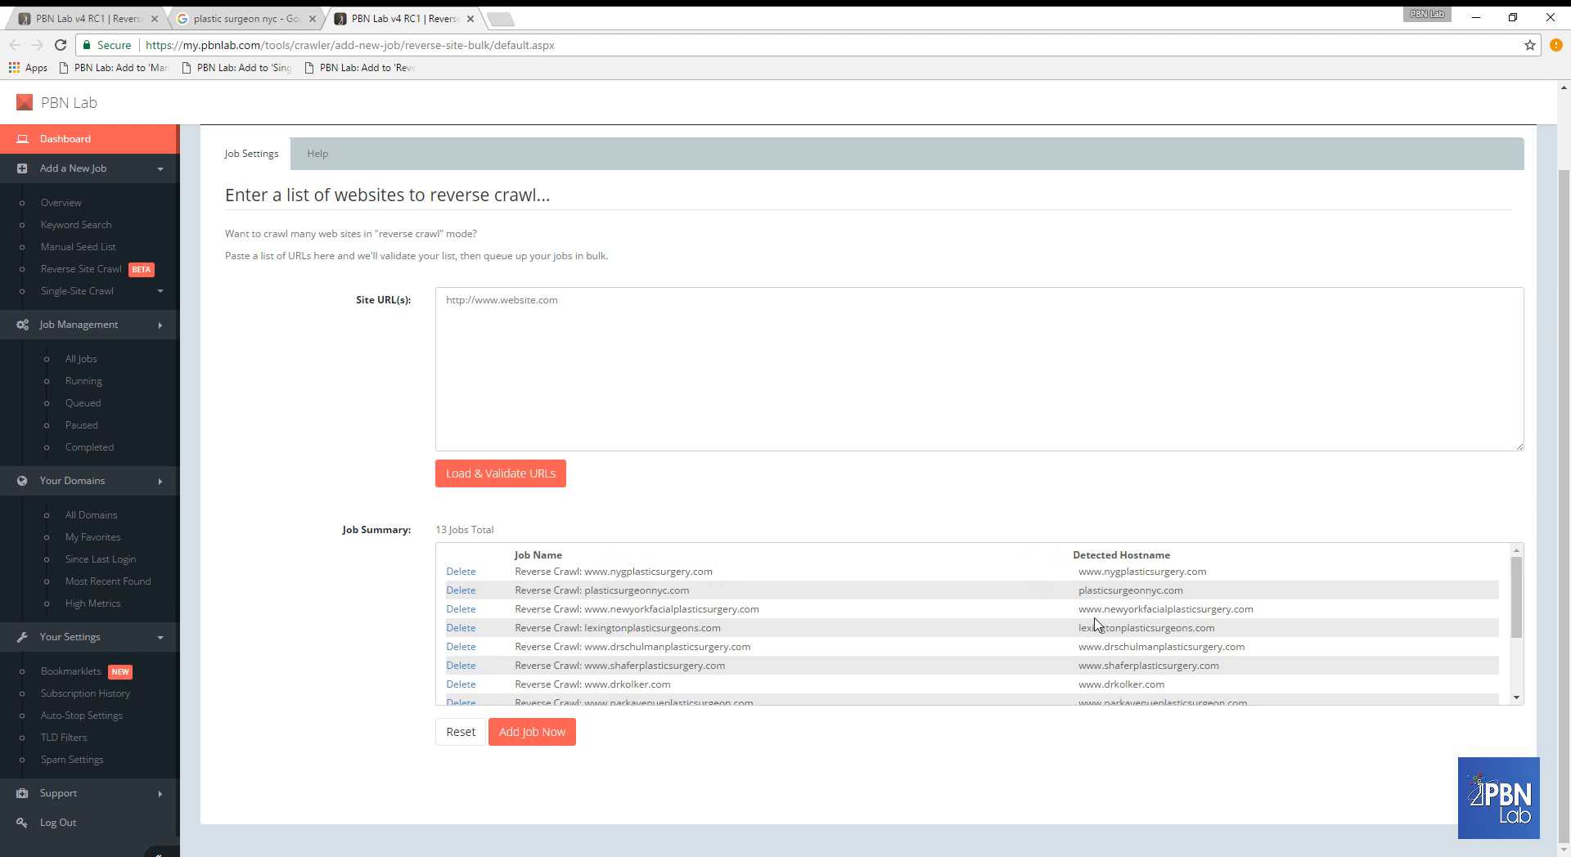
mouse_move(621, 761)
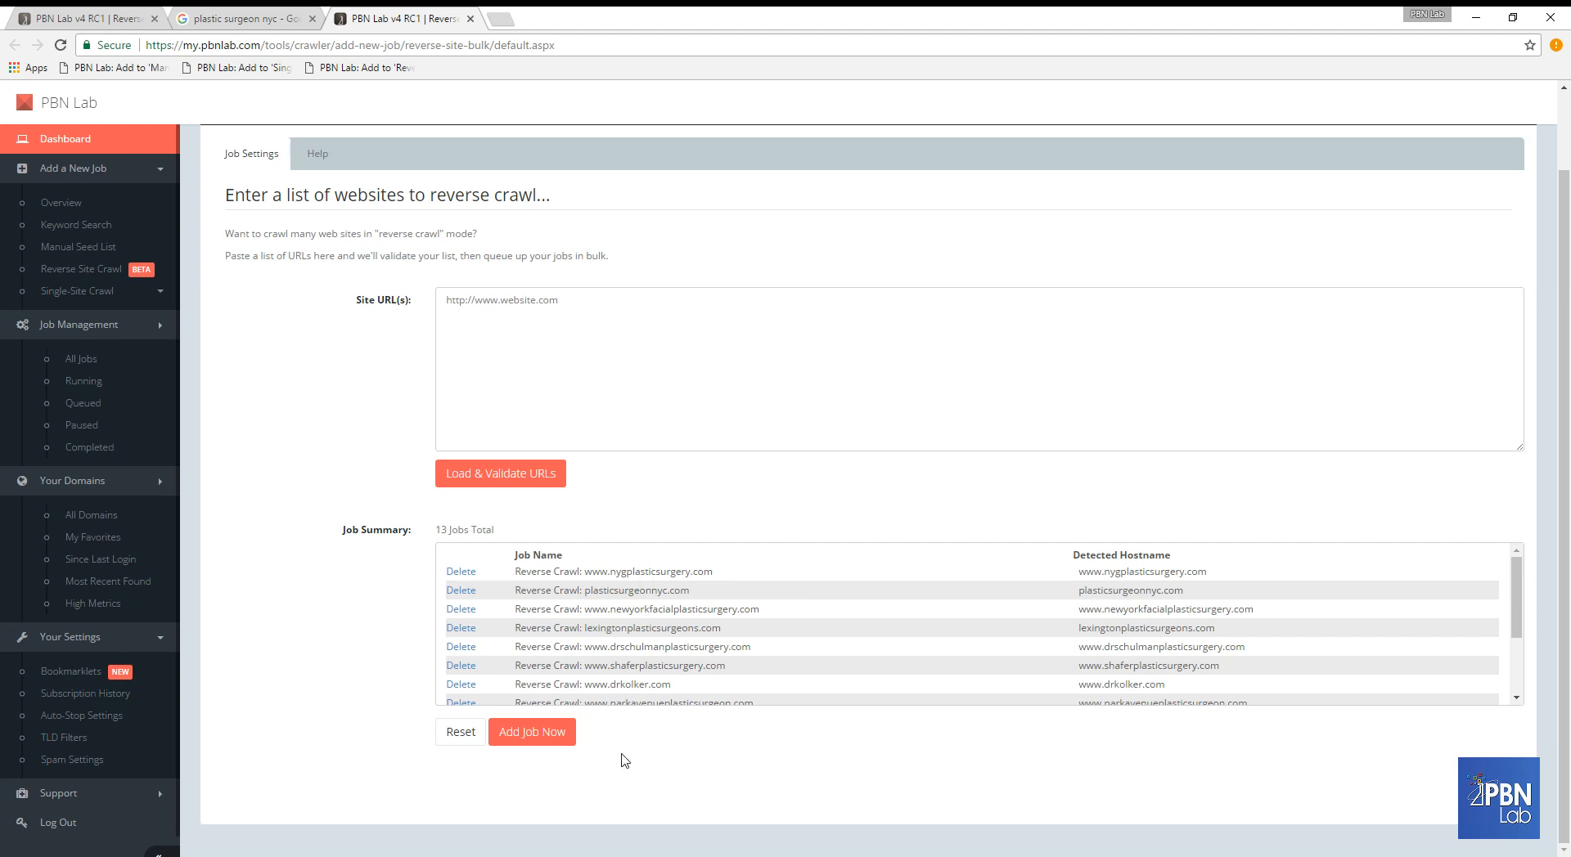
mouse_move(531, 731)
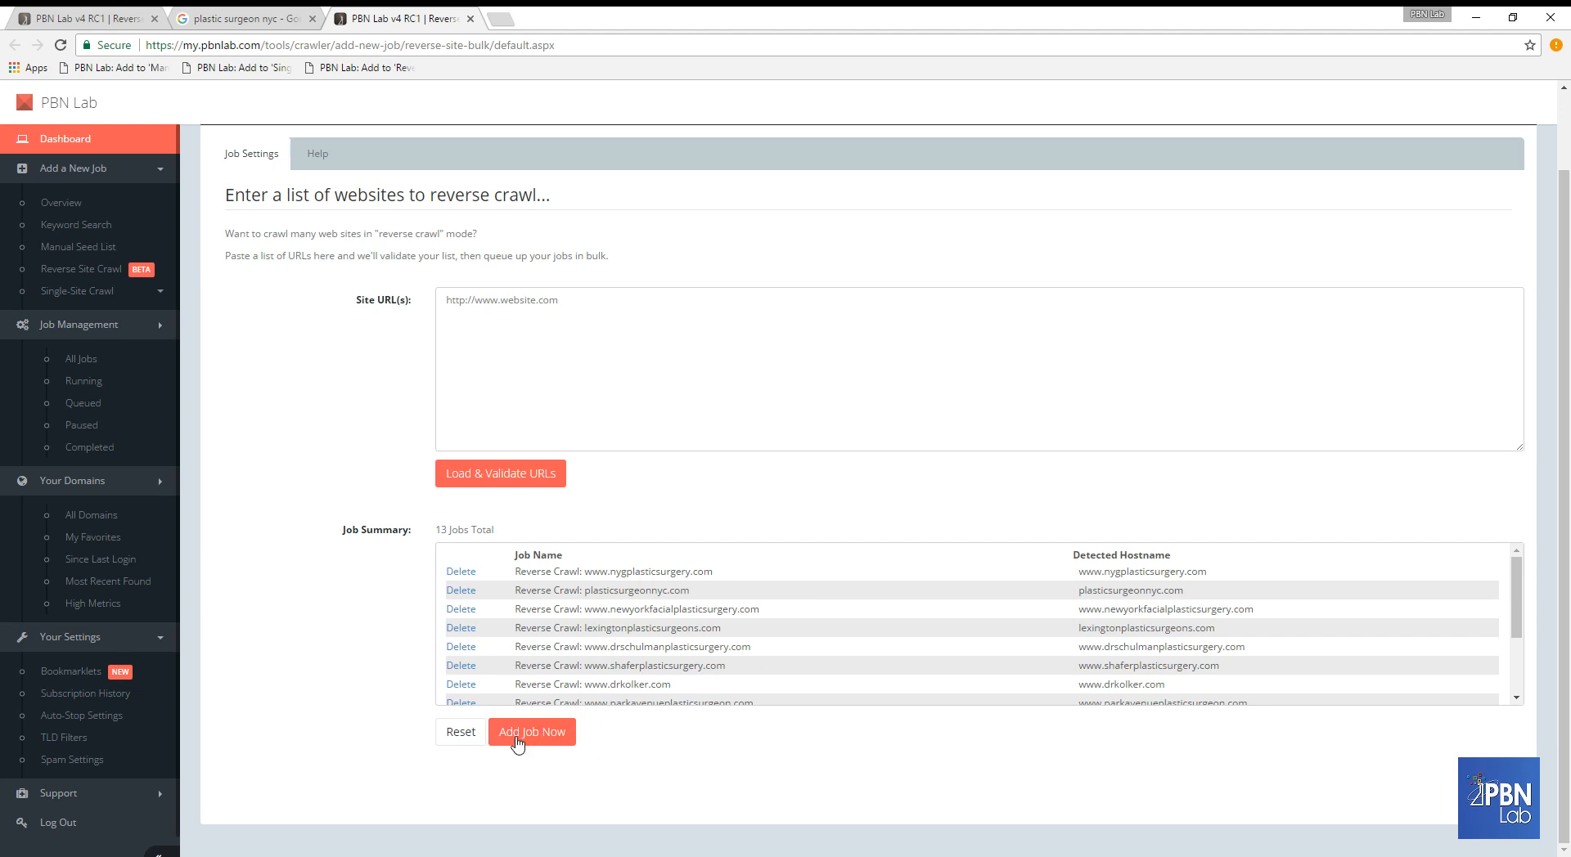
Add the 13 listed reverse crawl jobs to the queue.
left_click(532, 731)
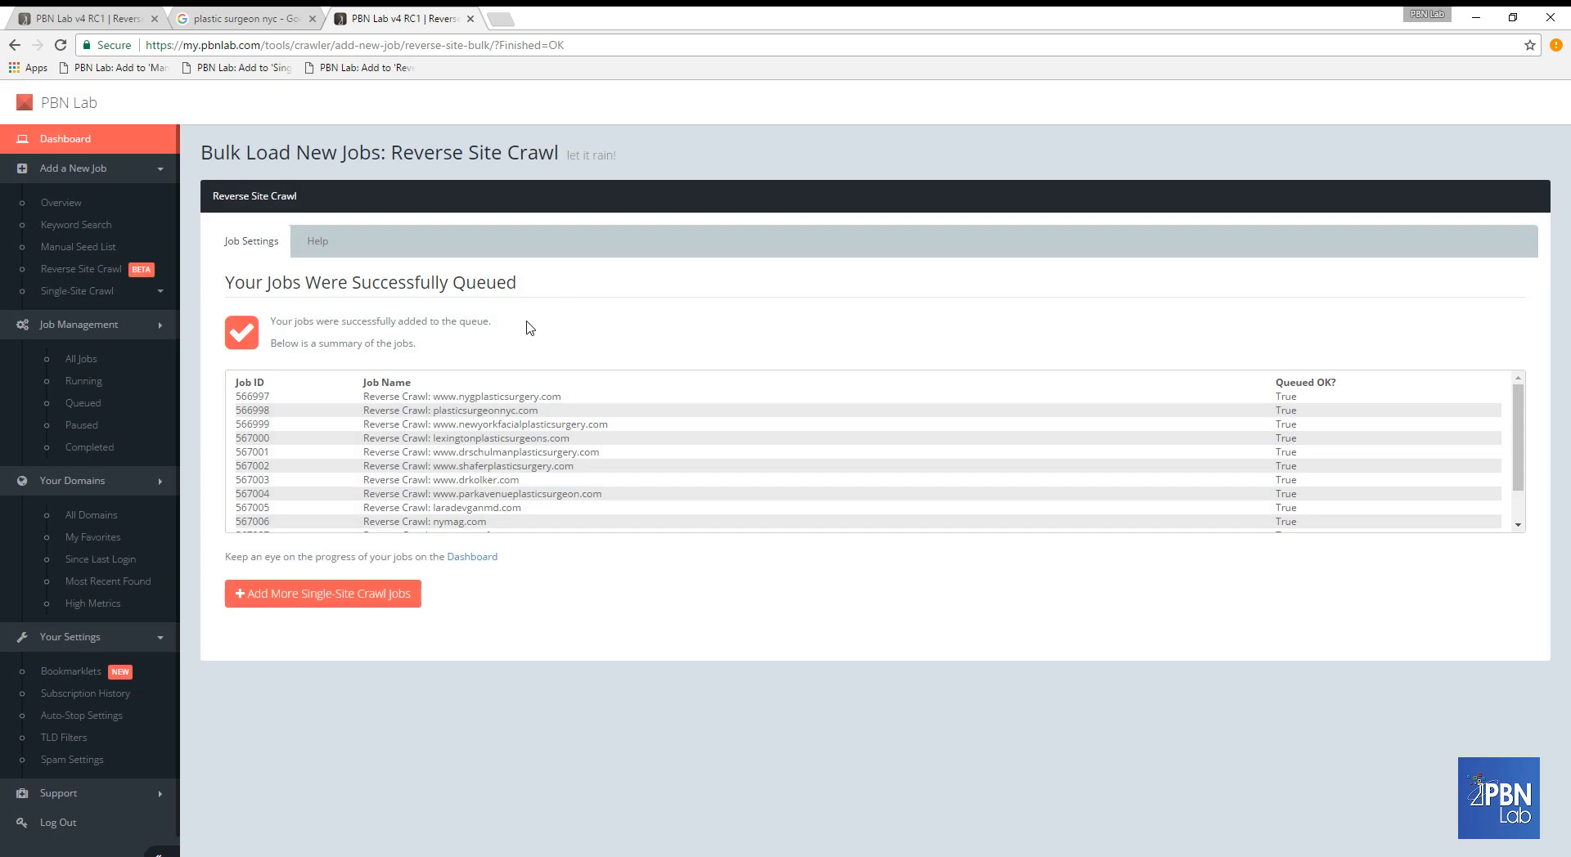
mouse_move(481, 546)
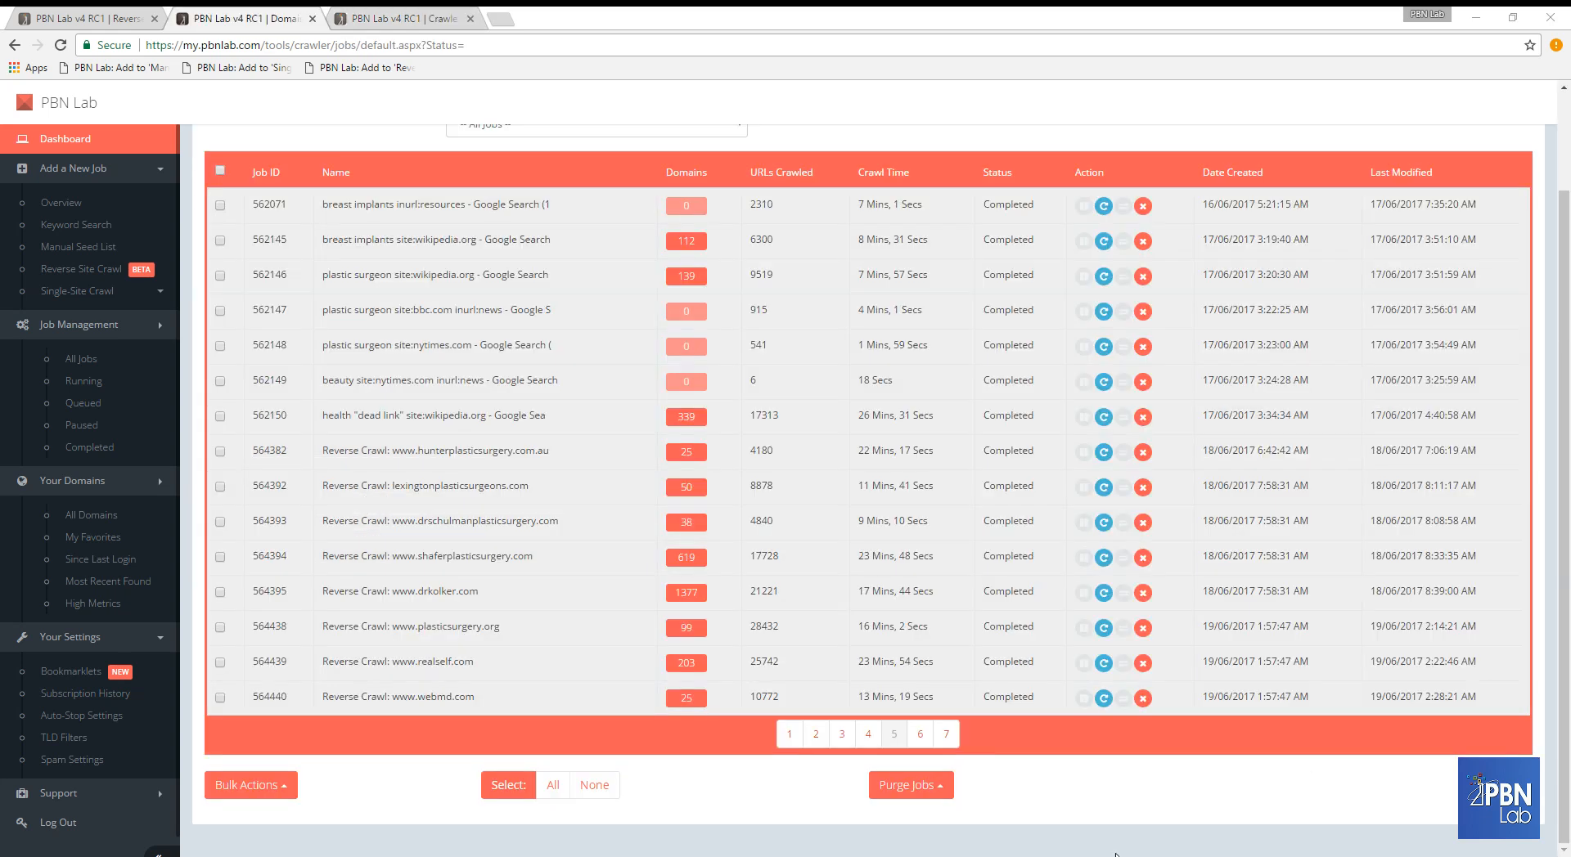
mouse_move(1039, 799)
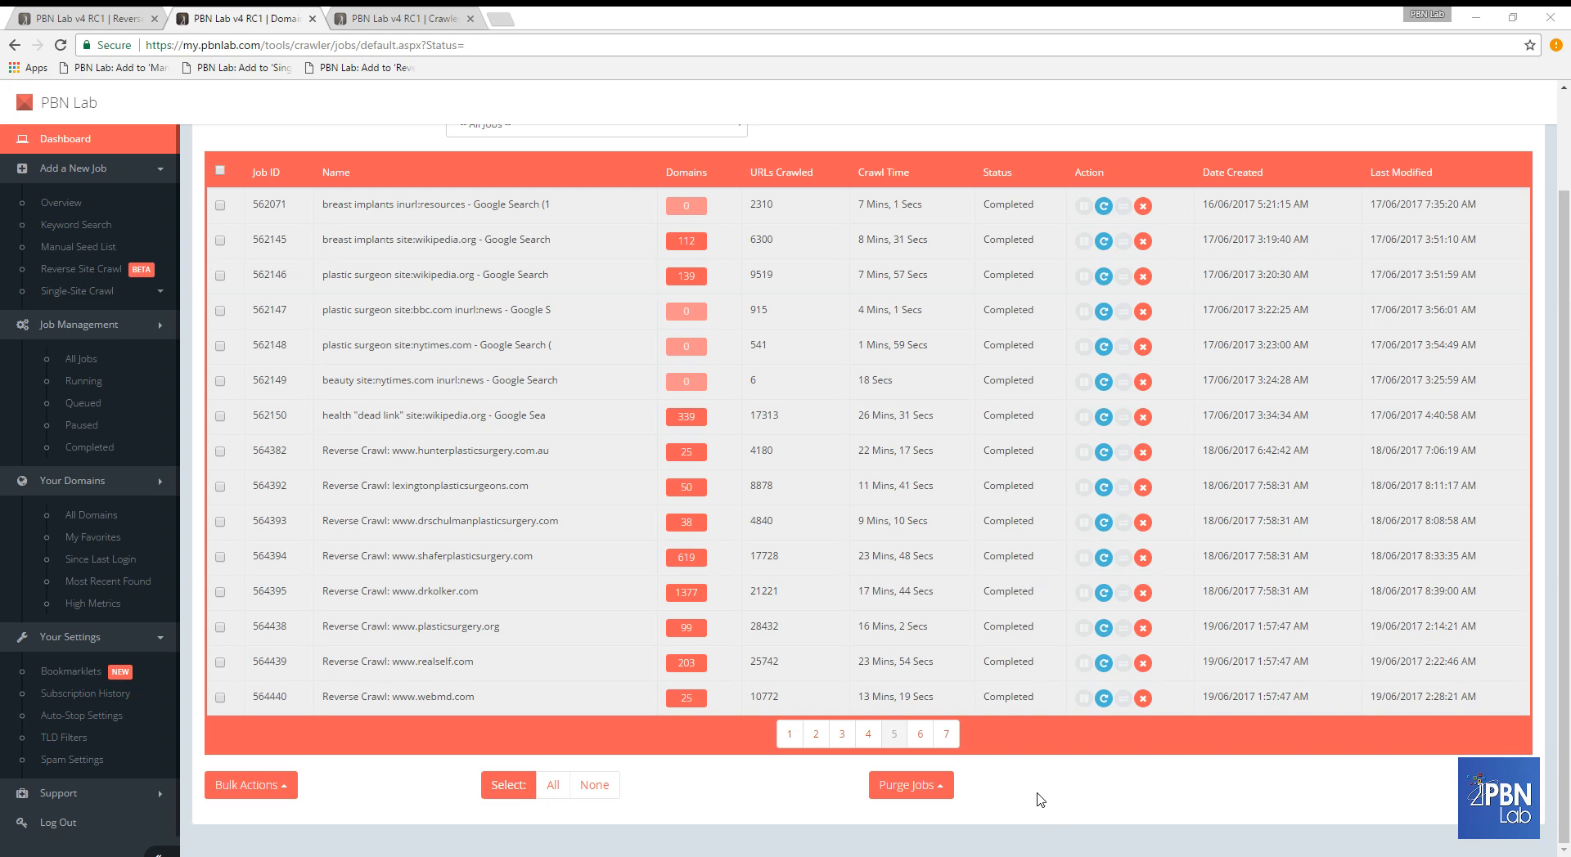
double_click(401, 486)
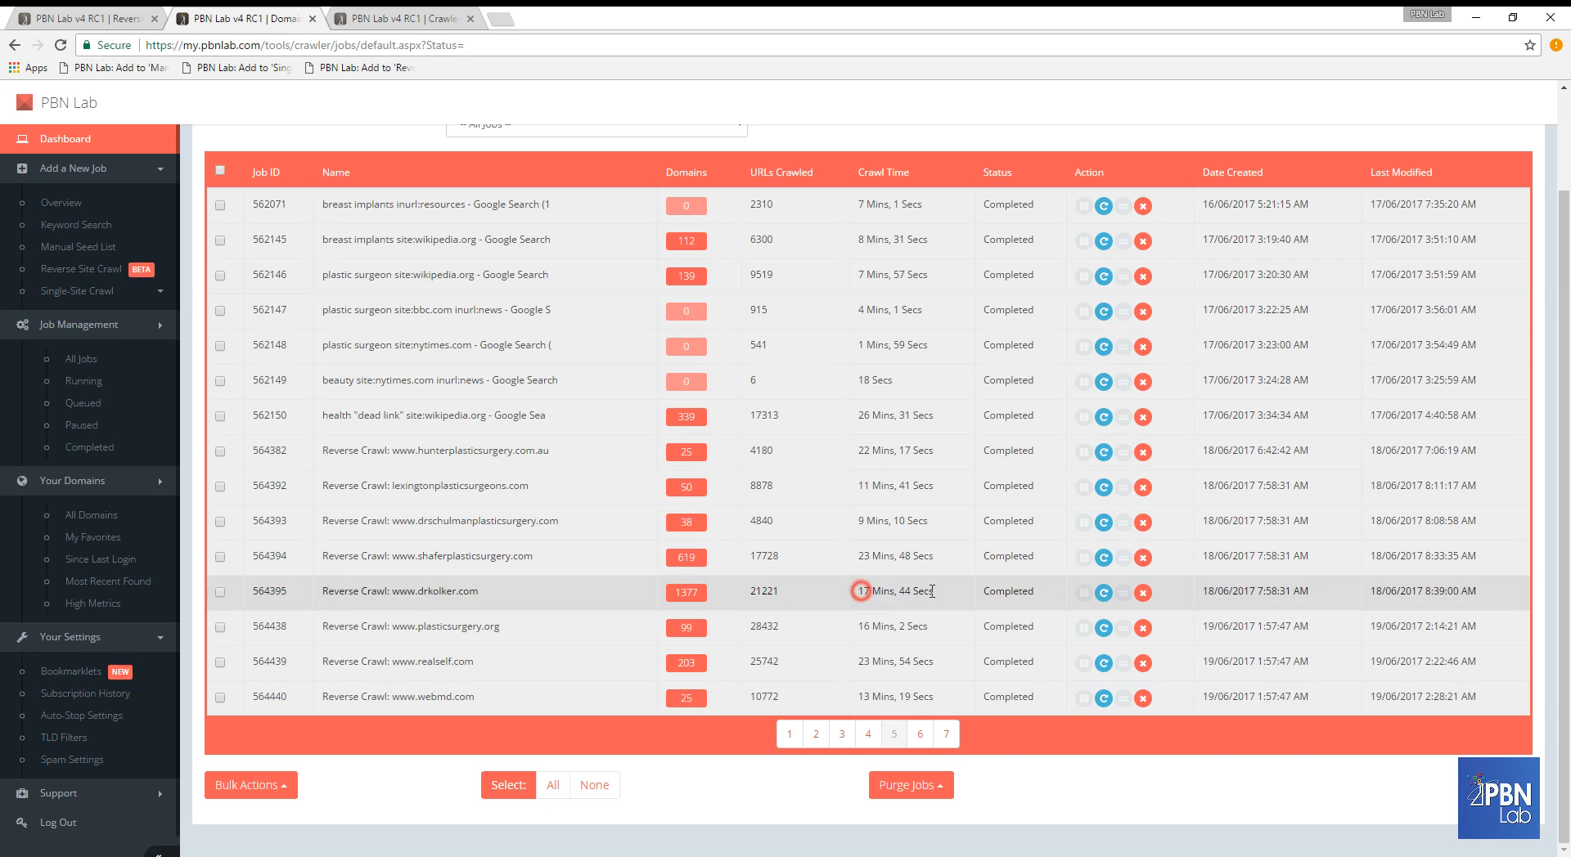
mouse_move(766, 590)
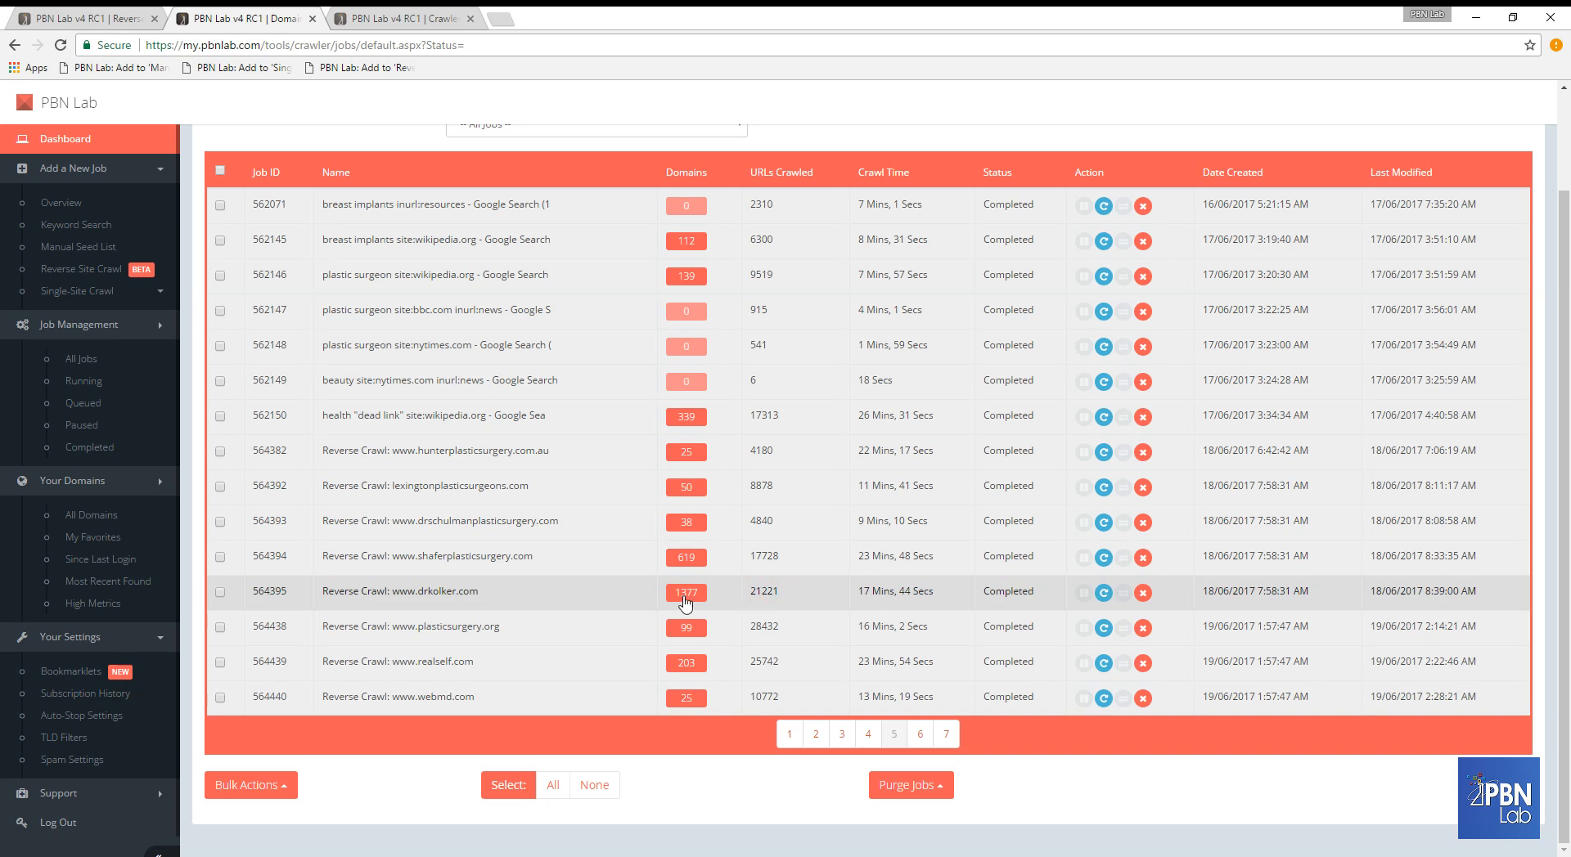
mouse_move(401, 18)
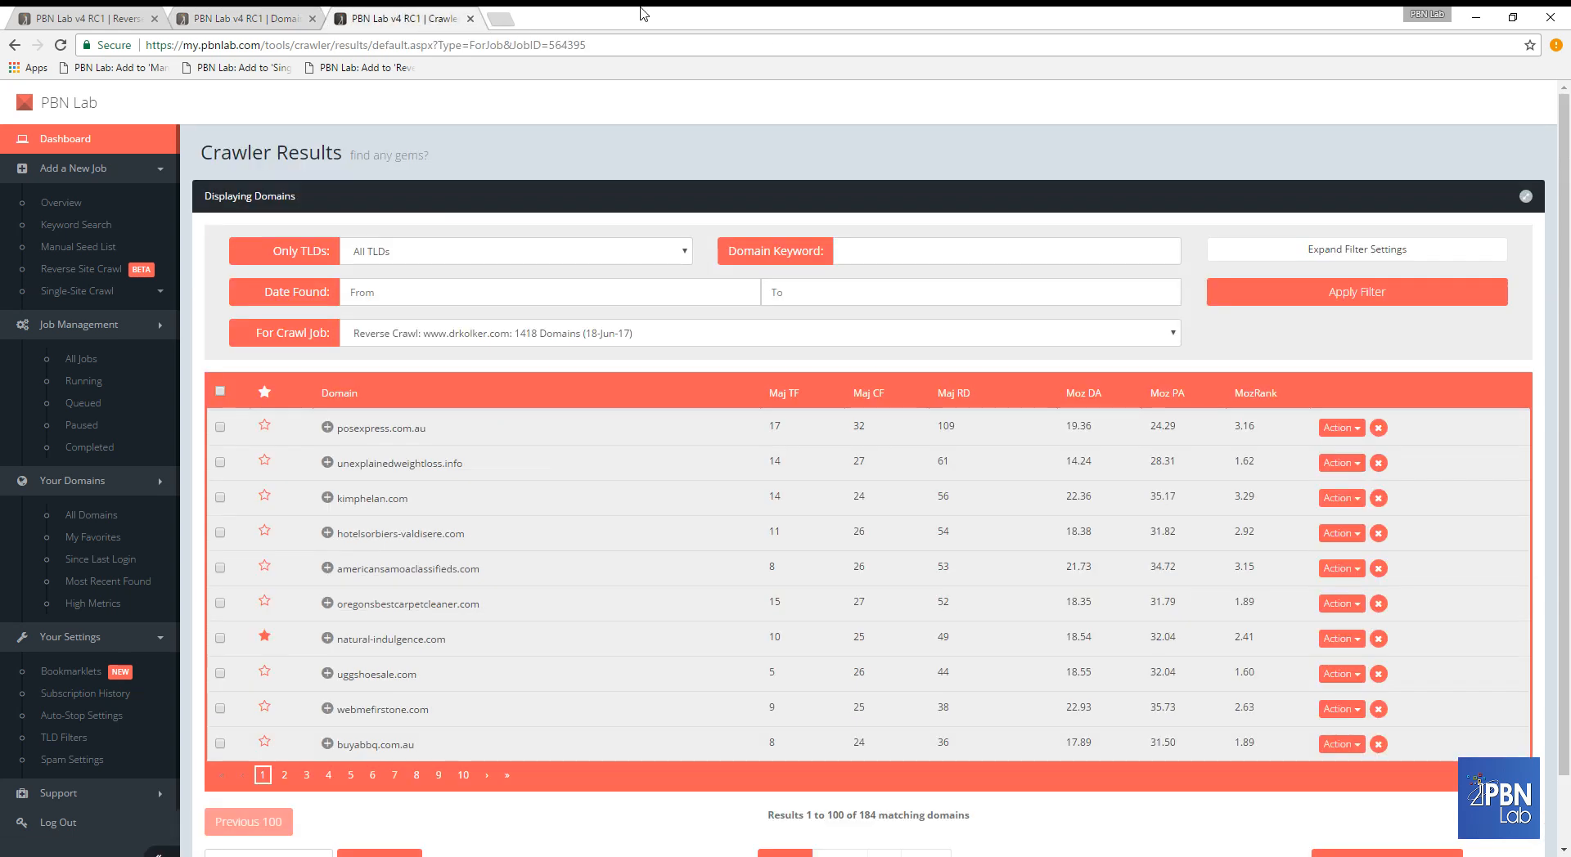
Expand the filter settings and enter Health as the TF Topic, keeping Ref. Domains greater than 10.
left_click(1357, 249)
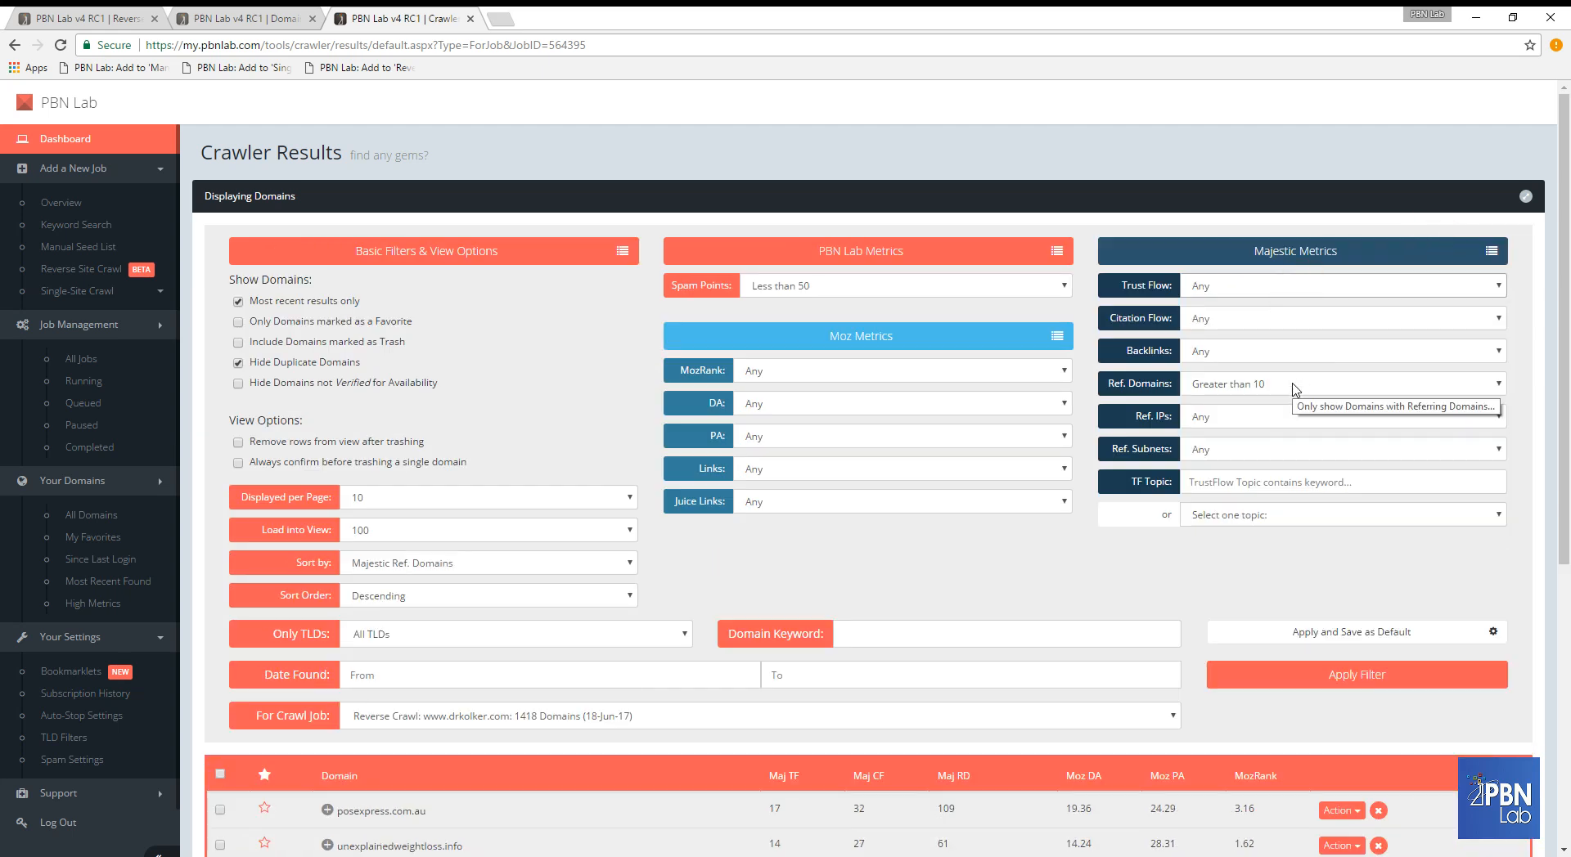
mouse_move(1248, 401)
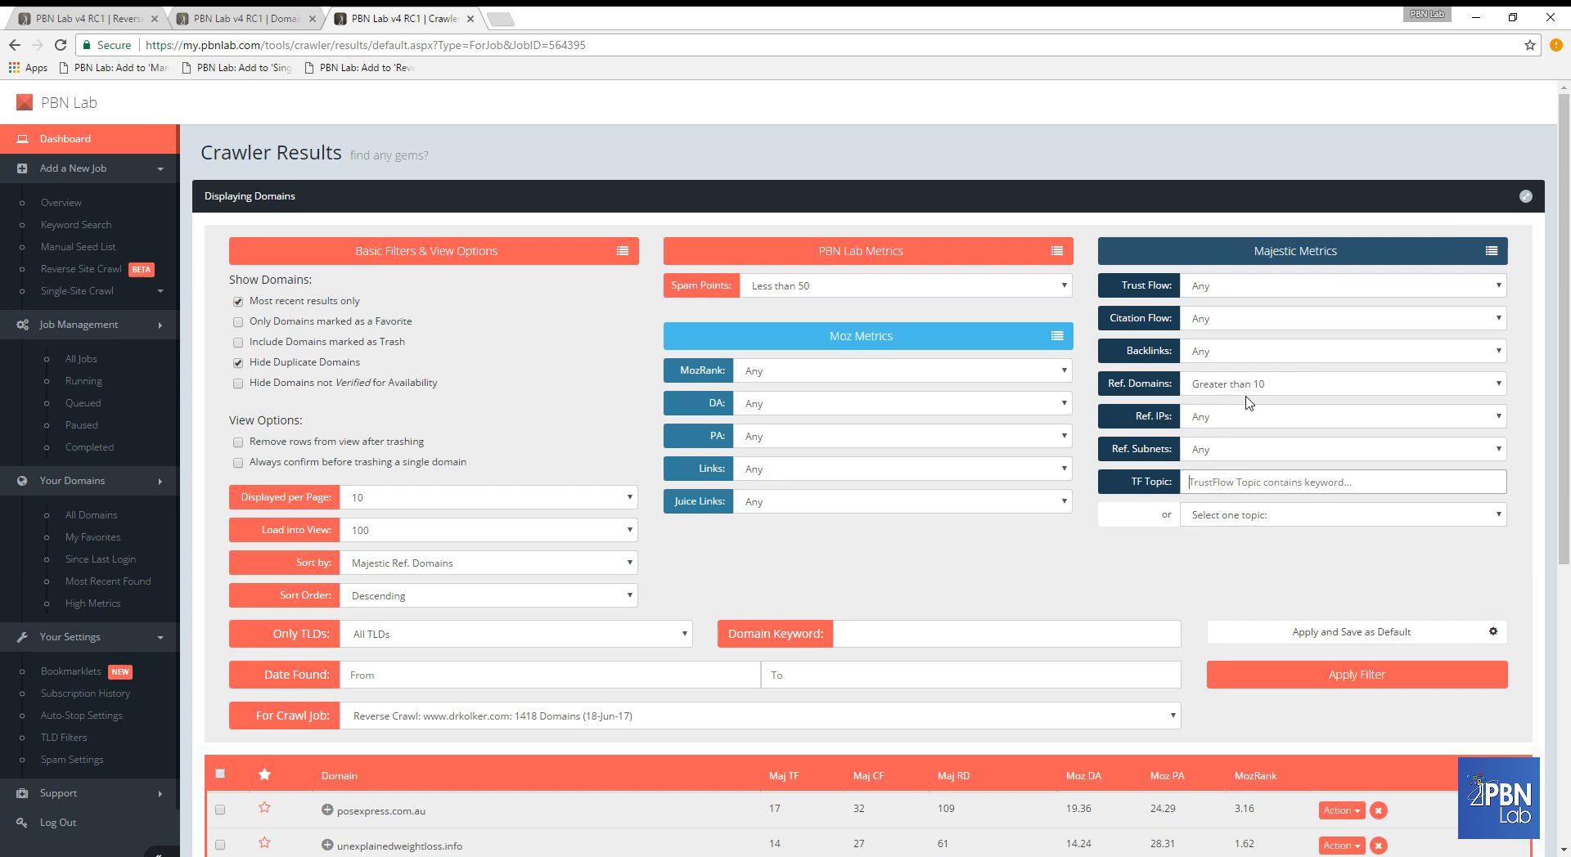
type("Health")
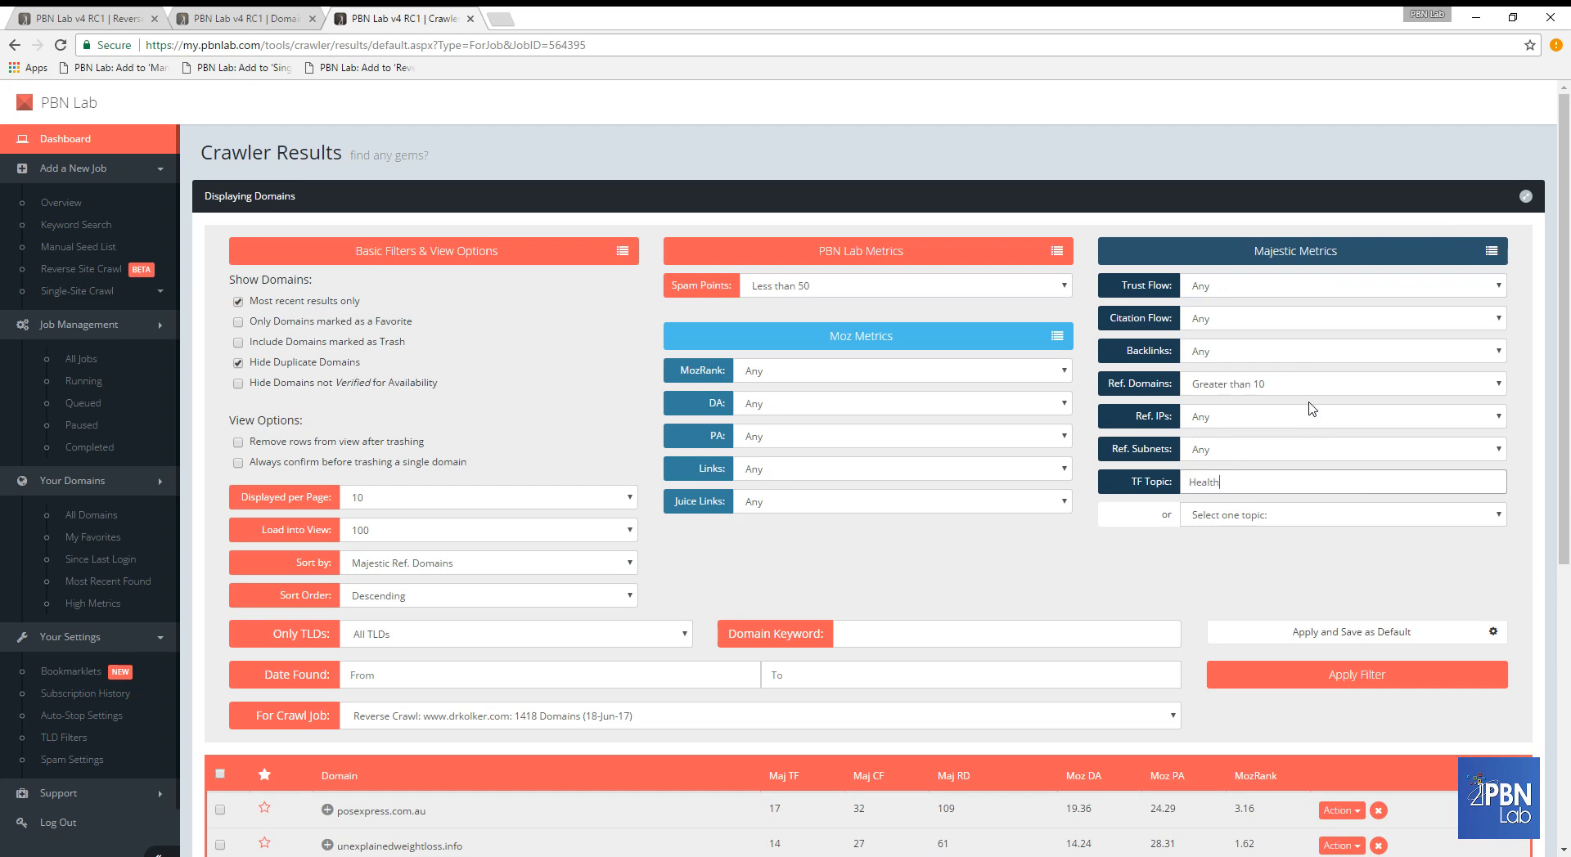
mouse_move(1246, 481)
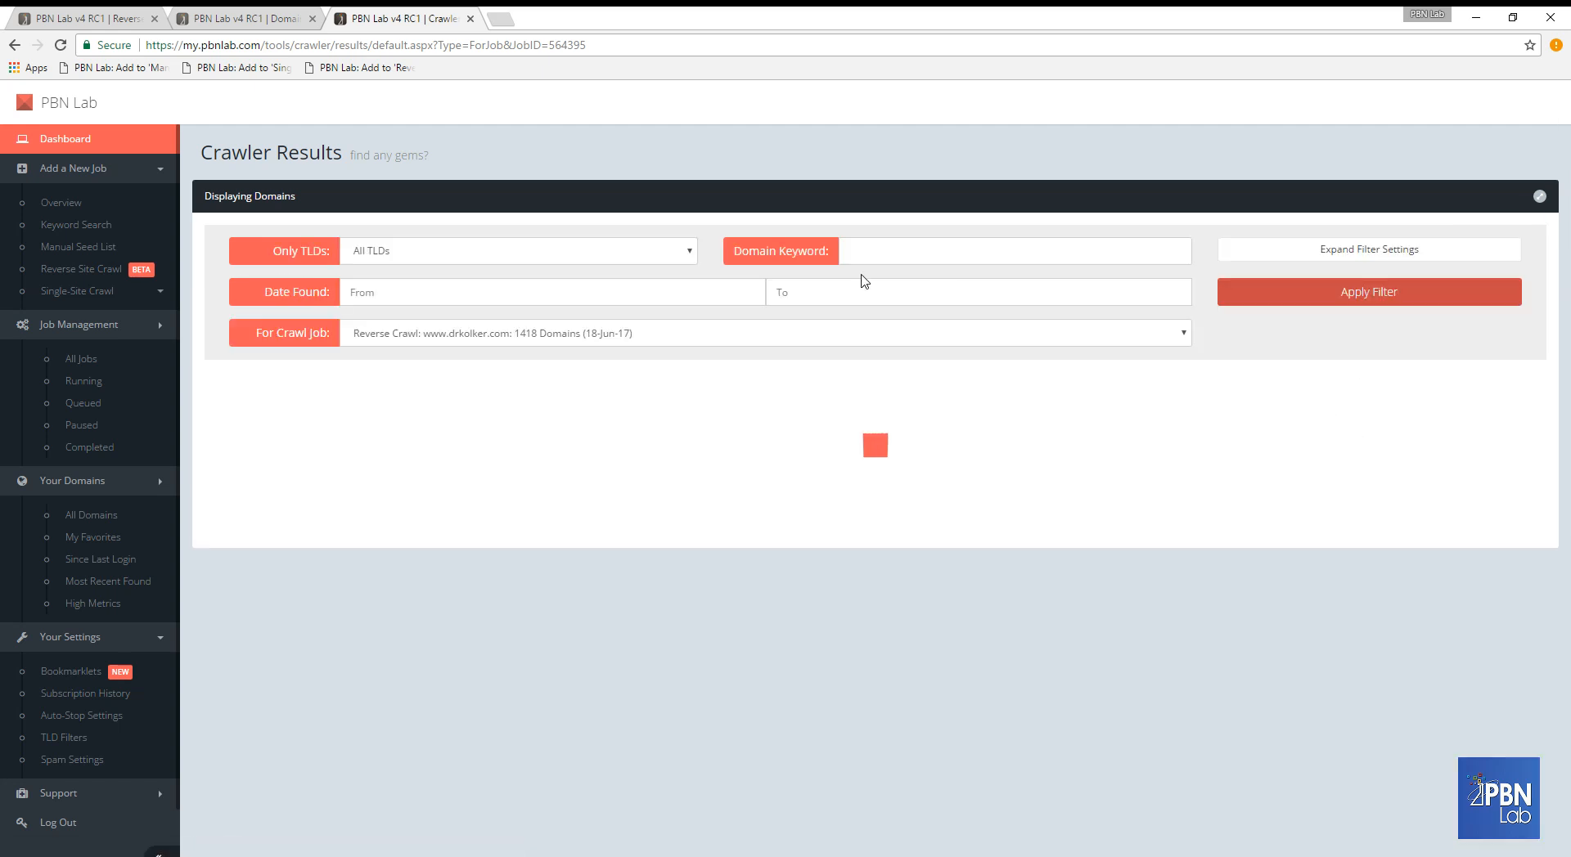
Apply the filter to list the 17 matching Health domains with their starred favourites.
left_click(1368, 291)
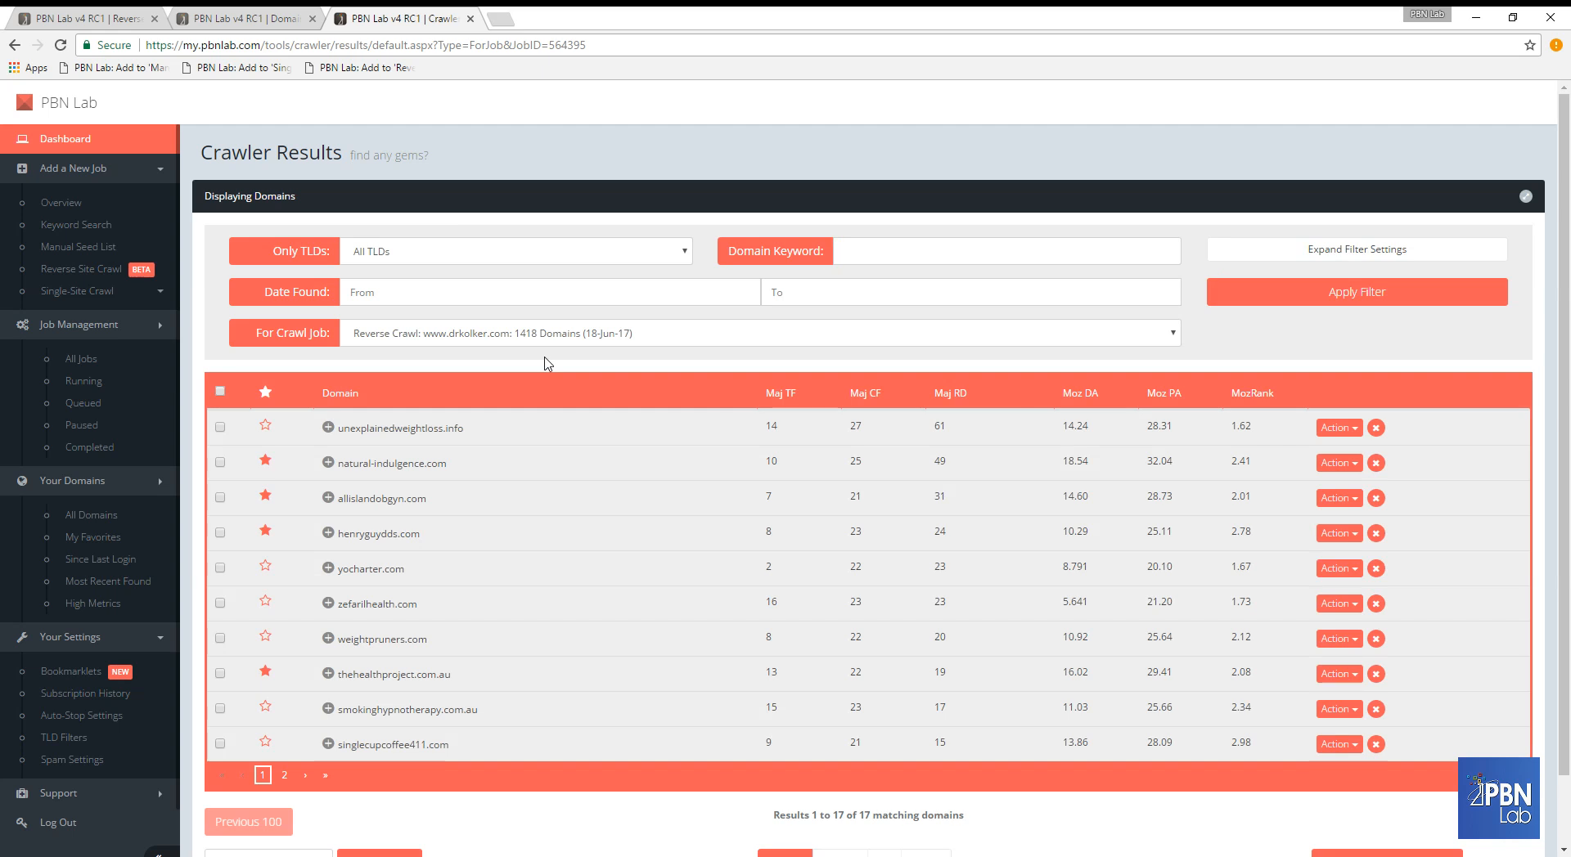
mouse_move(515, 370)
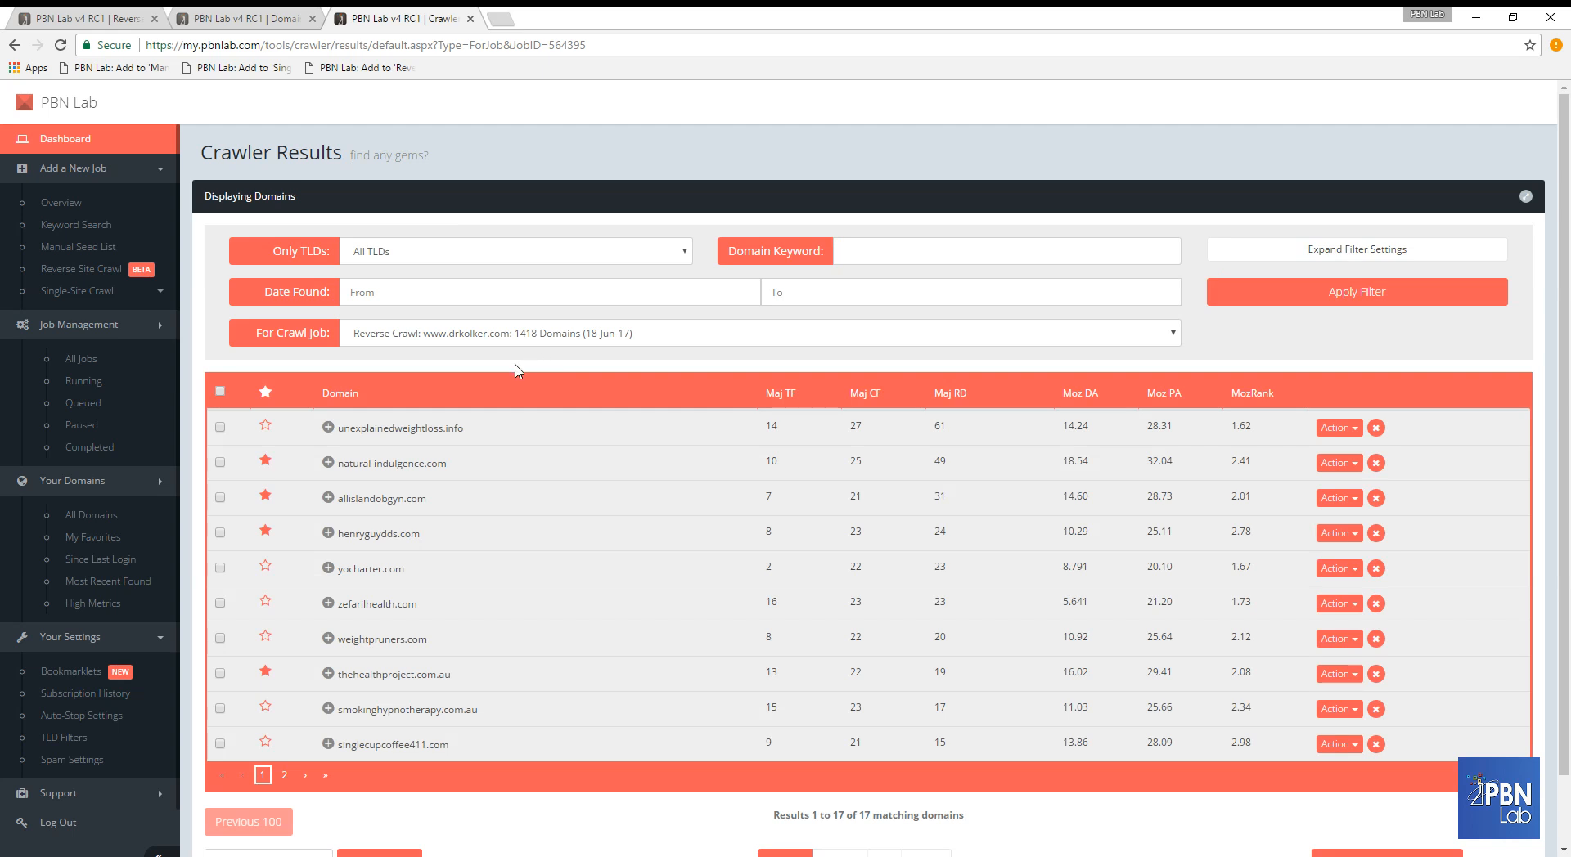
mouse_move(578, 368)
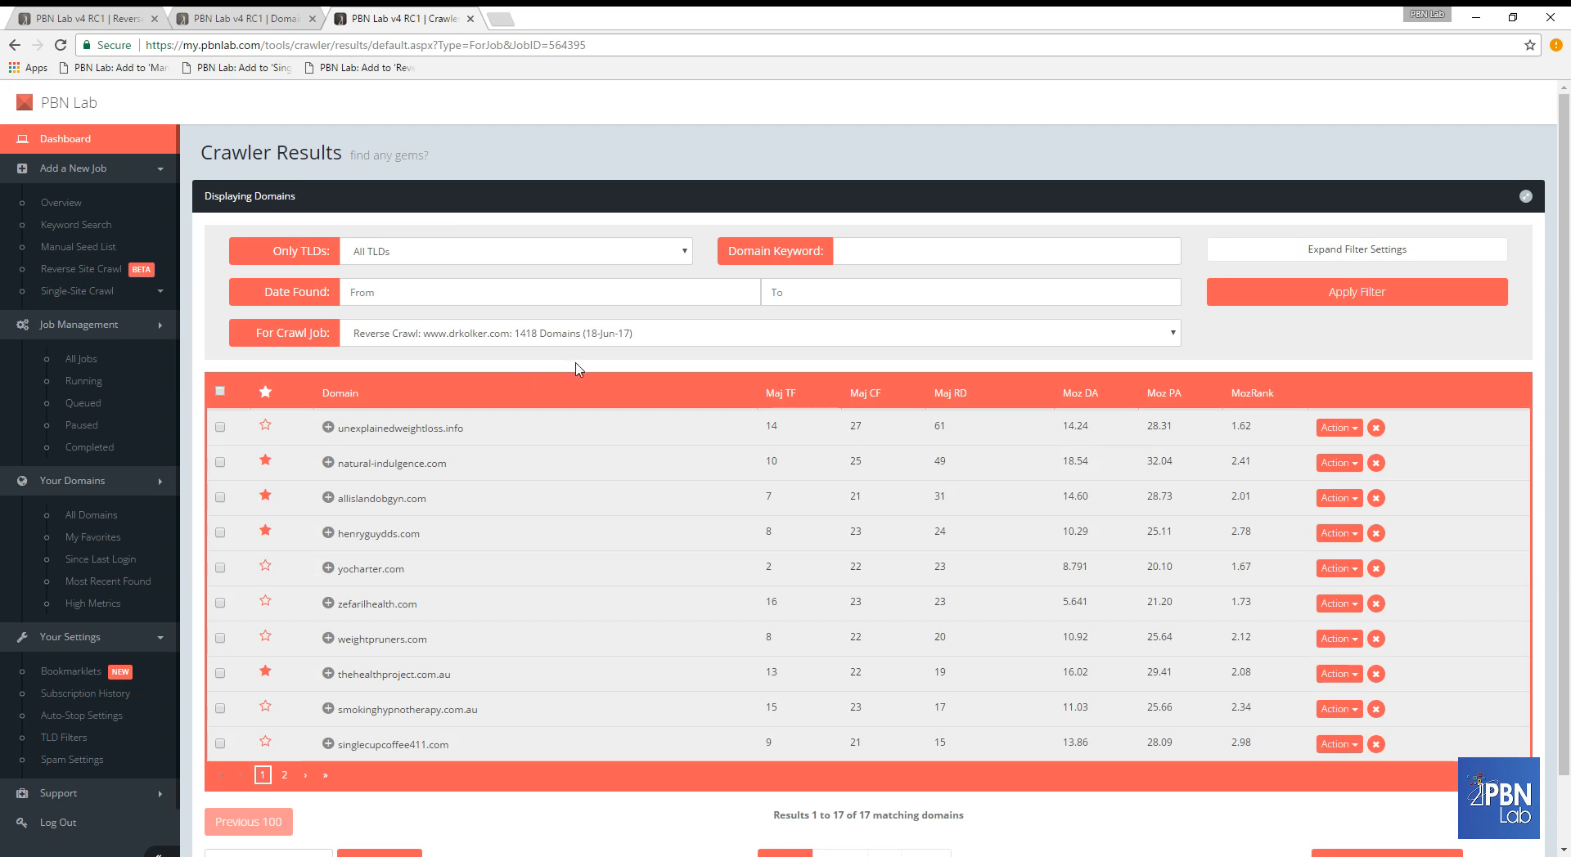
mouse_move(476, 291)
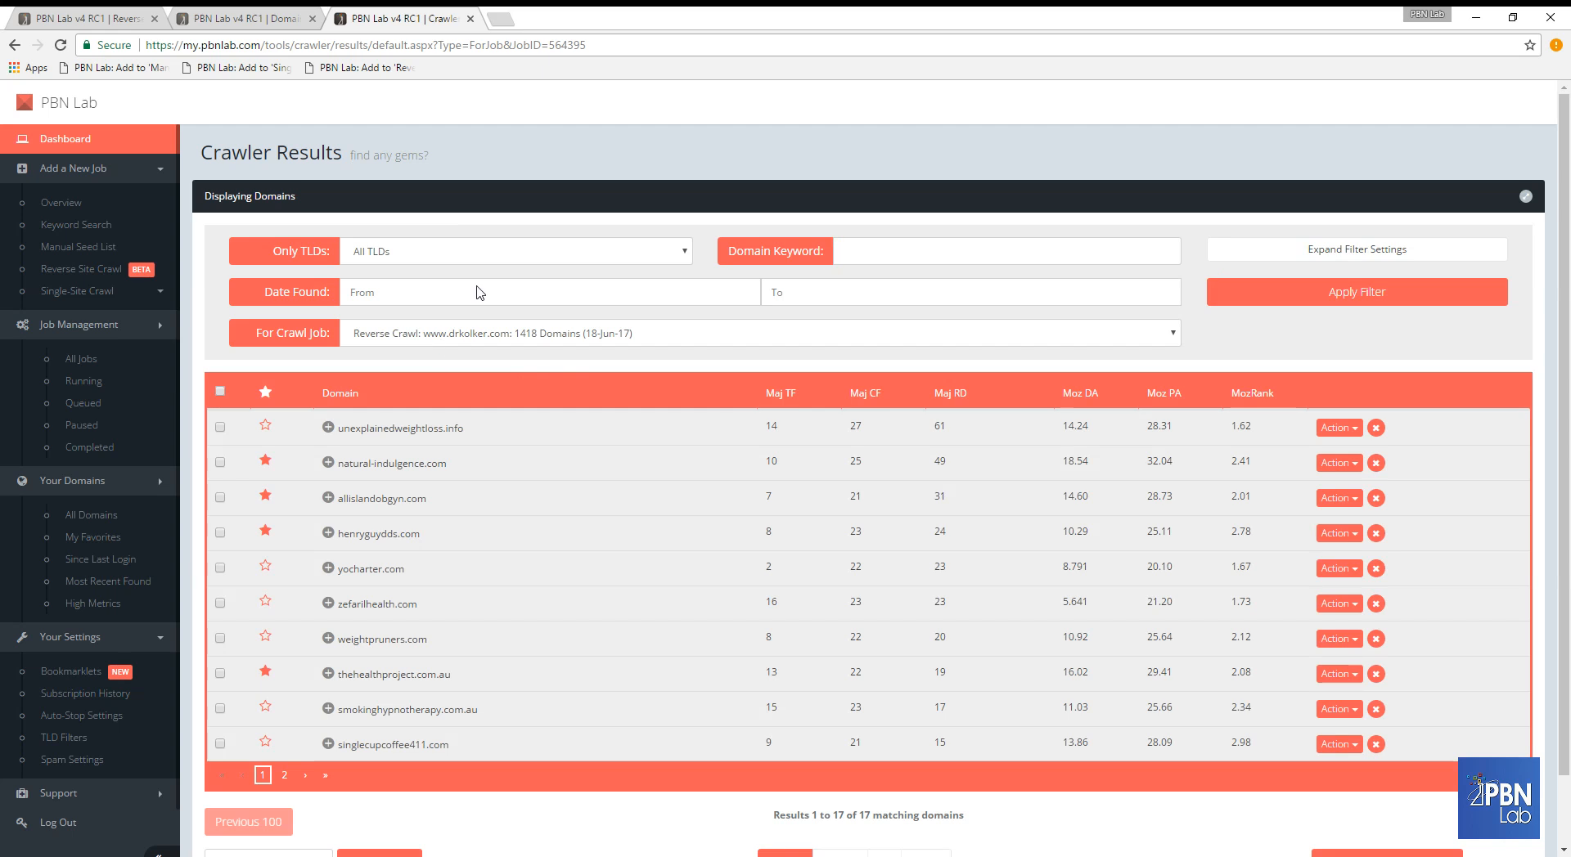
mouse_move(429, 347)
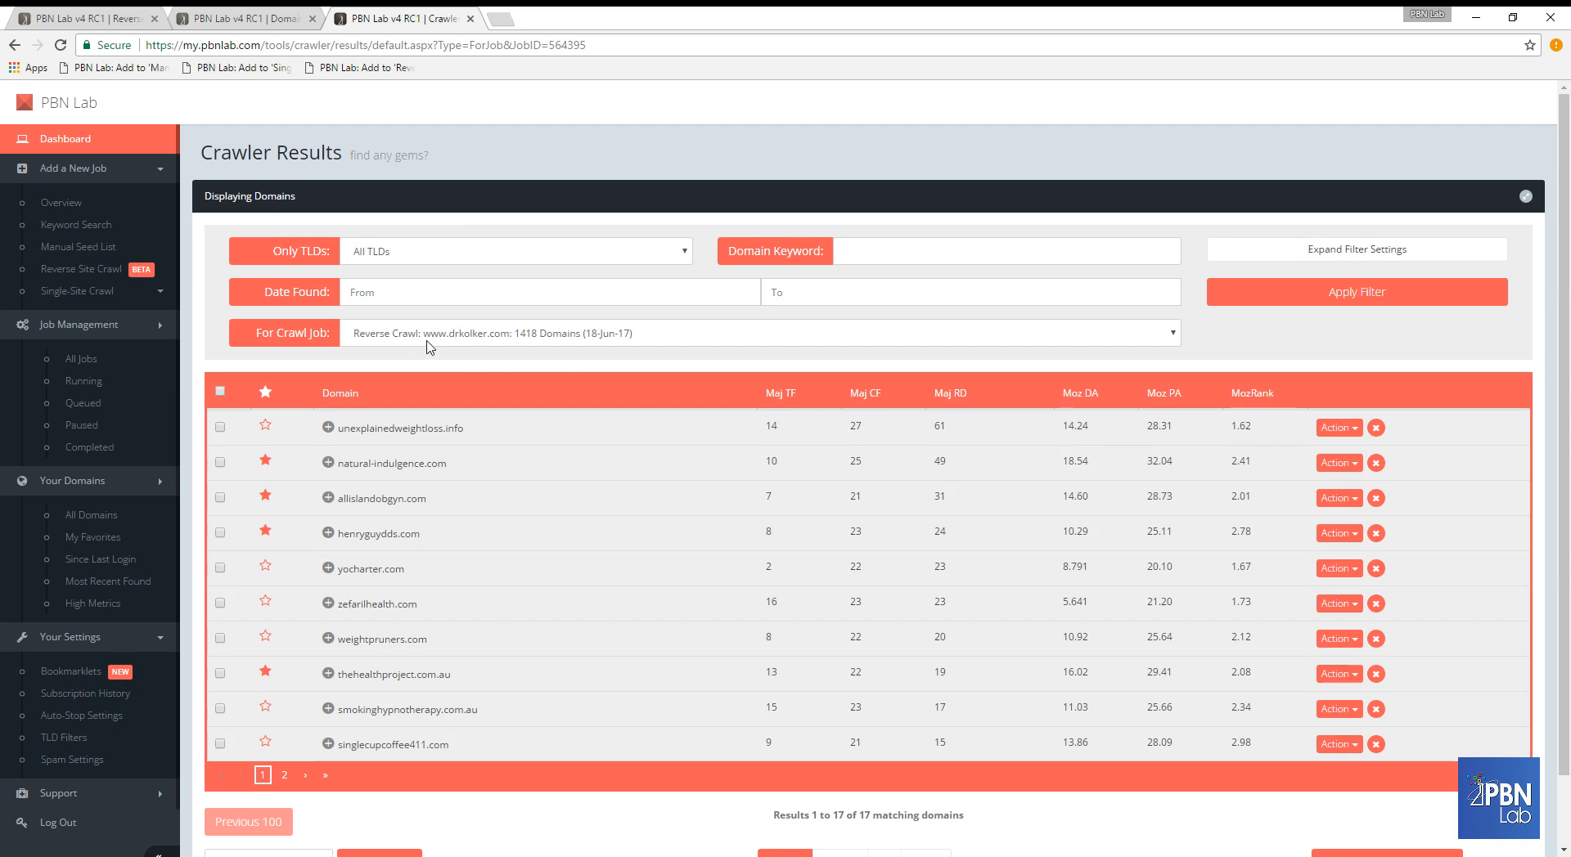
mouse_move(618, 373)
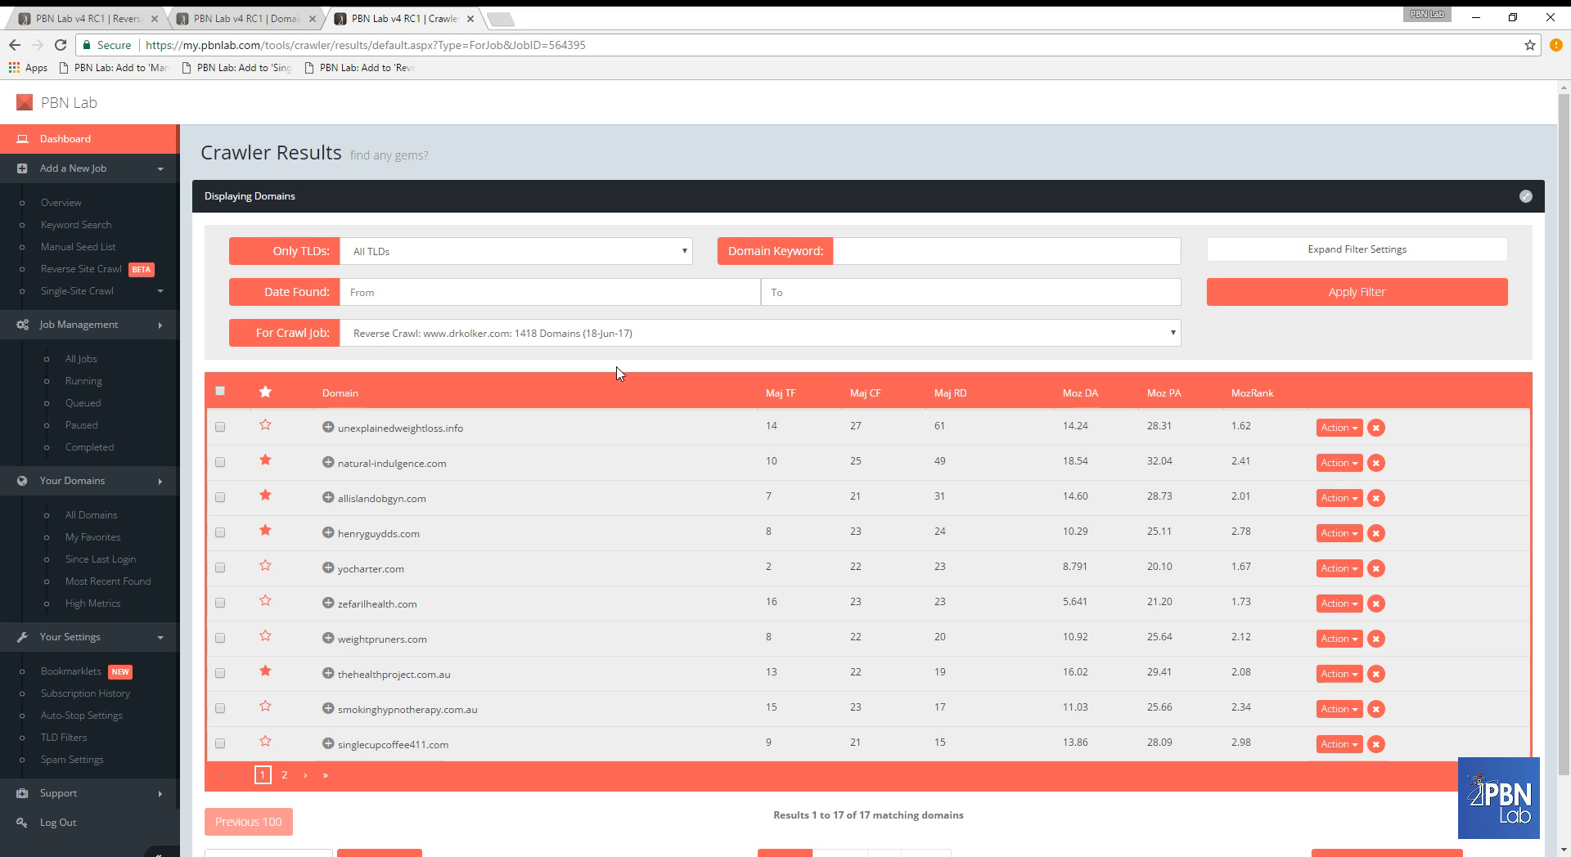
mouse_move(582, 414)
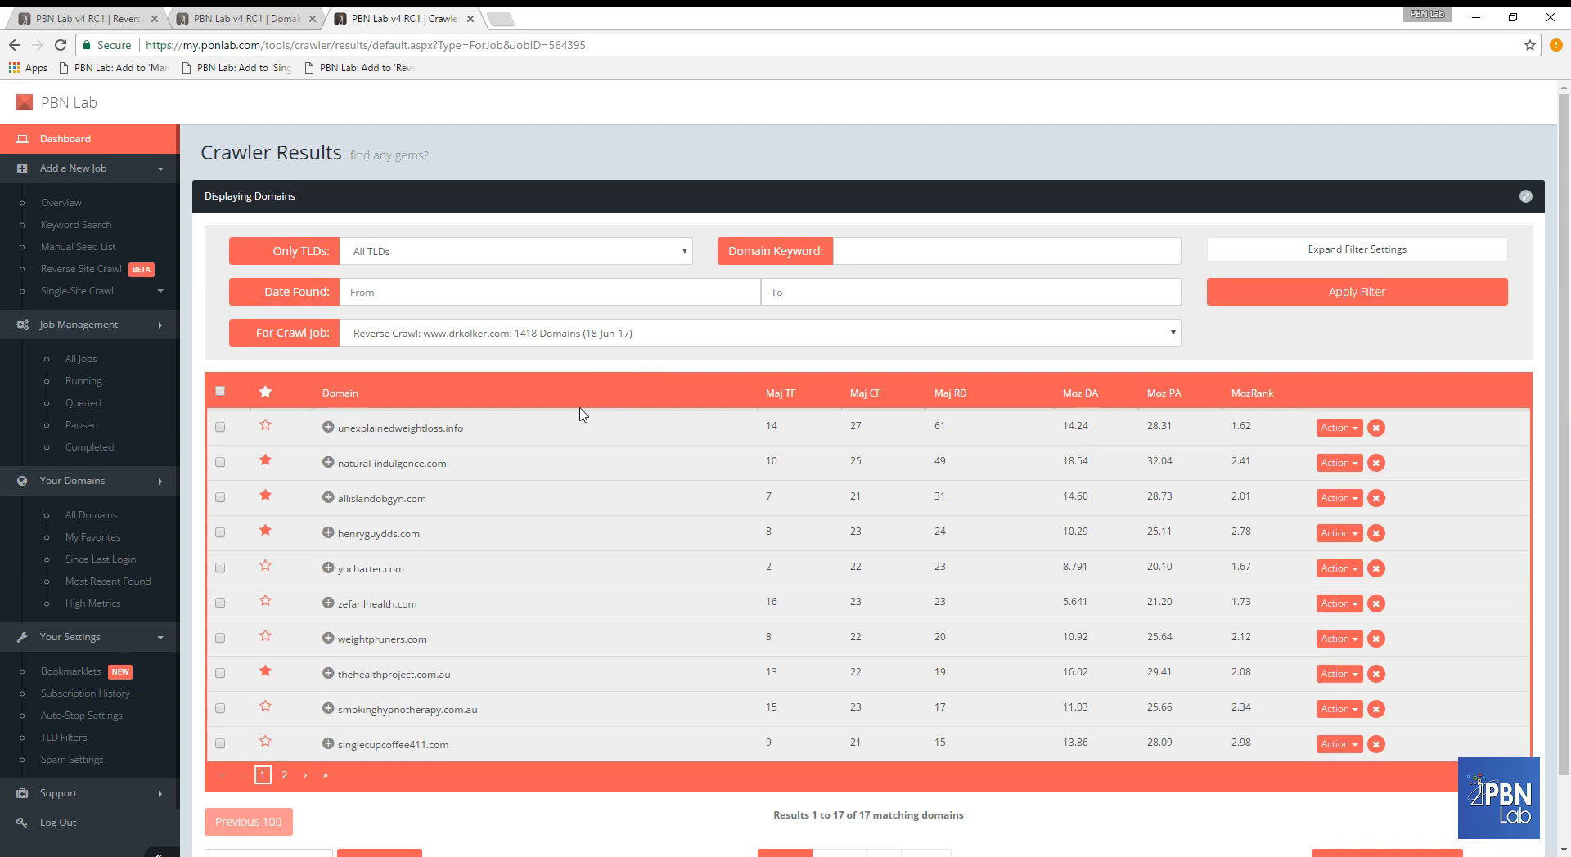
mouse_move(398, 459)
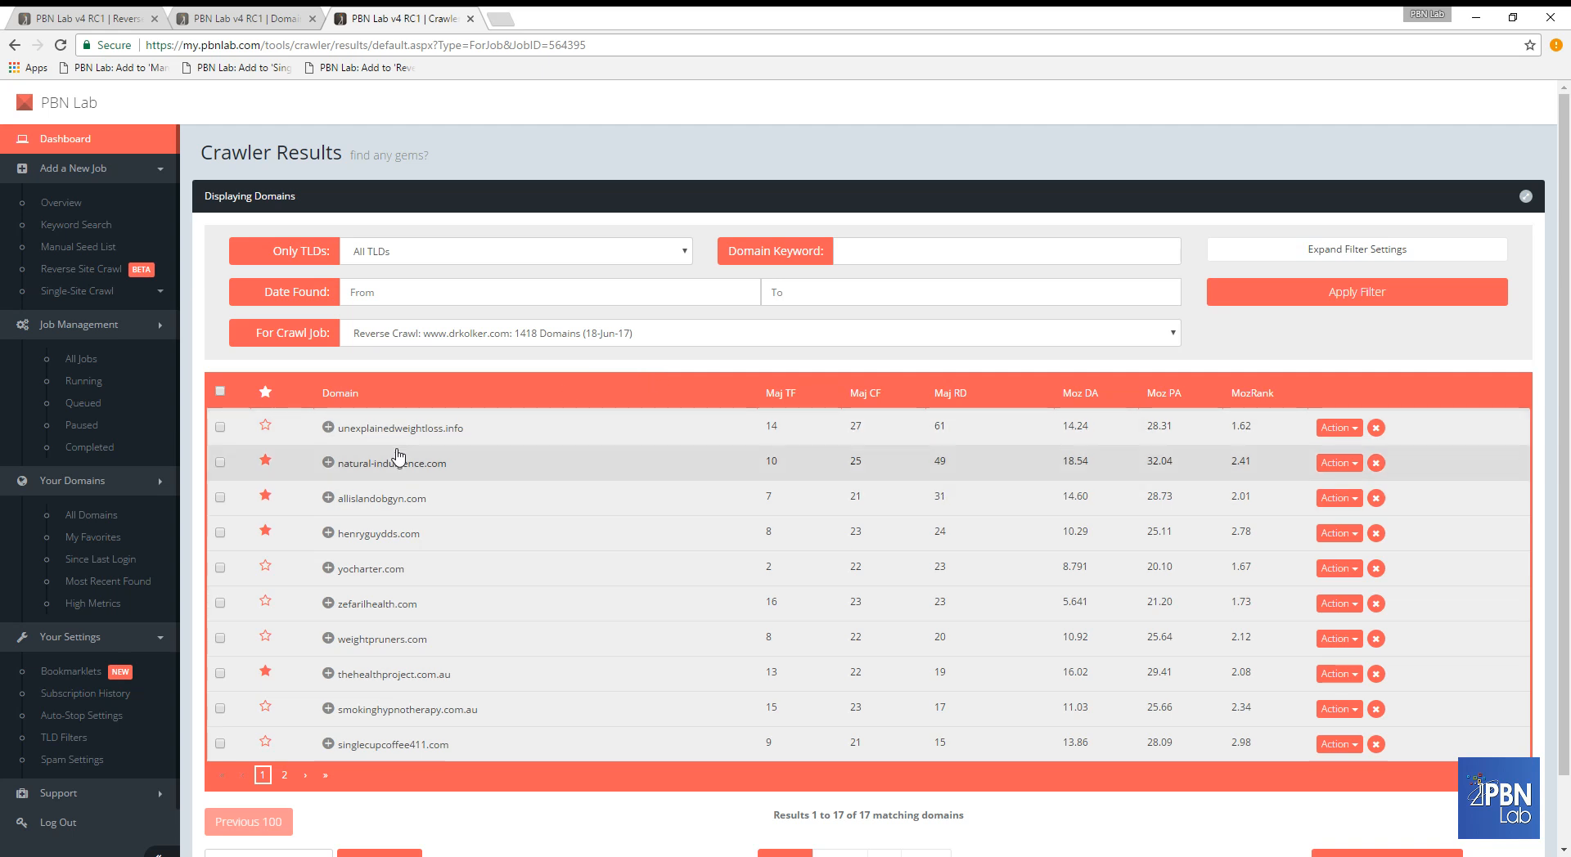
mouse_move(436, 440)
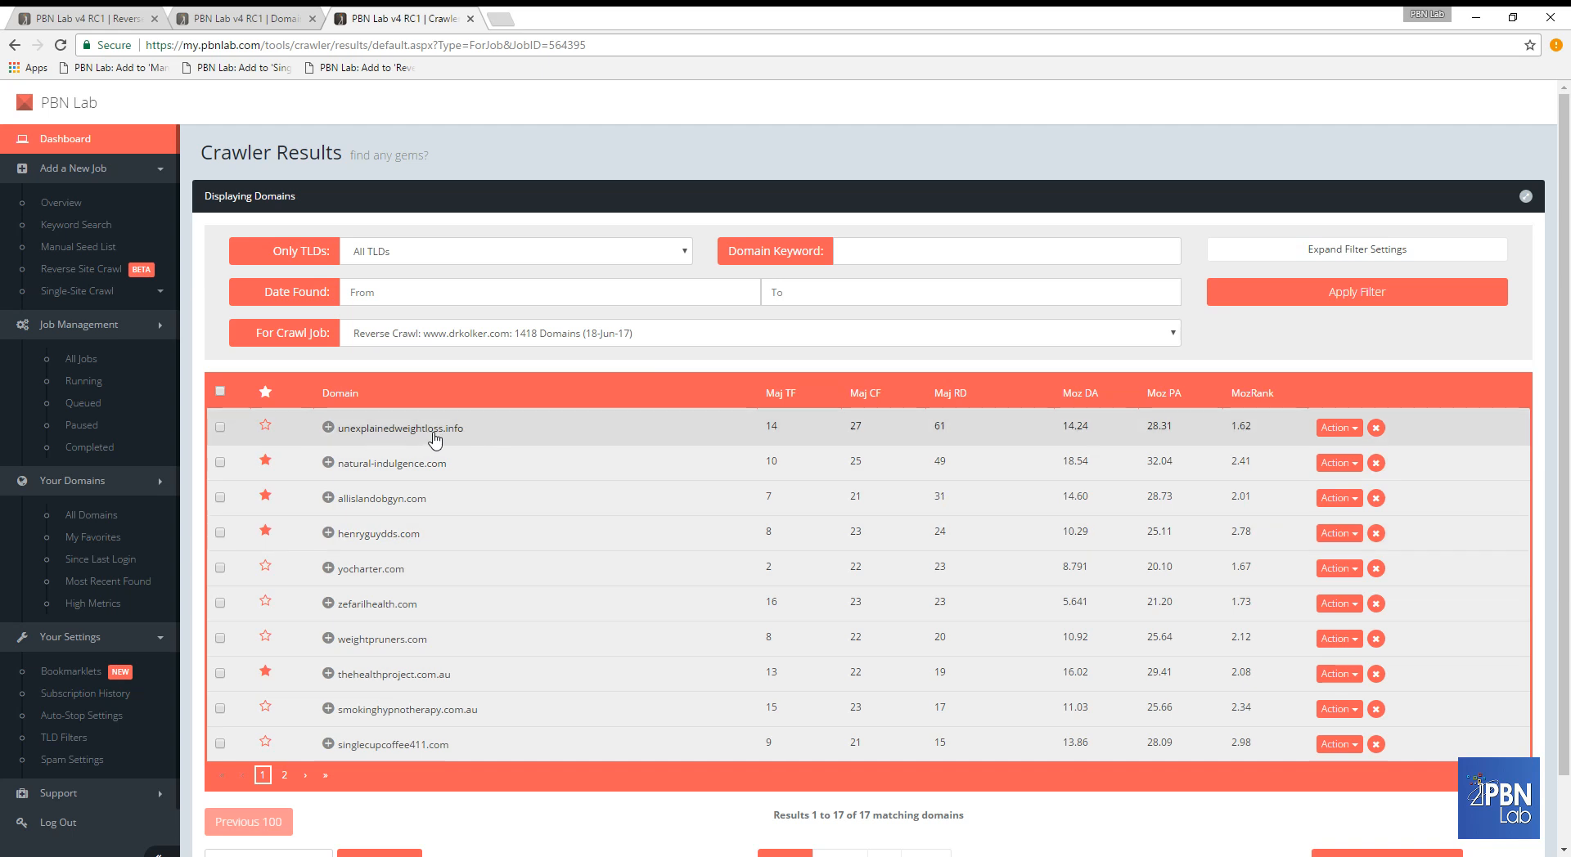
mouse_move(401, 476)
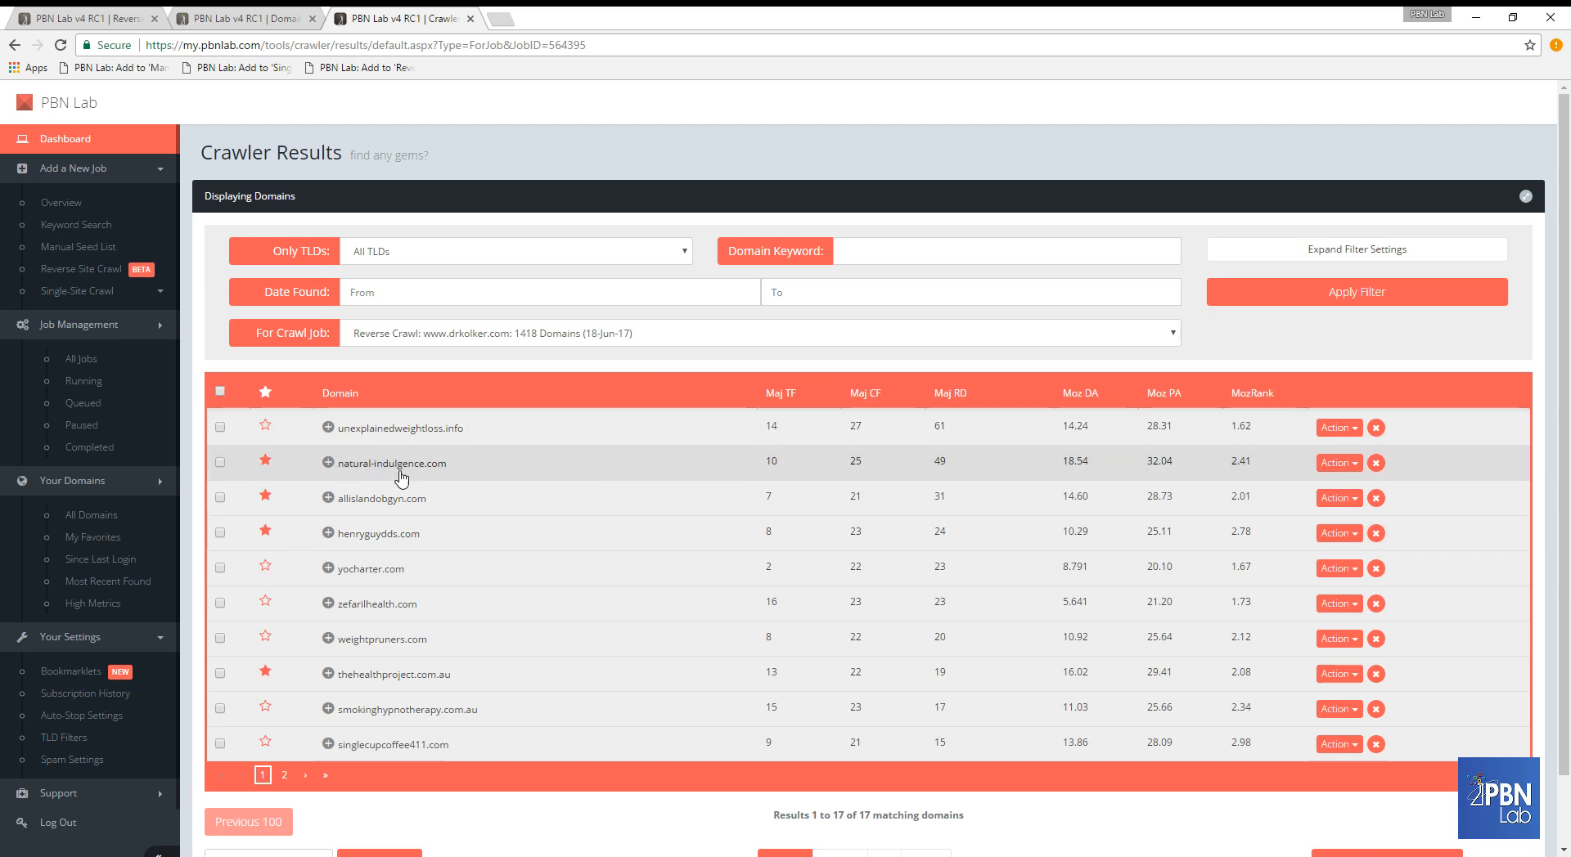
mouse_move(381, 497)
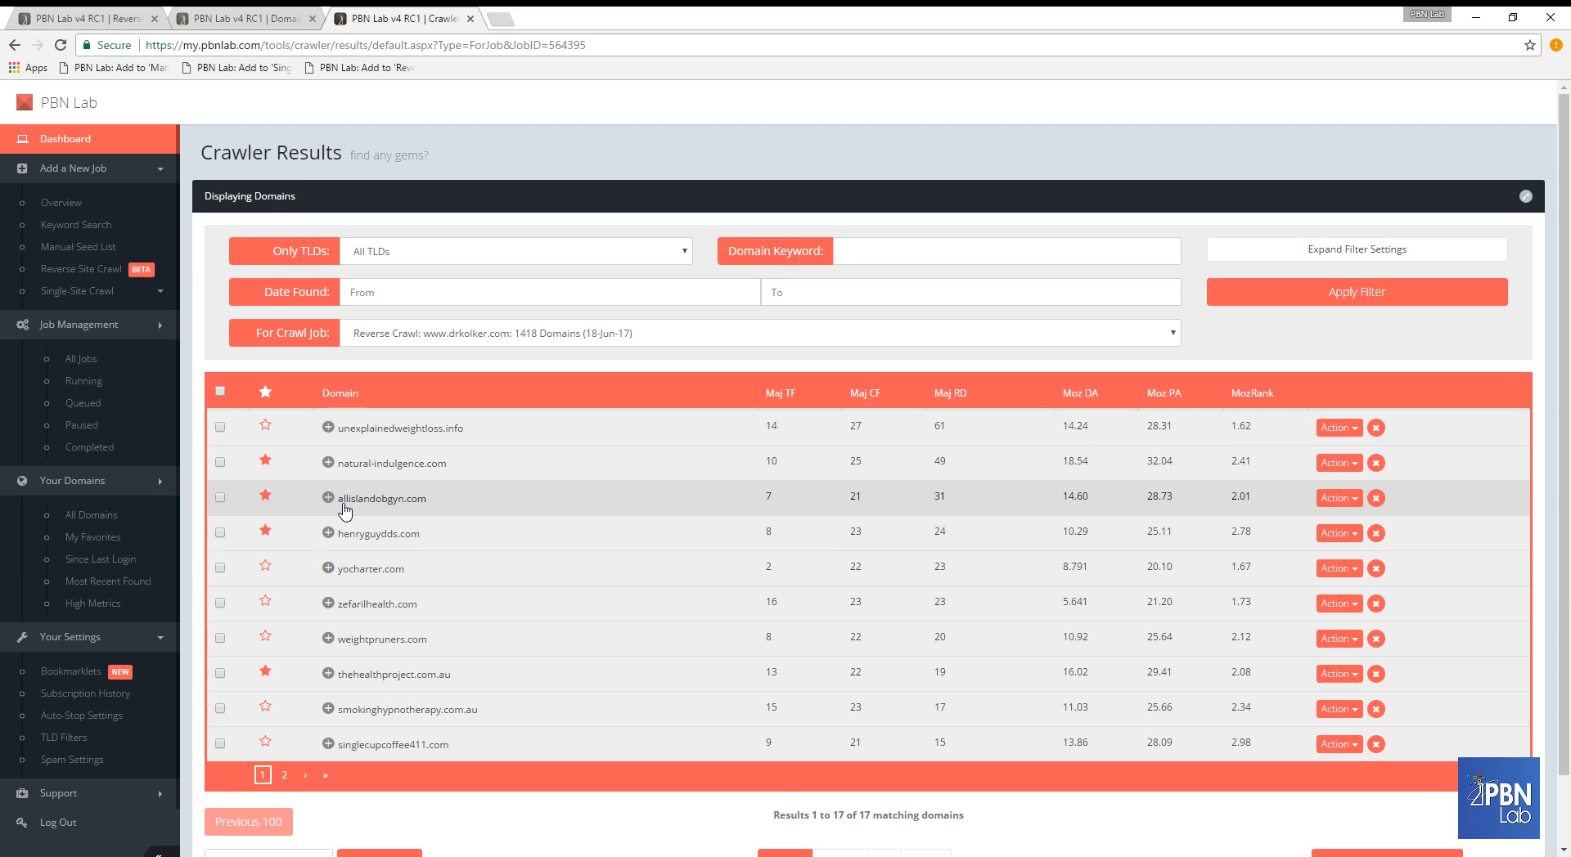
mouse_move(408, 518)
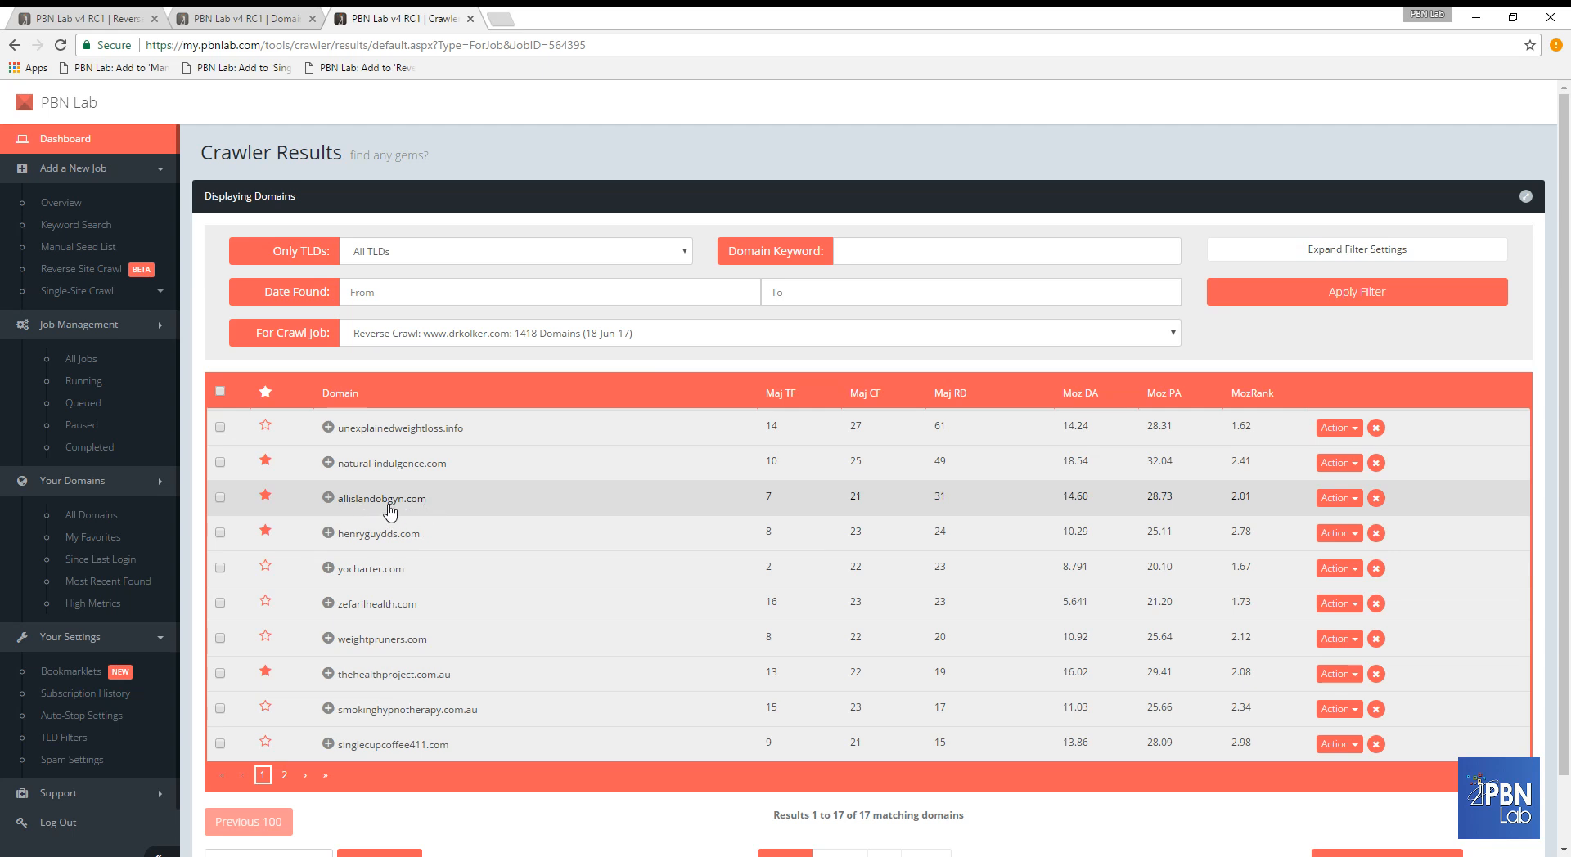
mouse_move(418, 555)
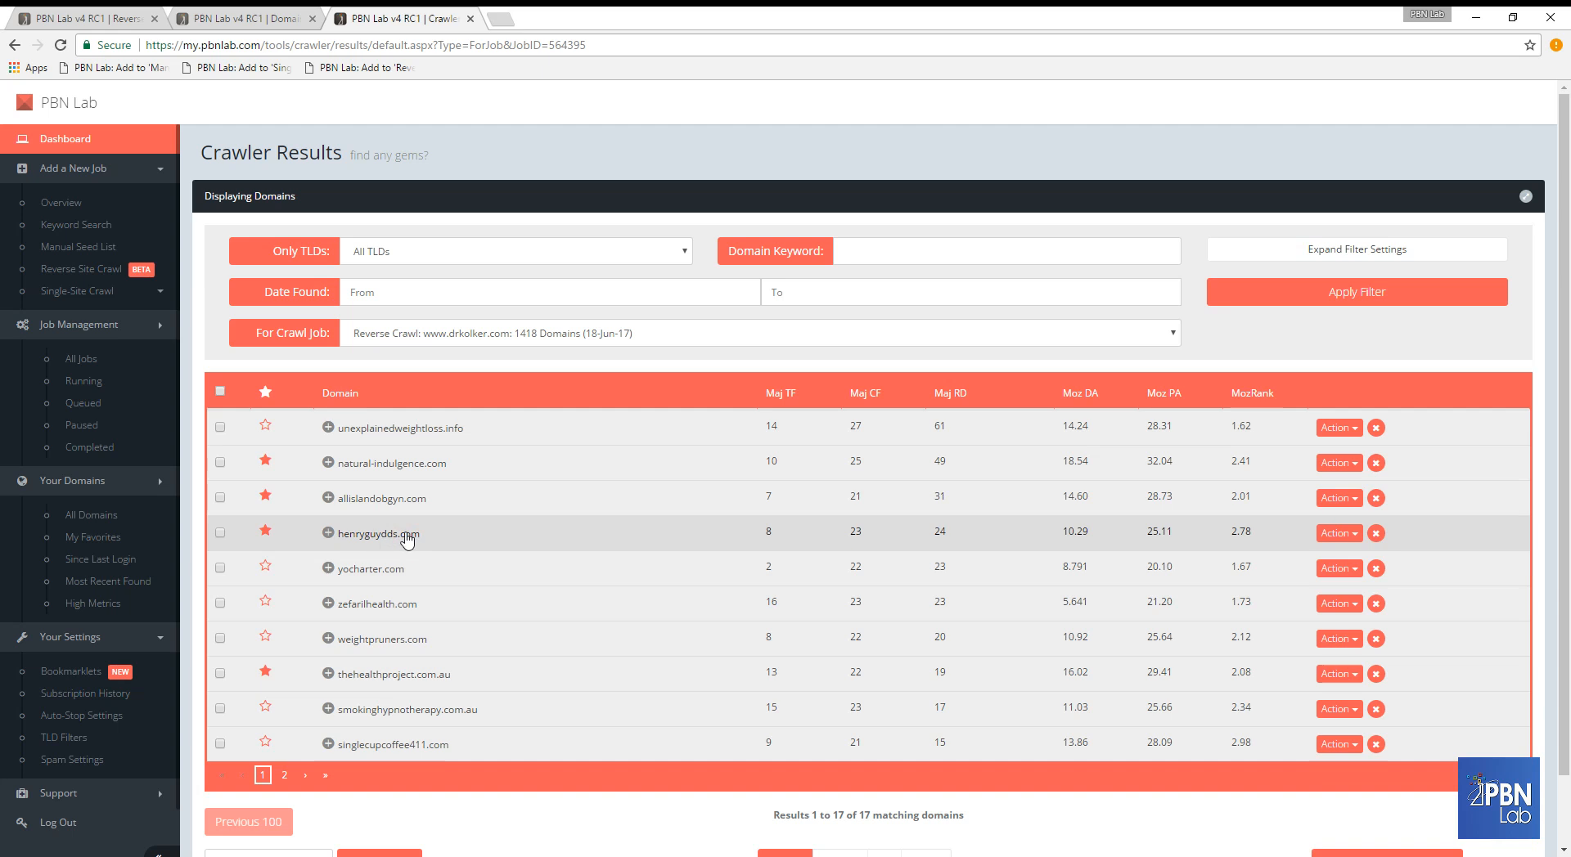
mouse_move(462, 681)
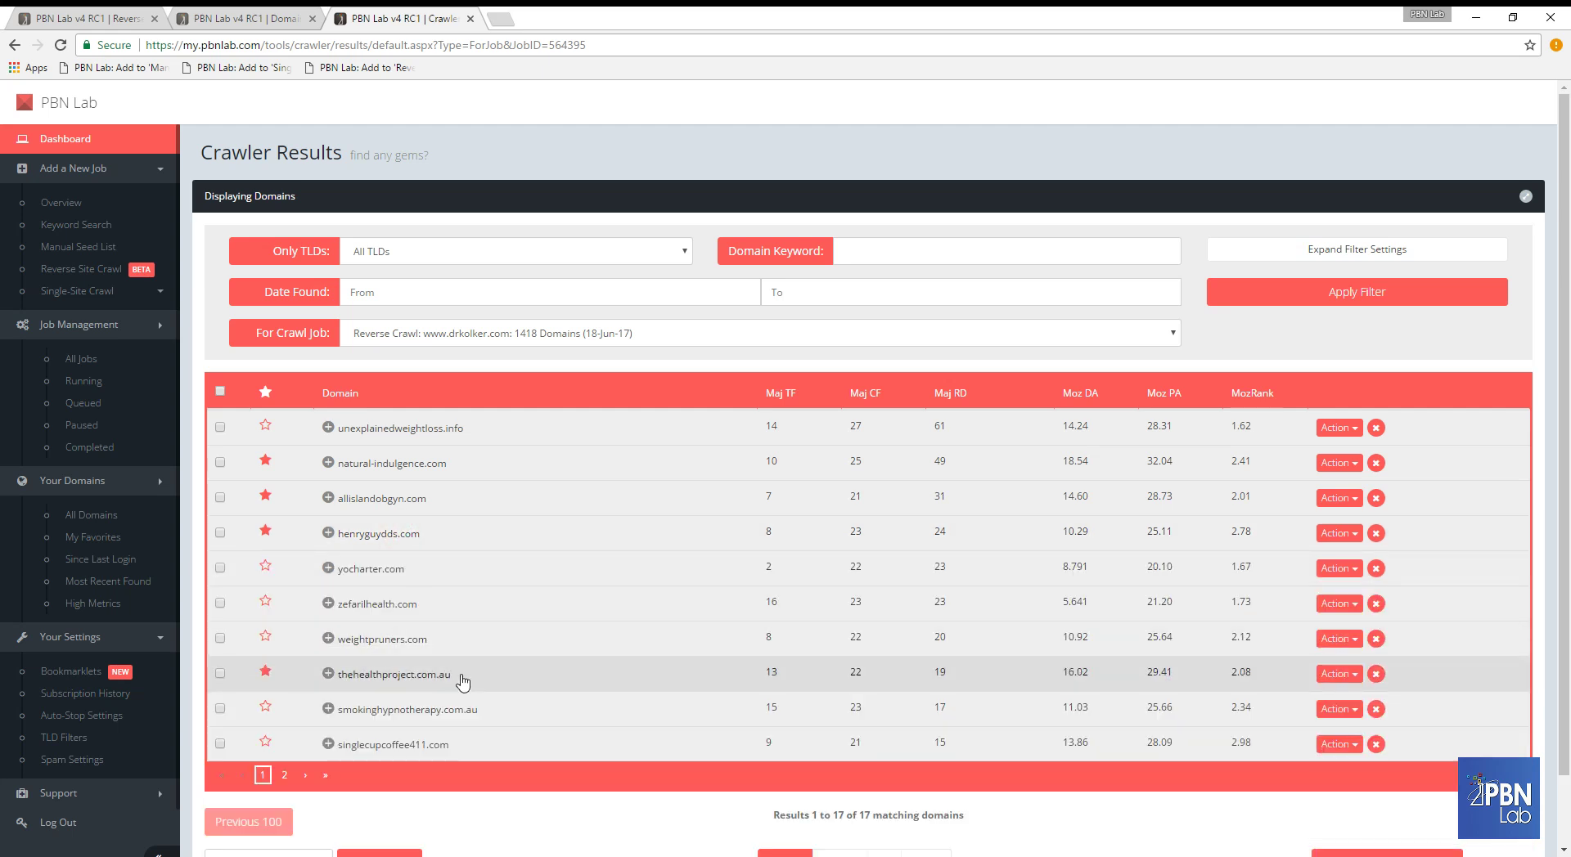
mouse_move(448, 621)
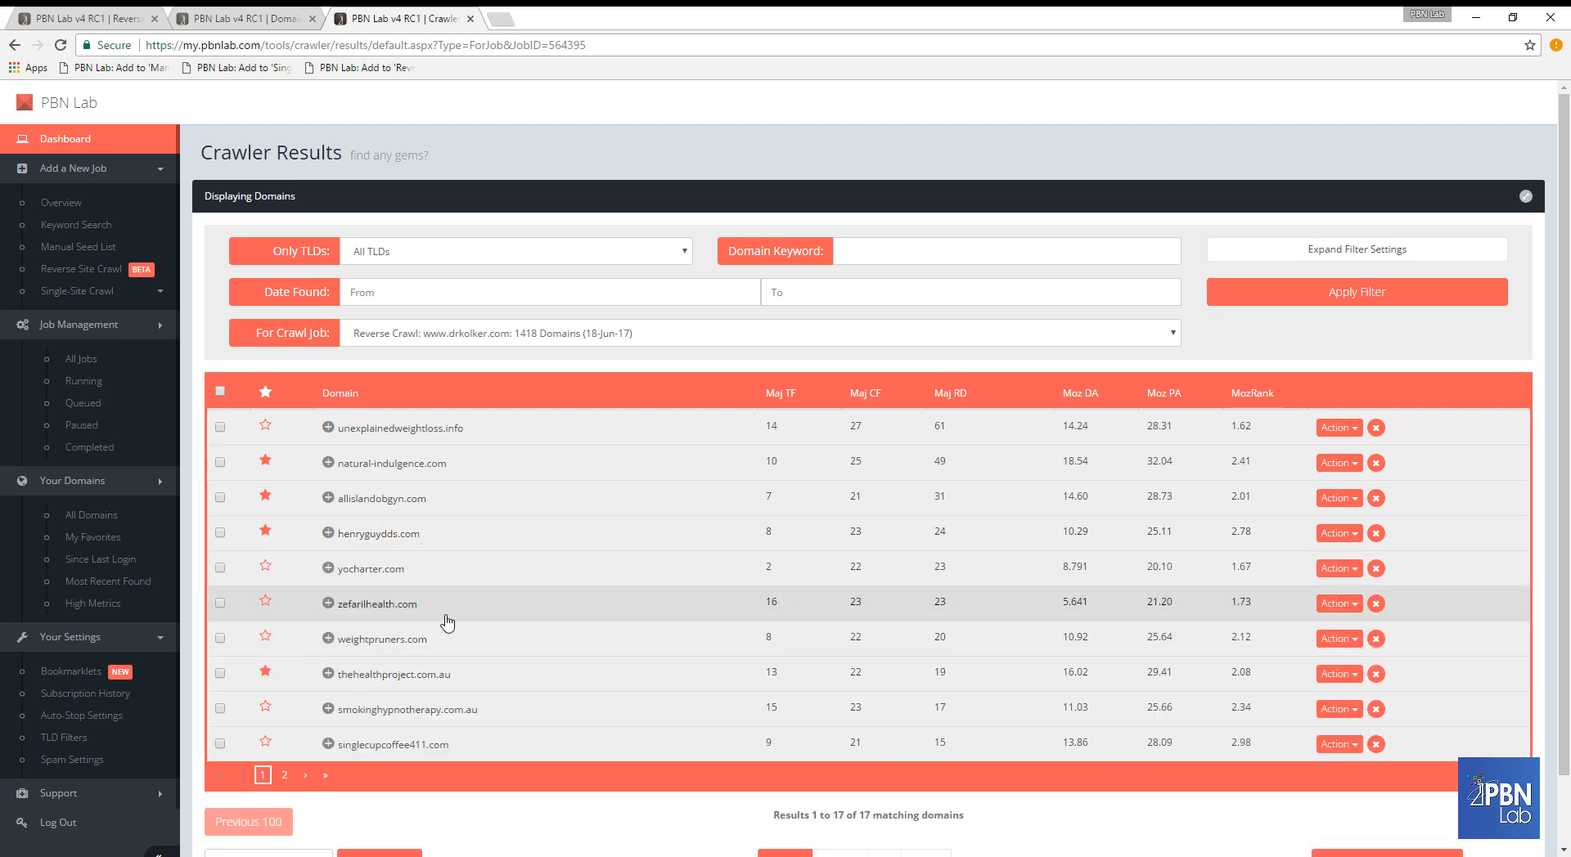
mouse_move(493, 712)
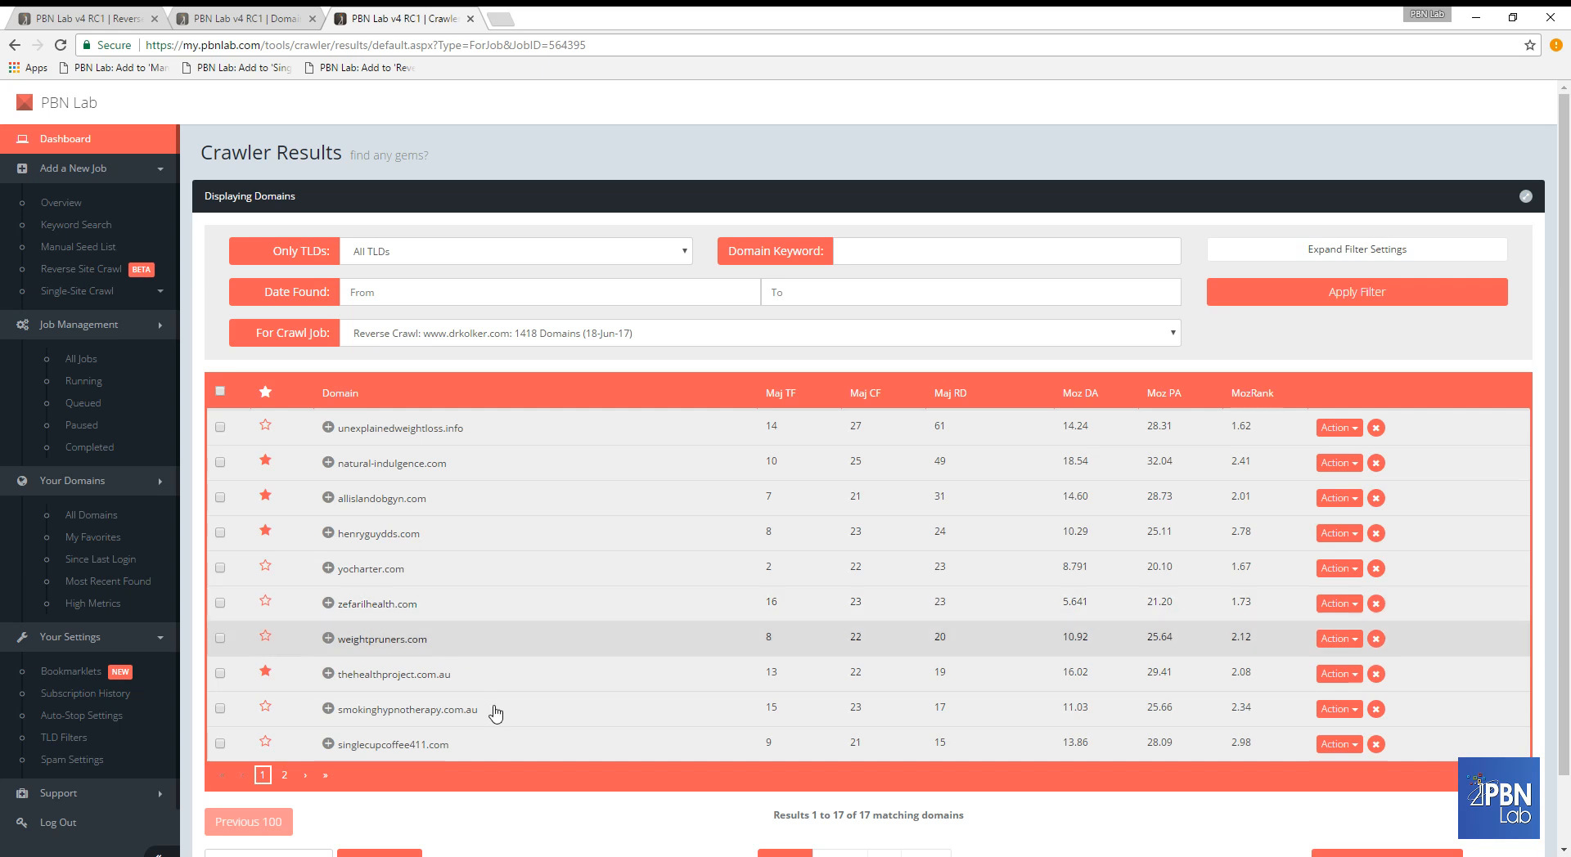
mouse_move(609, 730)
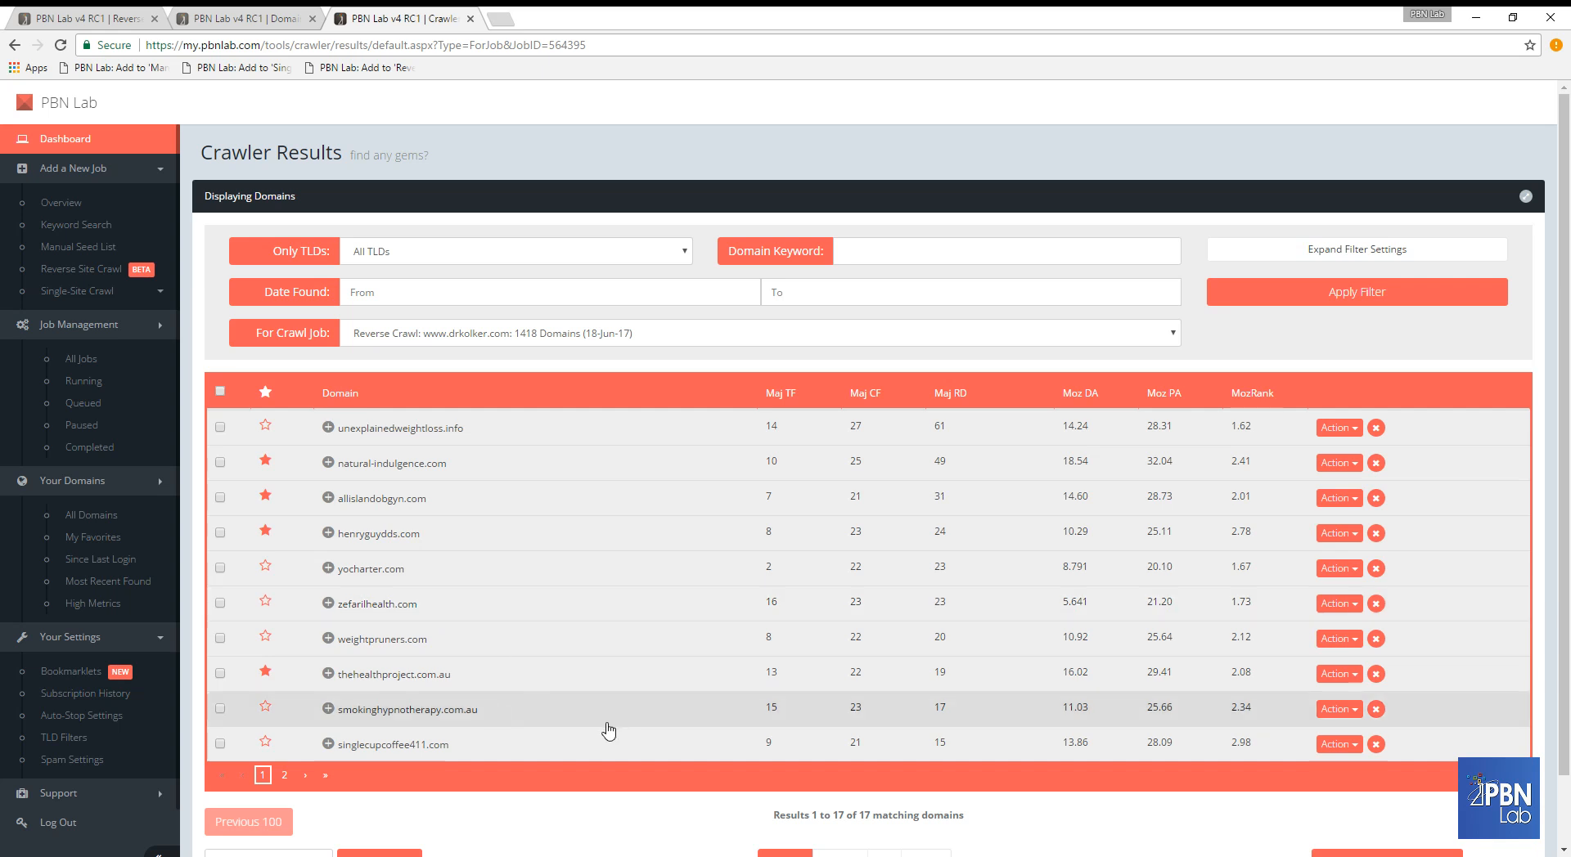
mouse_move(603, 717)
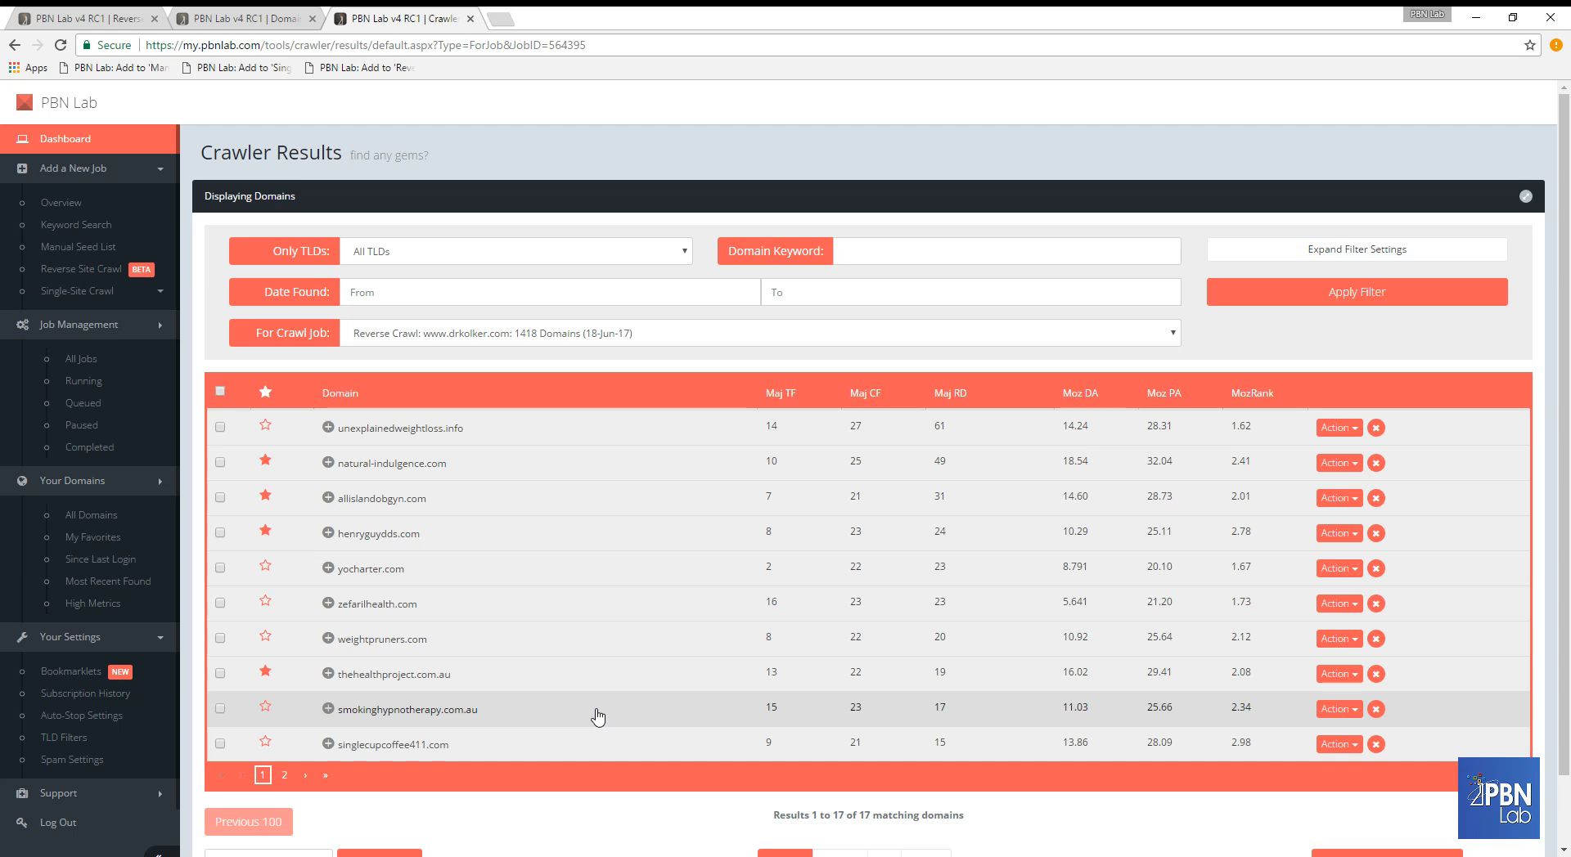
mouse_move(720, 736)
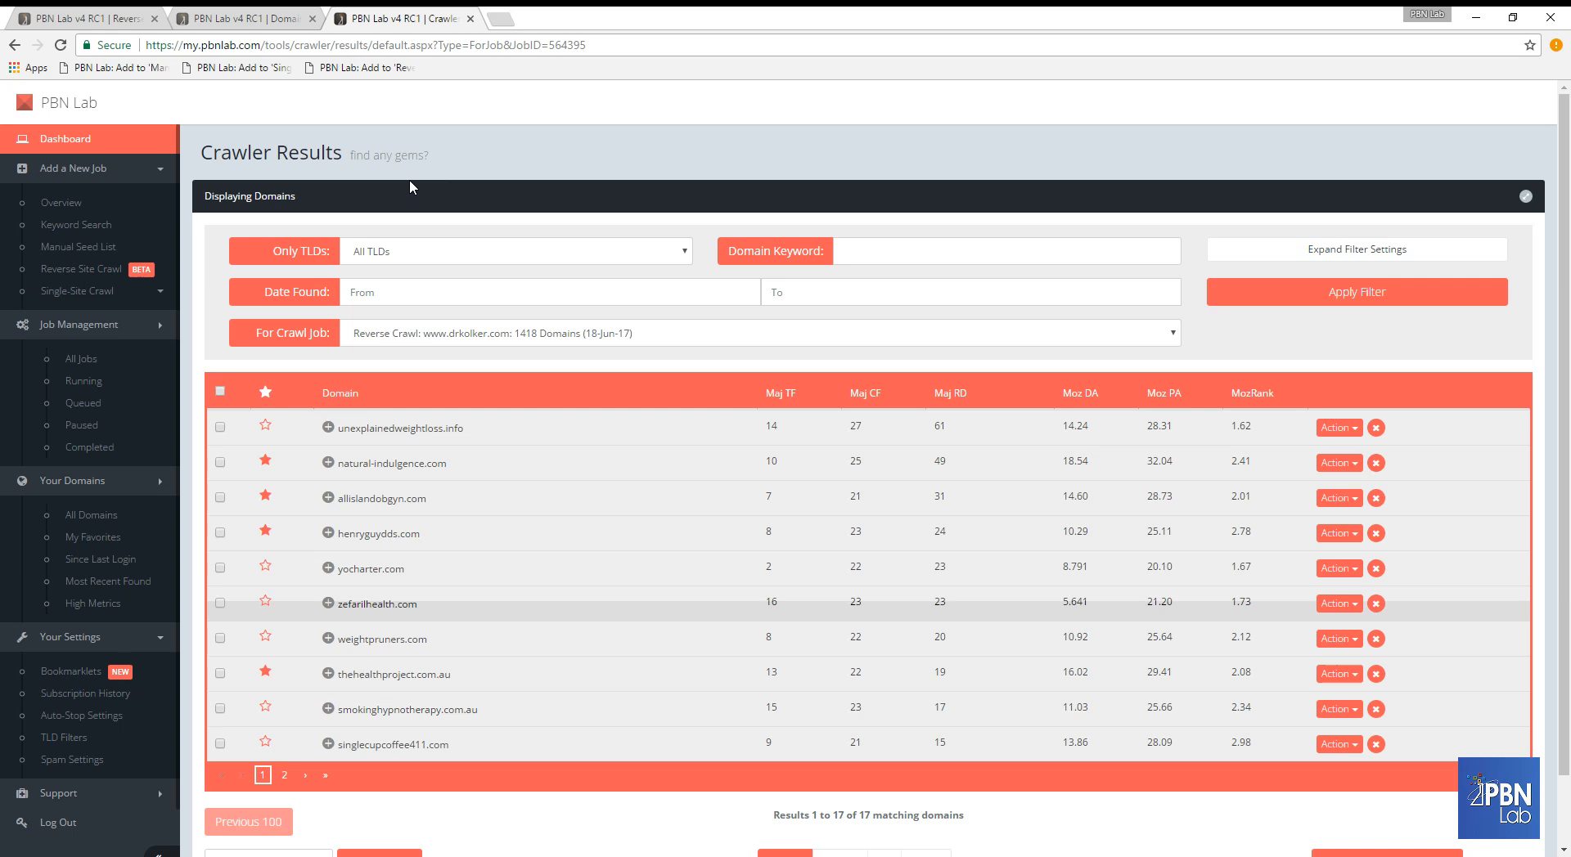
mouse_move(109, 18)
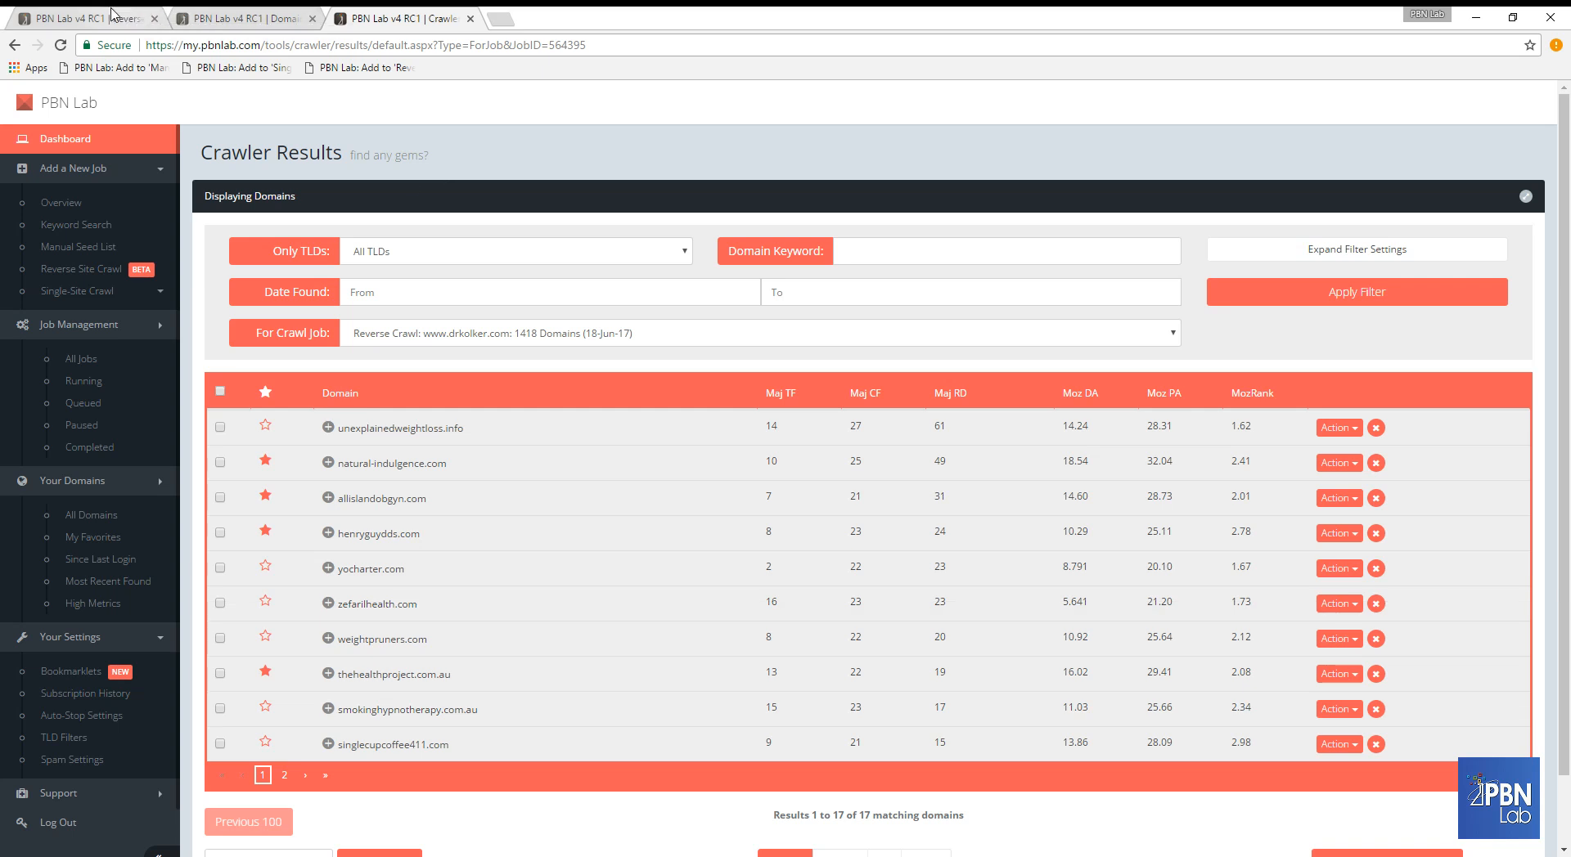
mouse_move(95, 18)
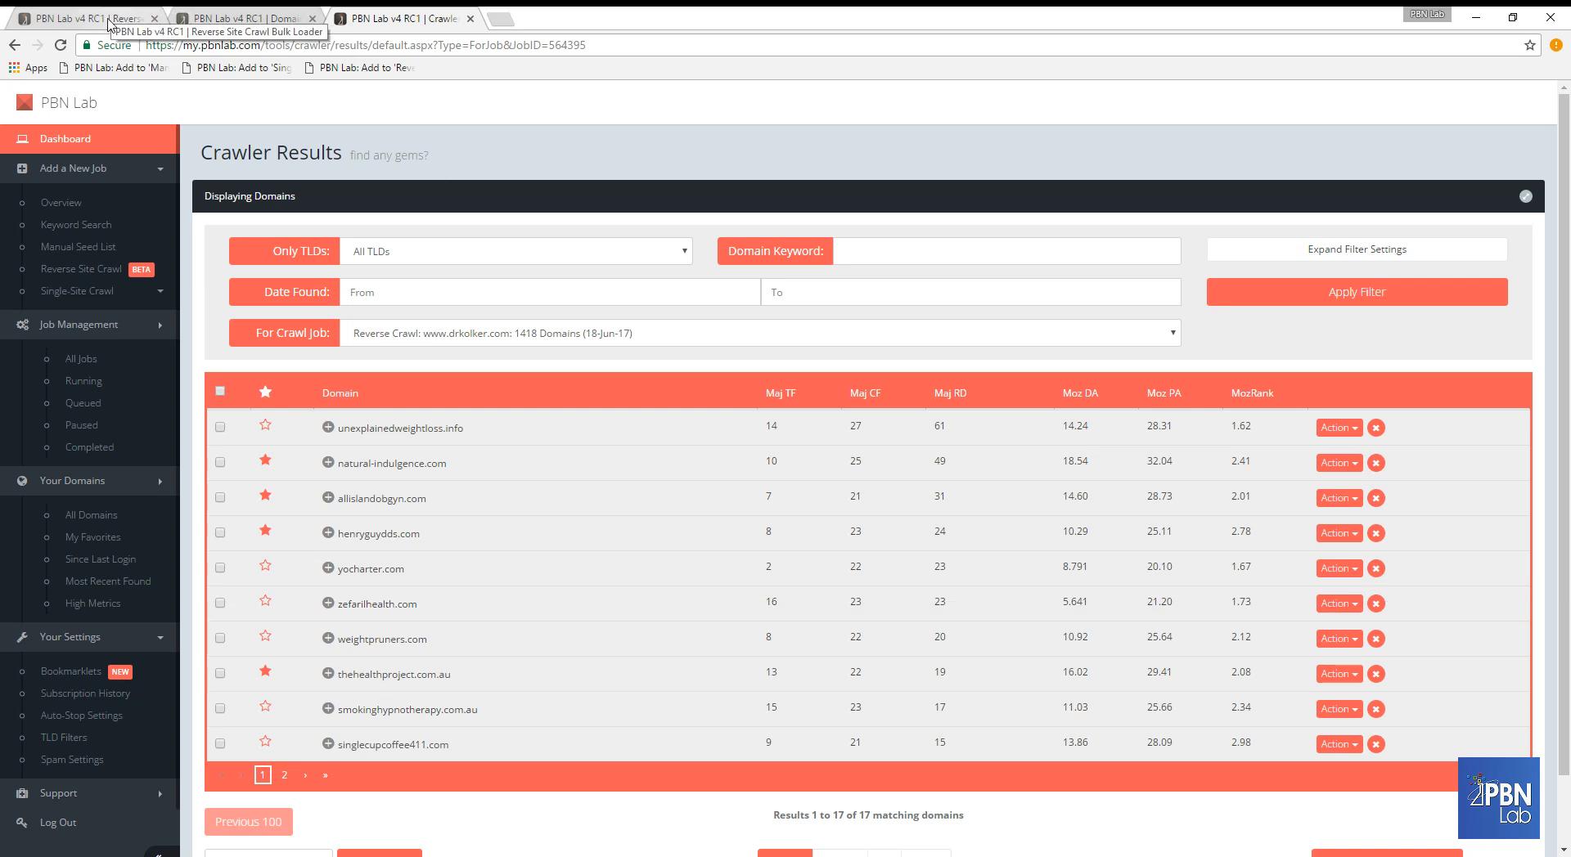
mouse_move(952, 251)
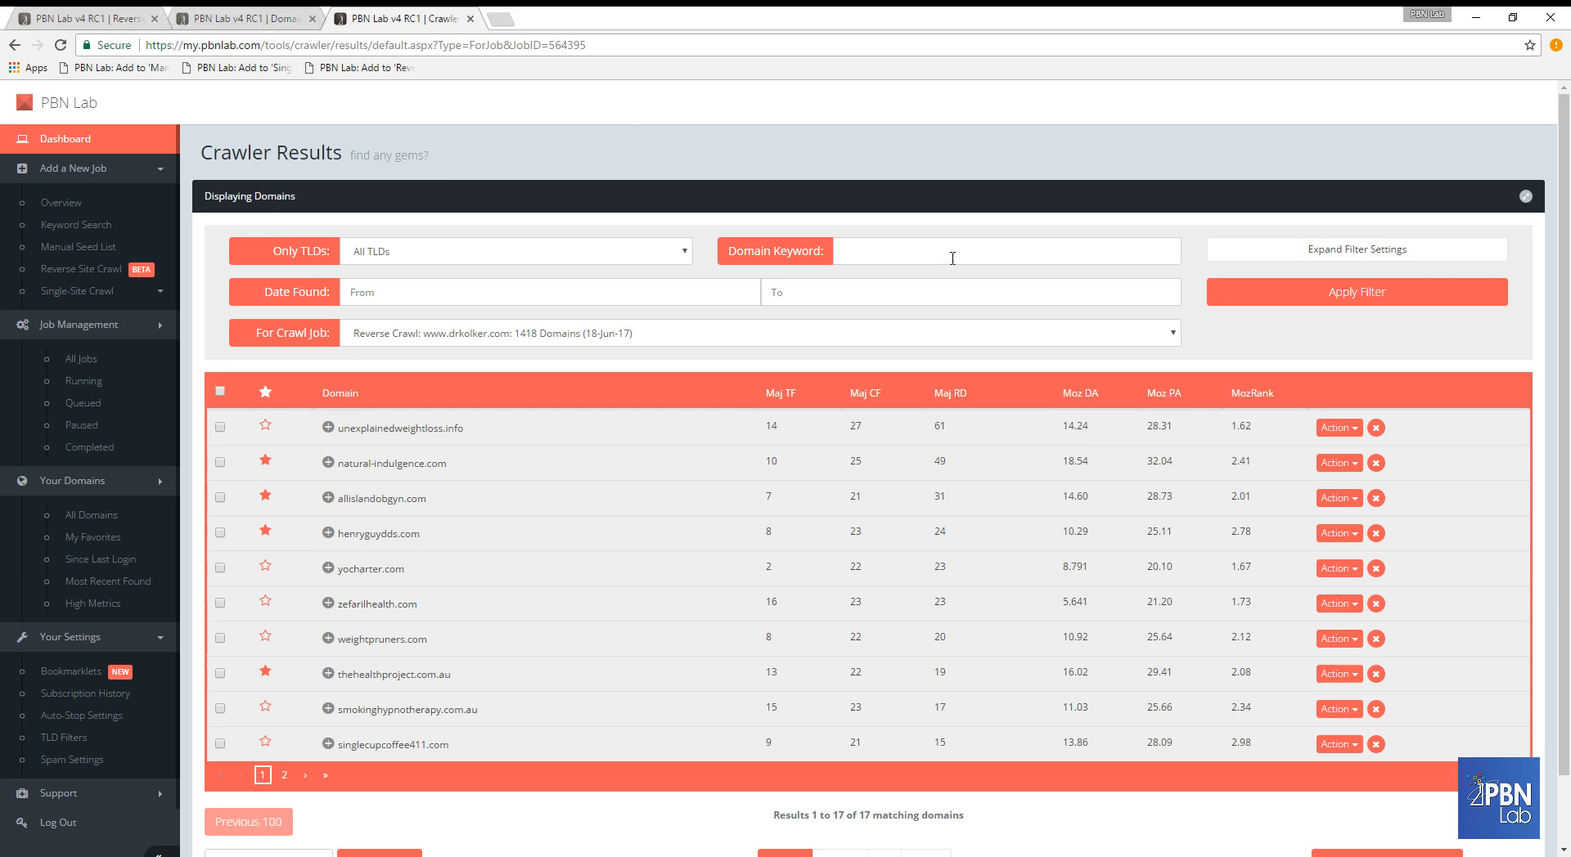